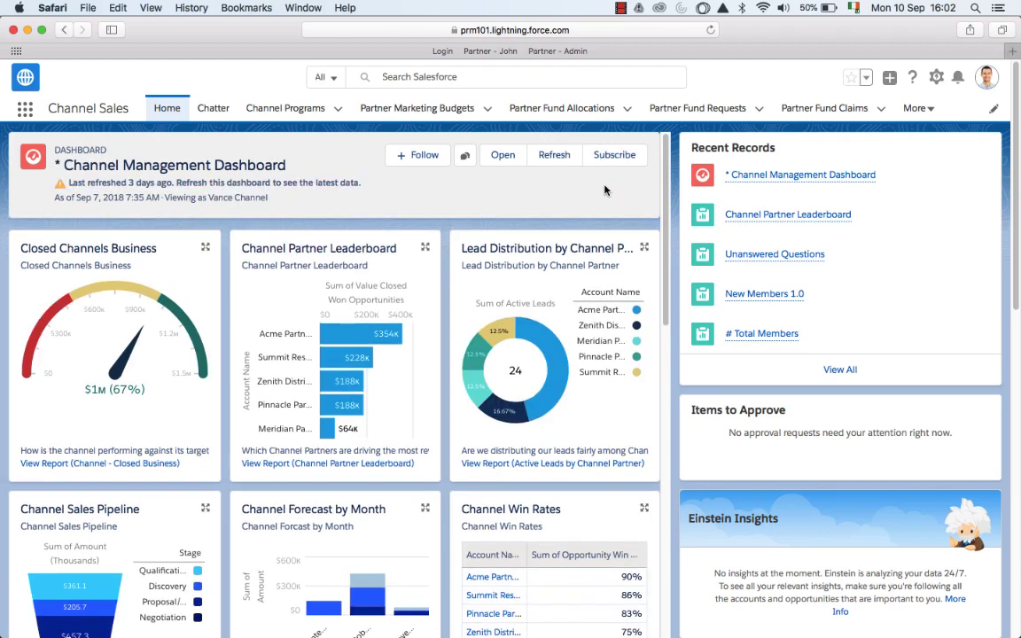
pyautogui.moveTo(952, 97)
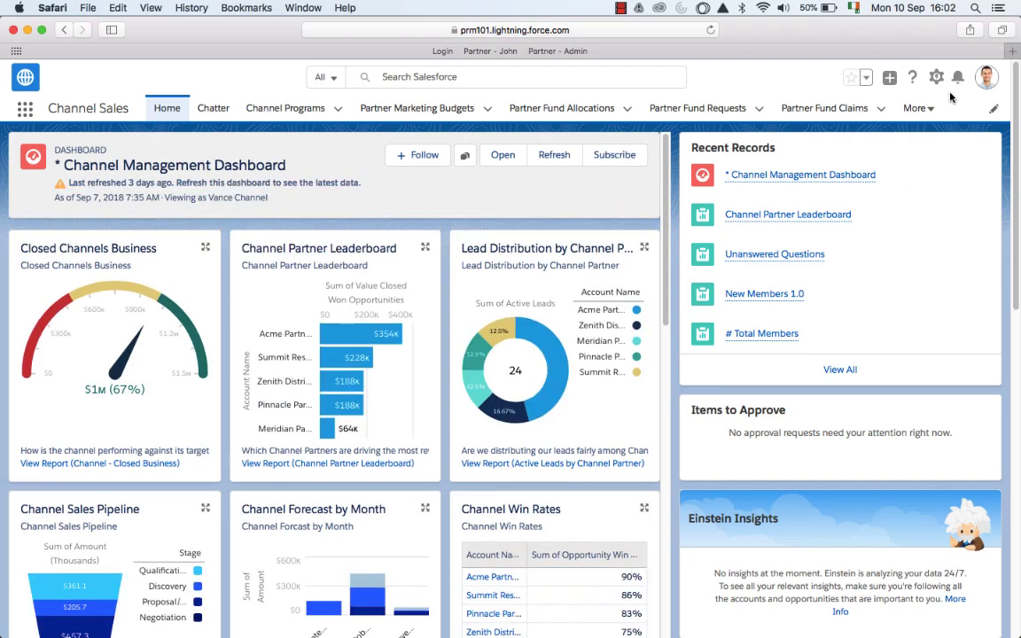
# Step: Go to Setup, search Quick Find for 'comm' and show the All Communities list
pyautogui.click(936, 77)
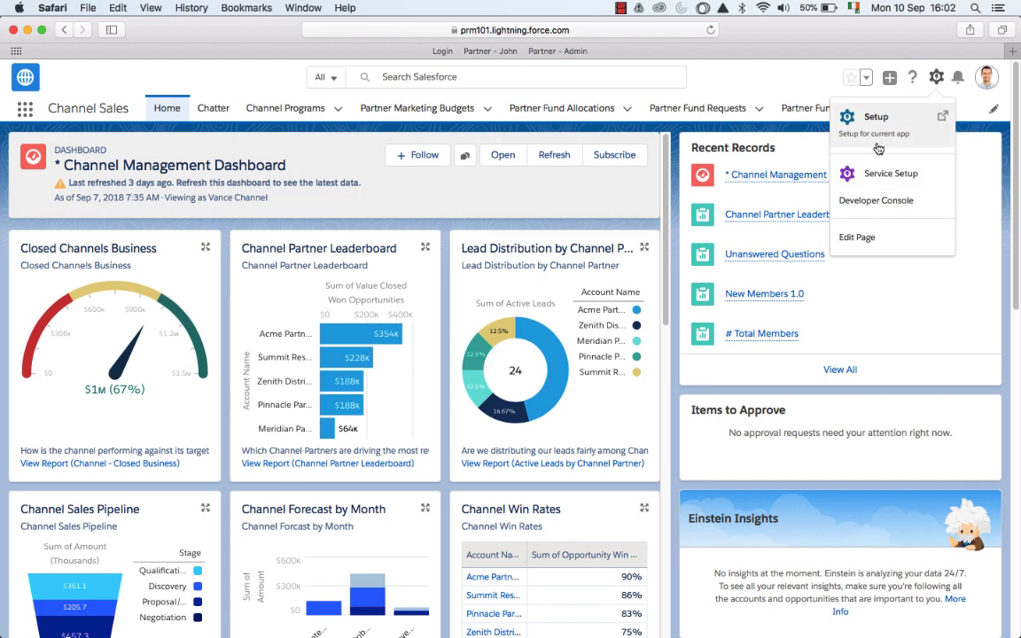
pyautogui.click(876, 117)
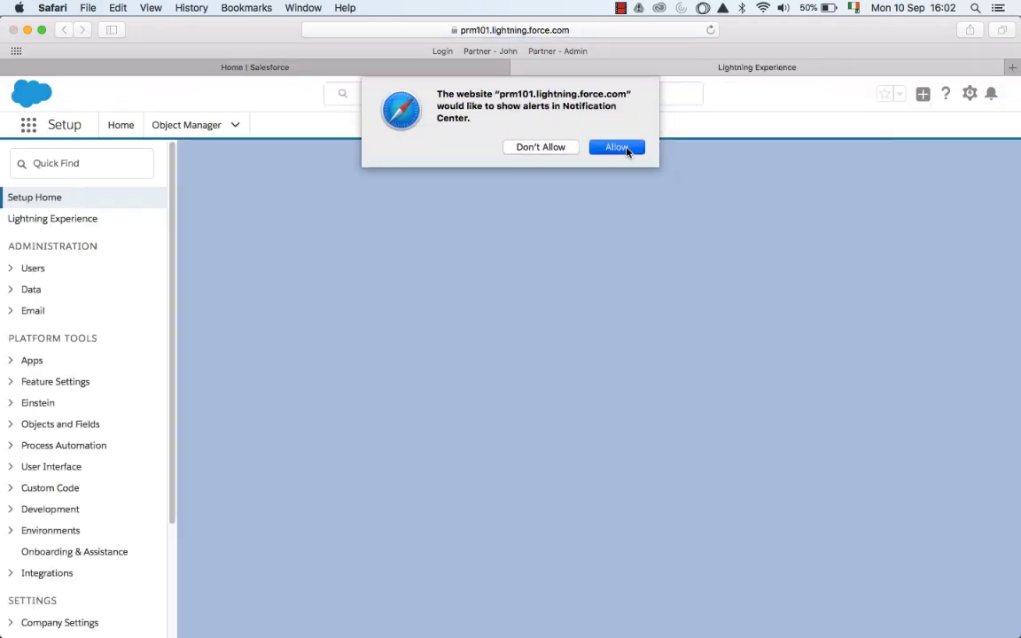
pyautogui.click(617, 147)
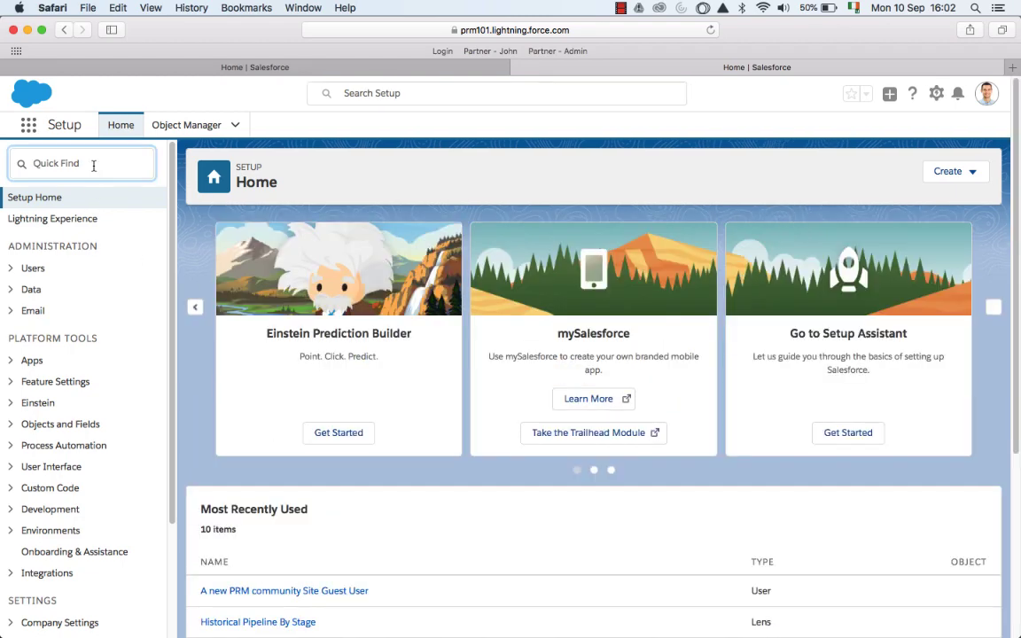
pyautogui.write('comm')
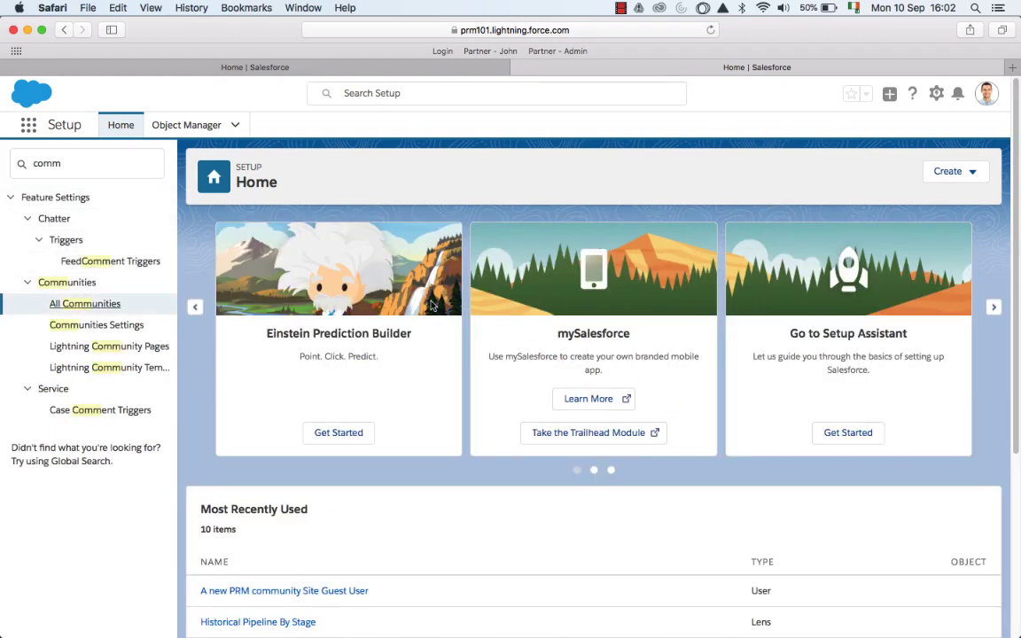
pyautogui.click(85, 303)
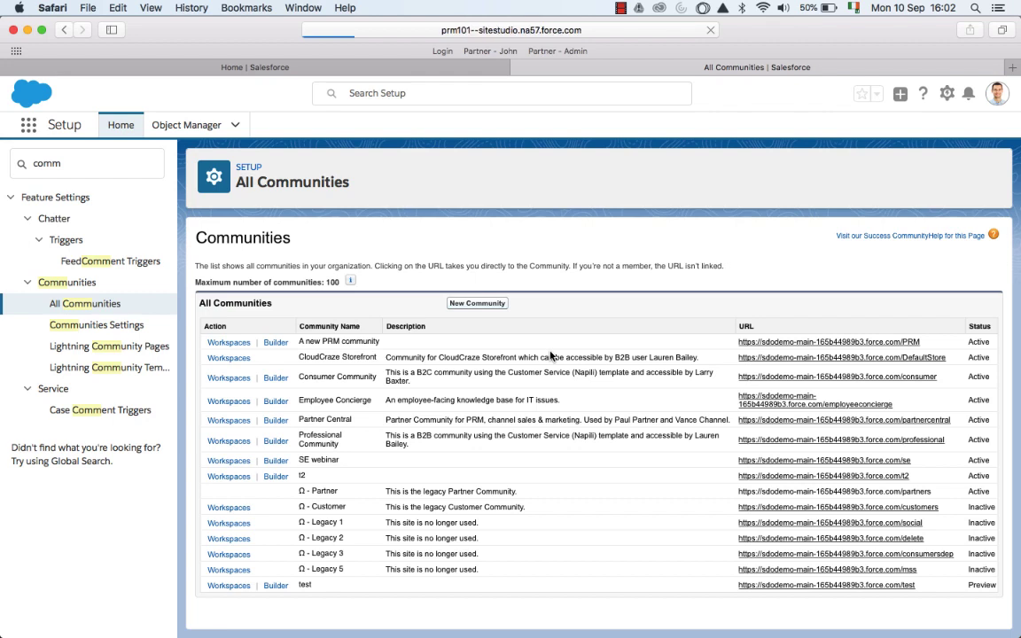
# Step: Create a Partner Central community named AAA with URL suffix aaa
pyautogui.click(477, 301)
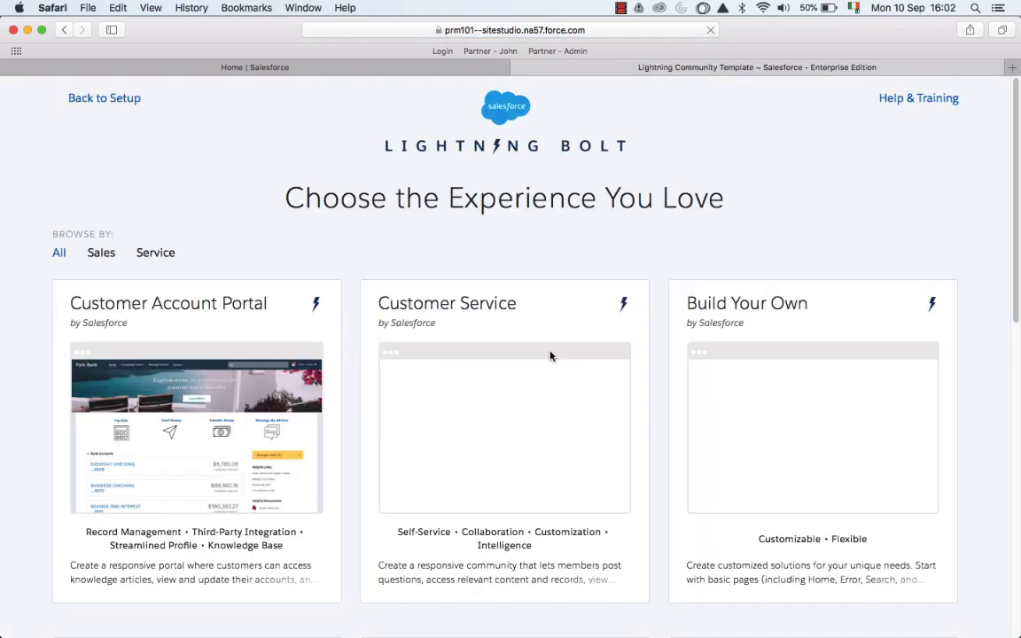
pyautogui.scroll(-3)
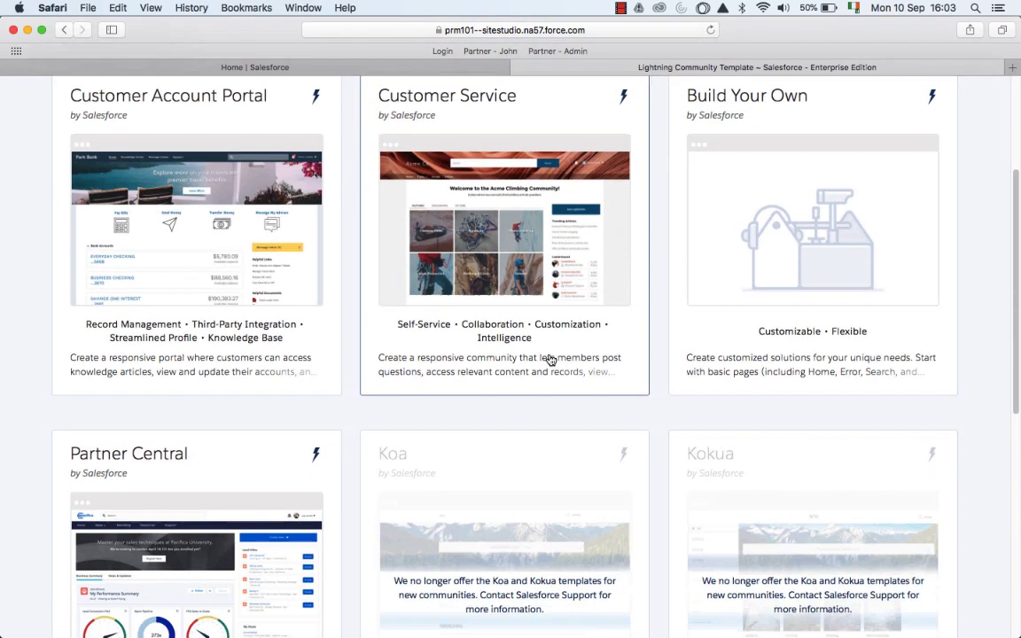
pyautogui.click(128, 454)
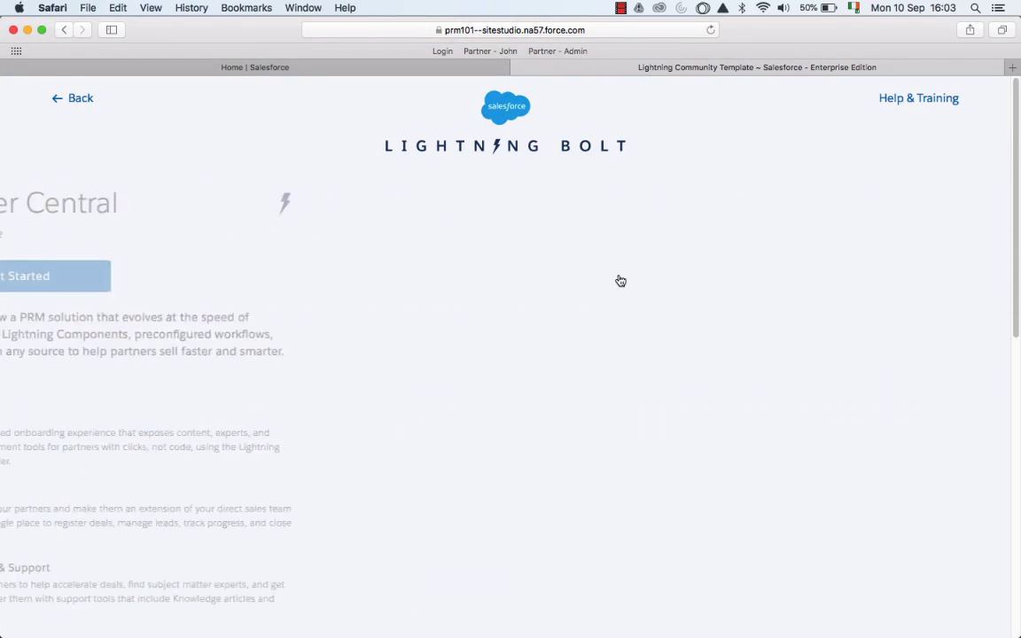
pyautogui.click(24, 276)
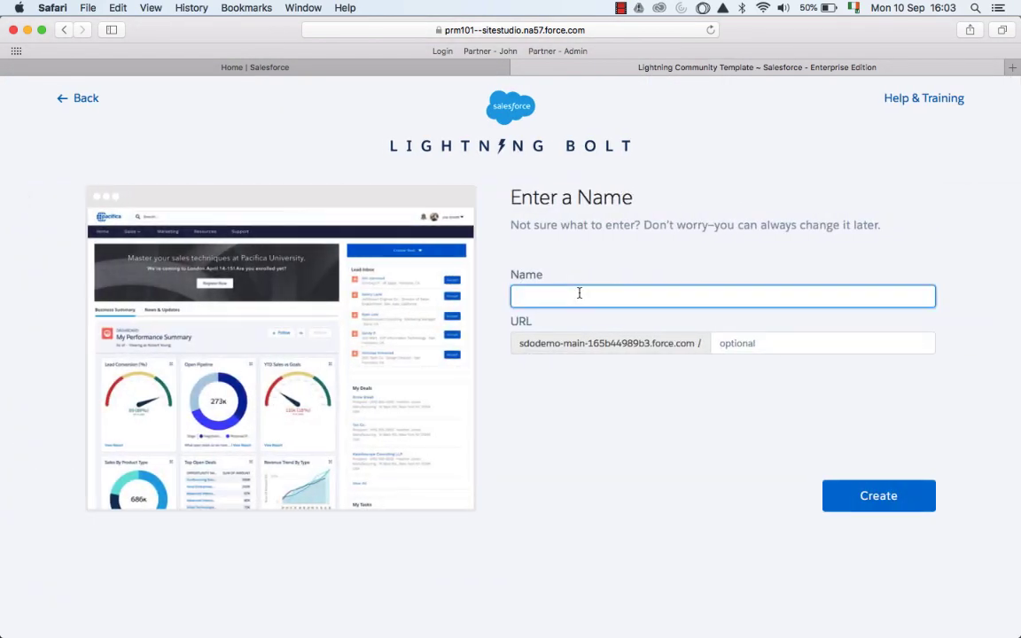
pyautogui.write('aaa')
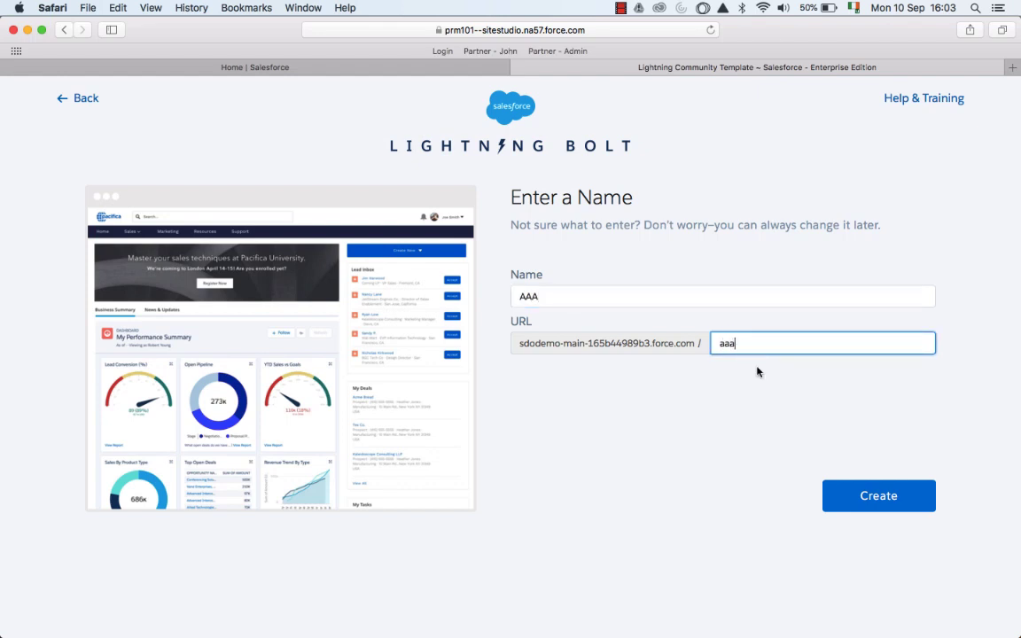
pyautogui.click(877, 496)
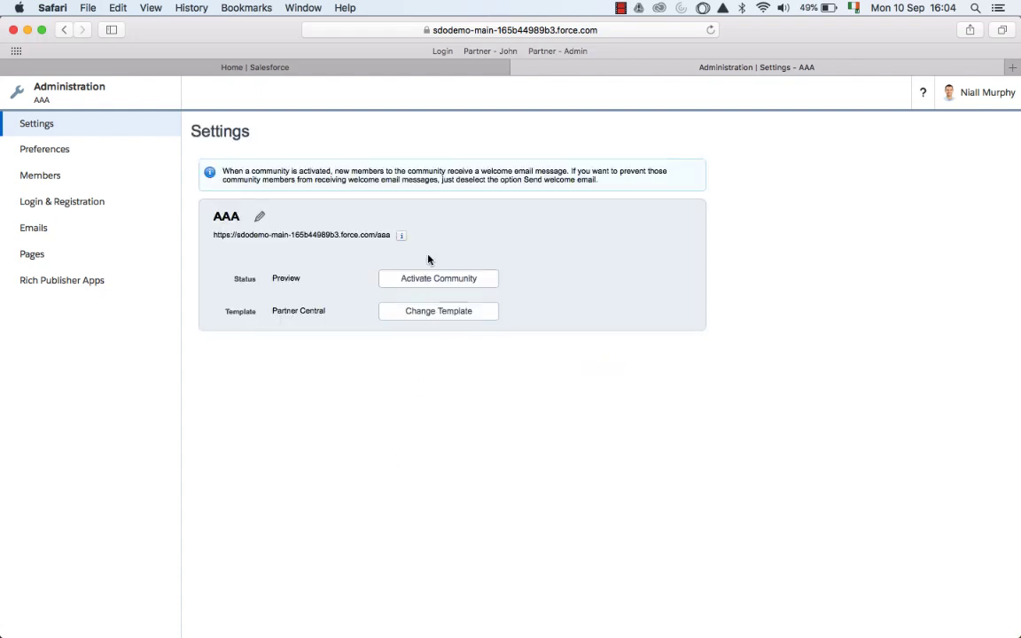
# Step: Activate the AAA community and confirm, changing its status from Preview to Active
pyautogui.click(438, 277)
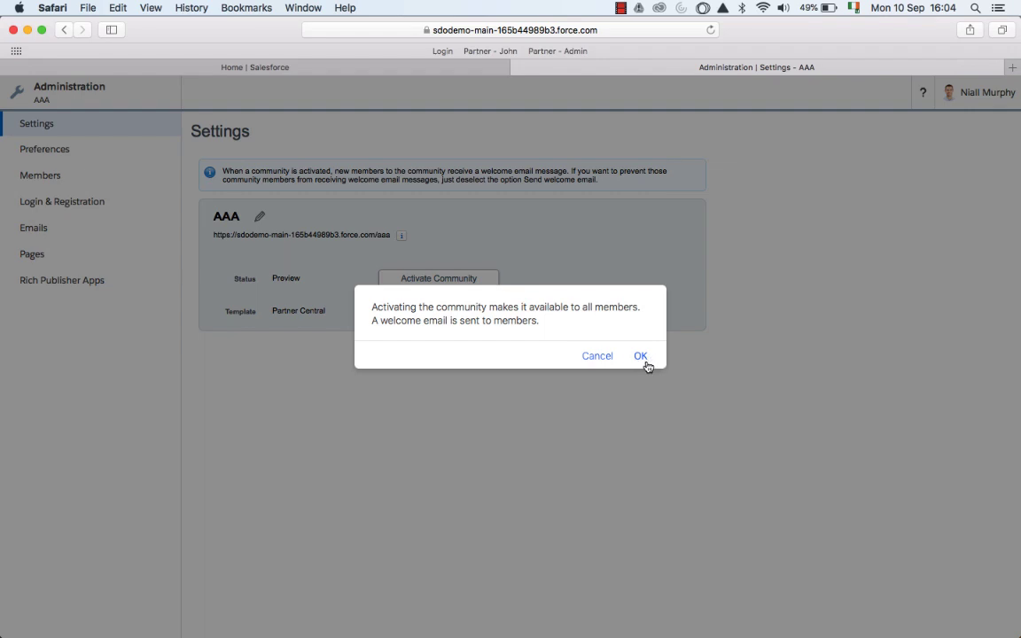
pyautogui.click(639, 355)
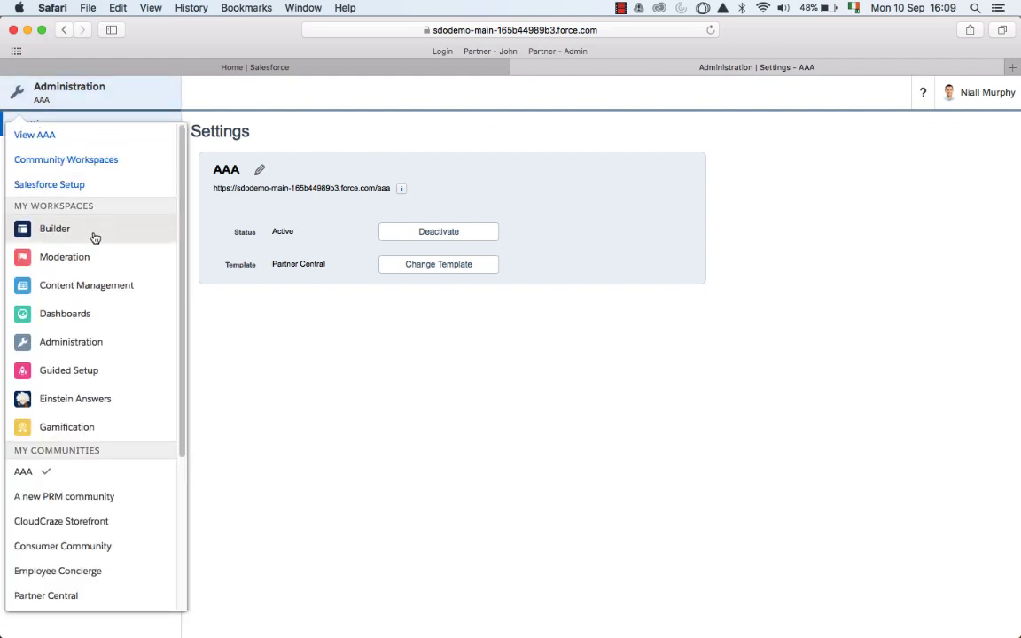
# Step: Switch from the workspace menu into Builder, showing the AAA Home page
pyautogui.click(54, 227)
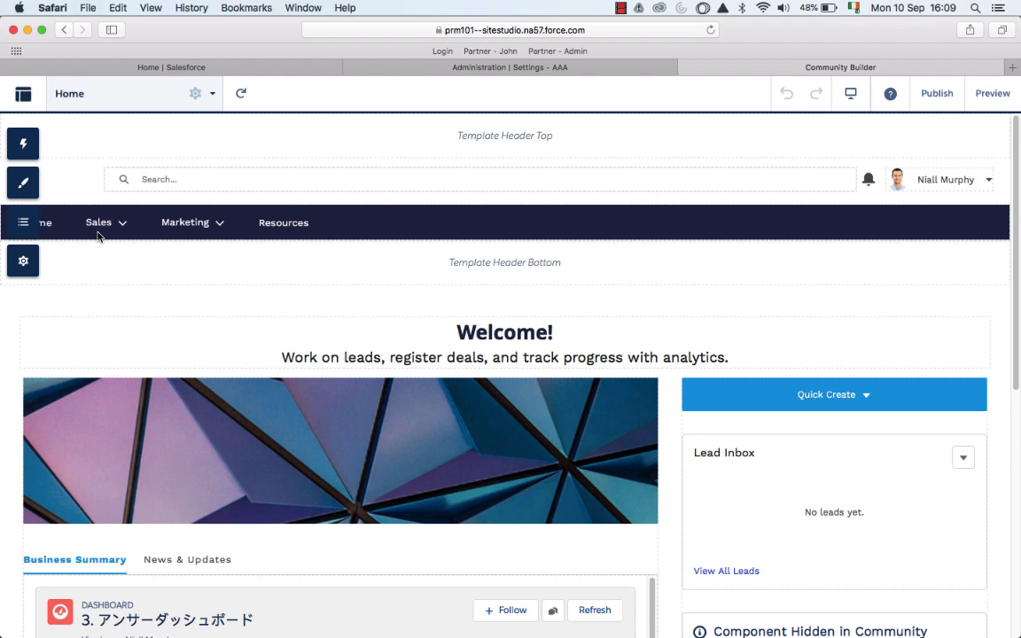
pyautogui.moveTo(21, 183)
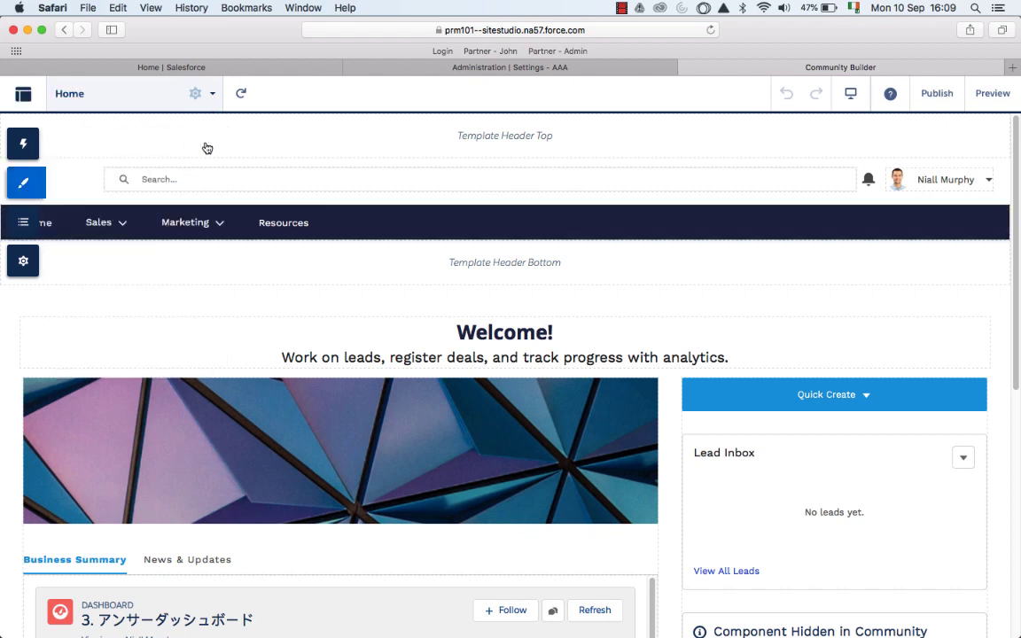
pyautogui.scroll(-3)
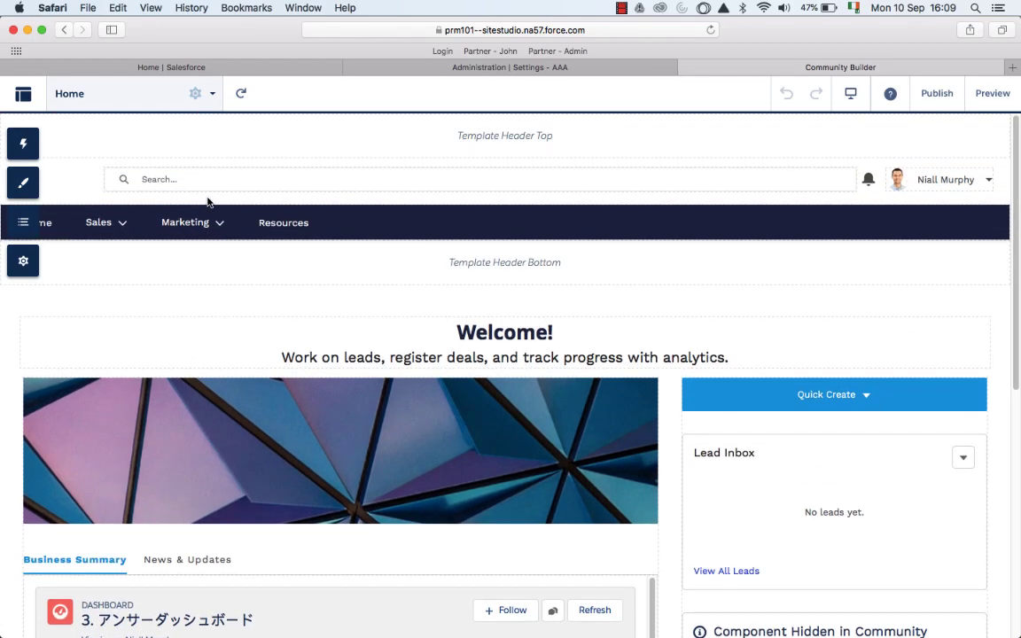
pyautogui.moveTo(21, 182)
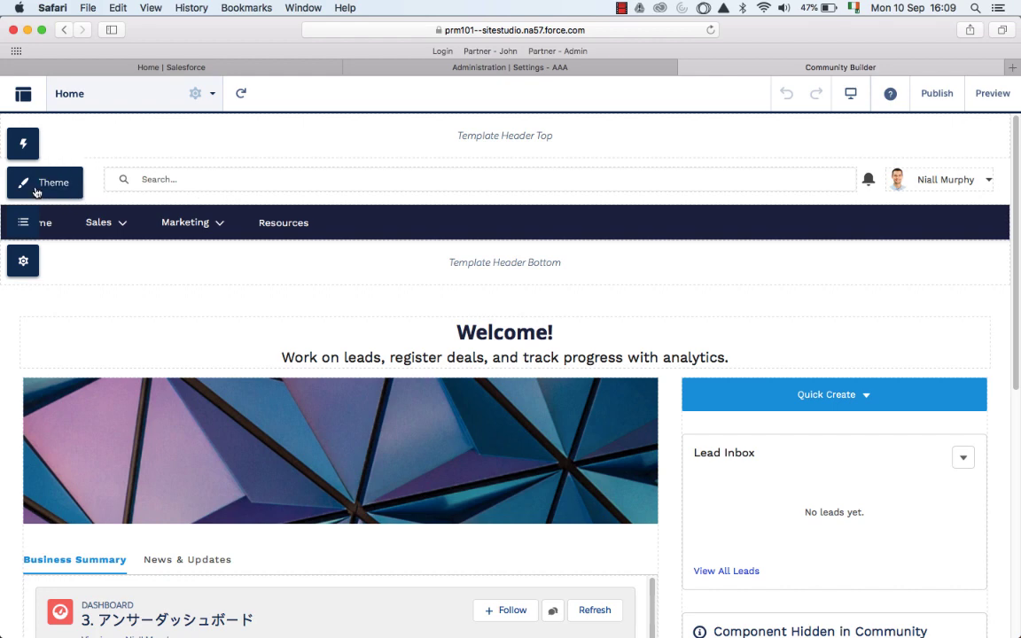
# Step: Change the community theme to Jepson and confirm its activation
pyautogui.click(23, 183)
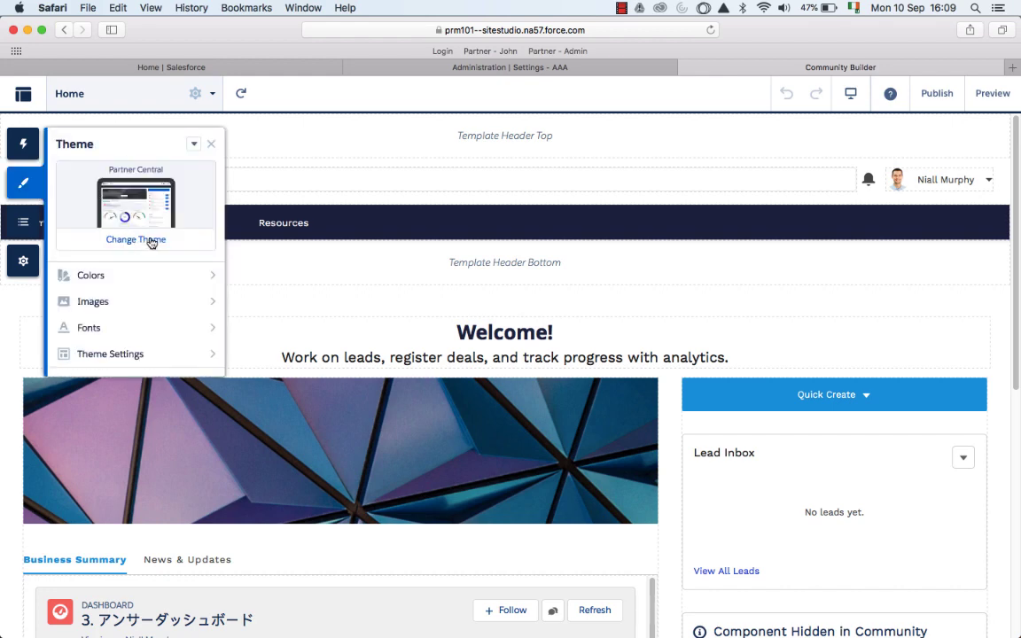
pyautogui.click(134, 240)
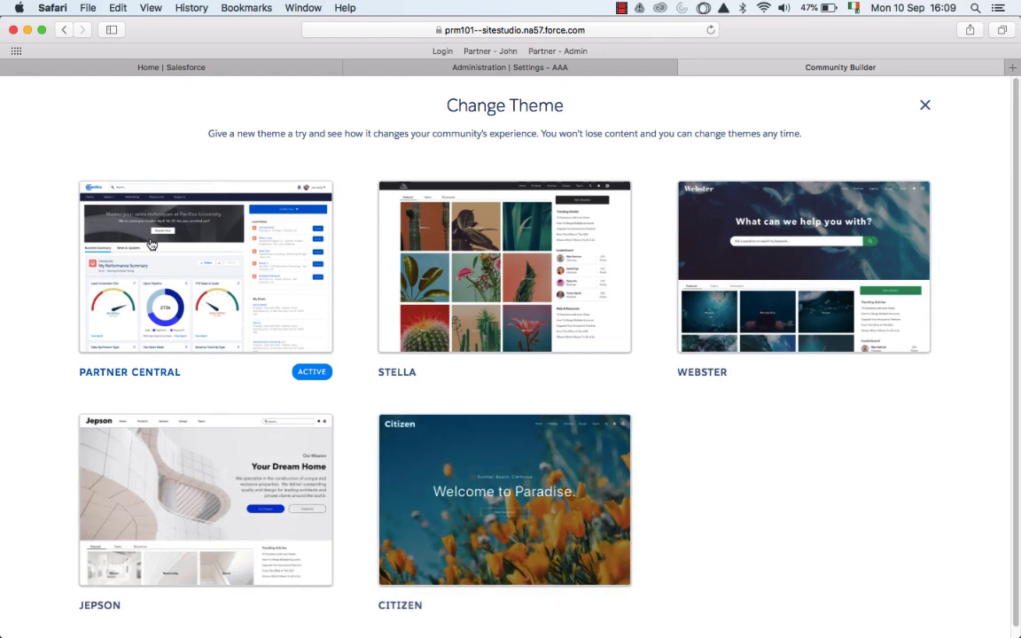
pyautogui.moveTo(226, 481)
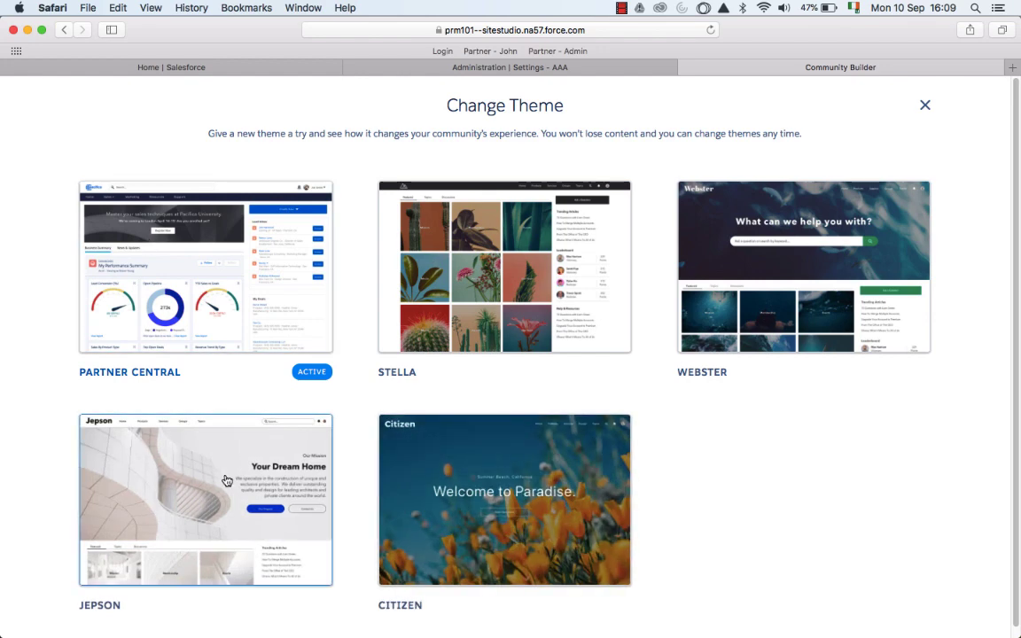
pyautogui.click(205, 500)
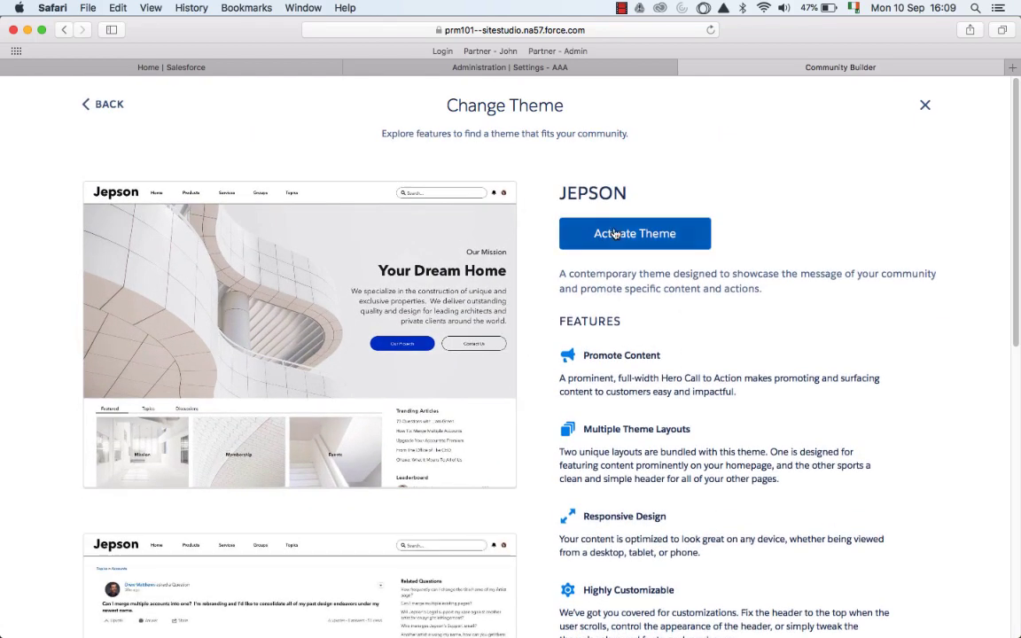
pyautogui.click(635, 234)
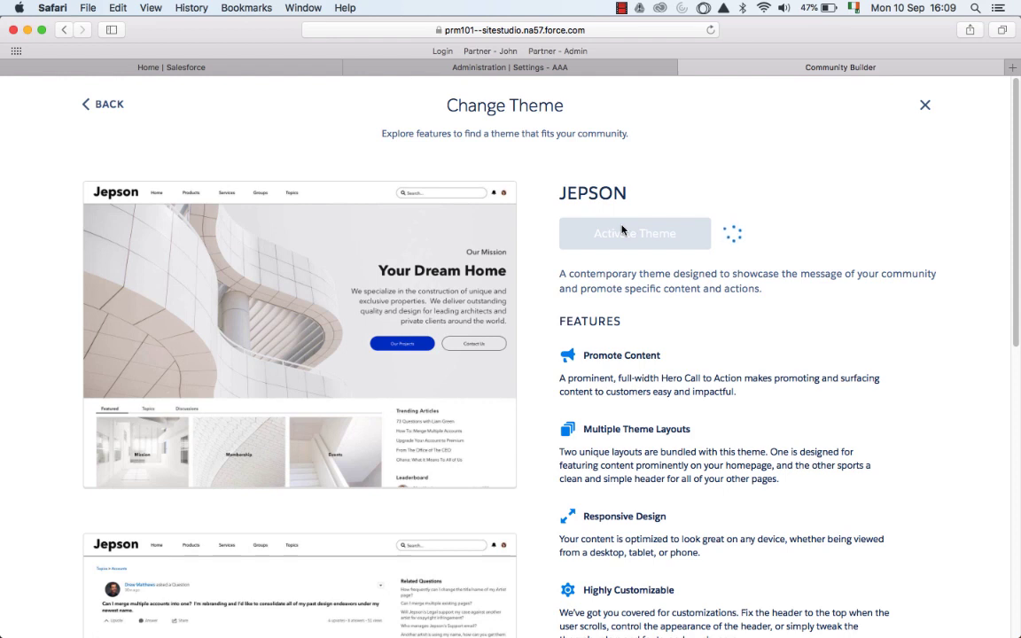
pyautogui.click(634, 234)
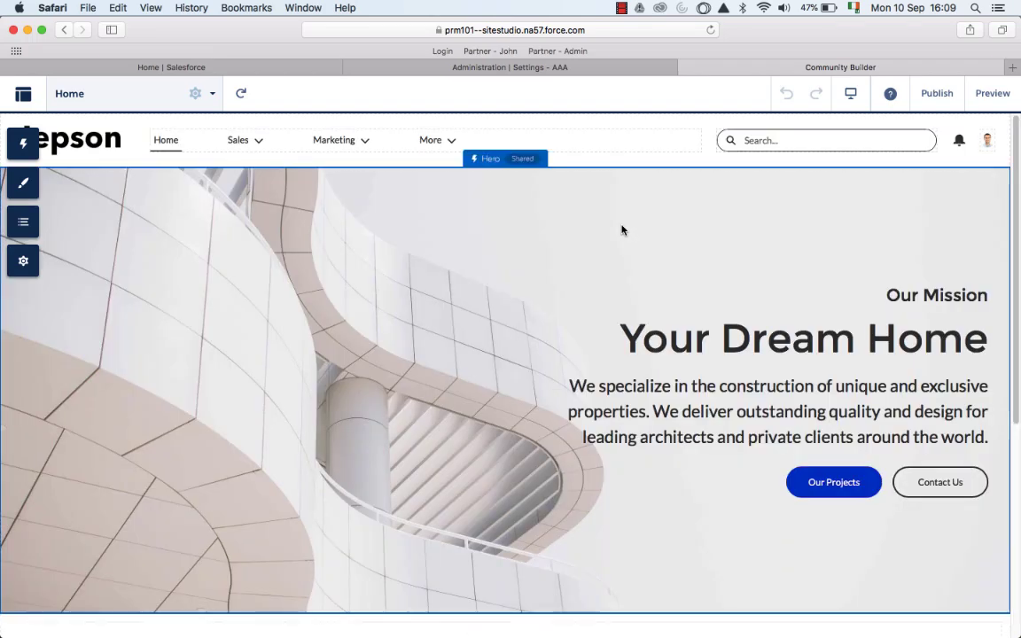
# Step: Delete the Welcome block and the rich content image block from the Home page
pyautogui.scroll(-3)
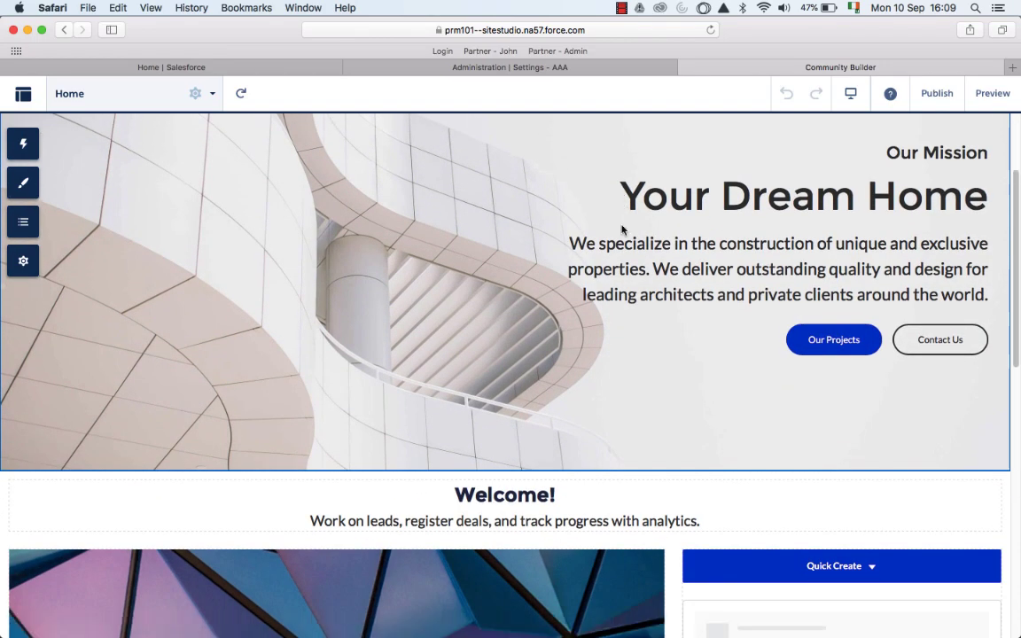
pyautogui.scroll(-3)
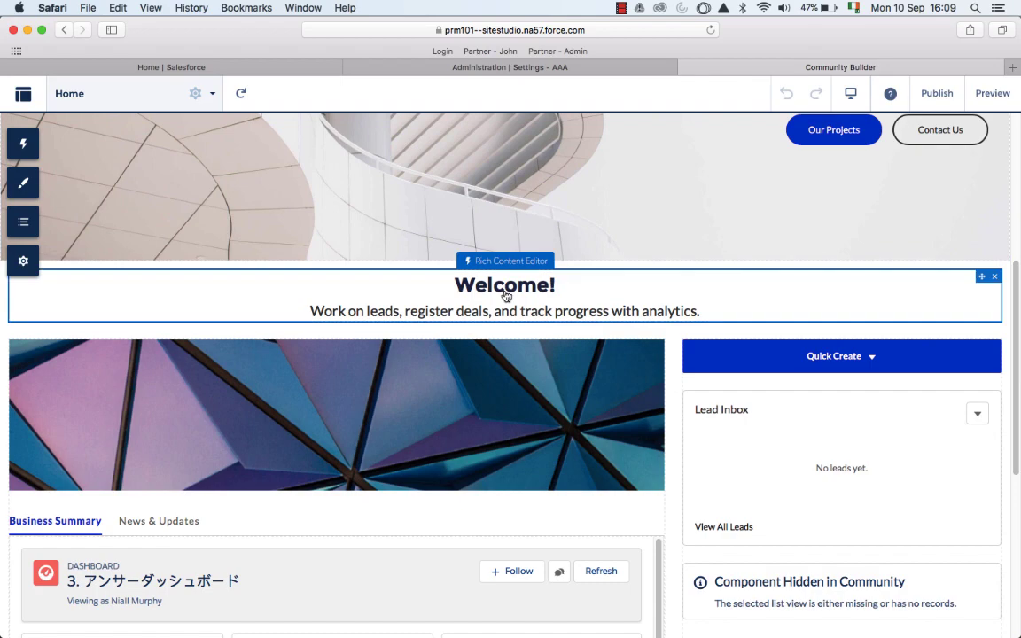
pyautogui.click(993, 276)
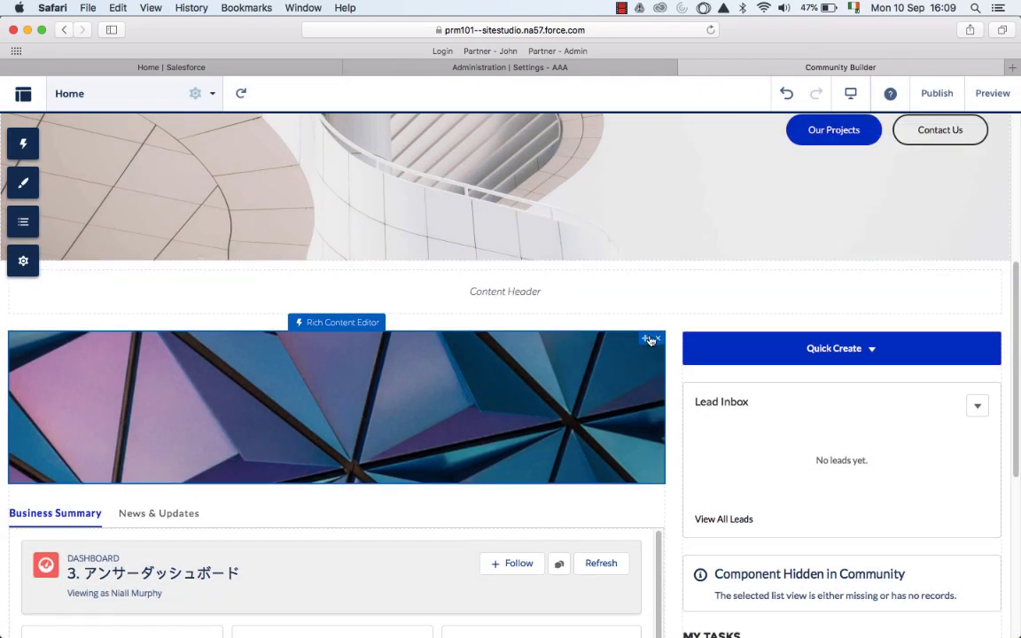
pyautogui.click(647, 340)
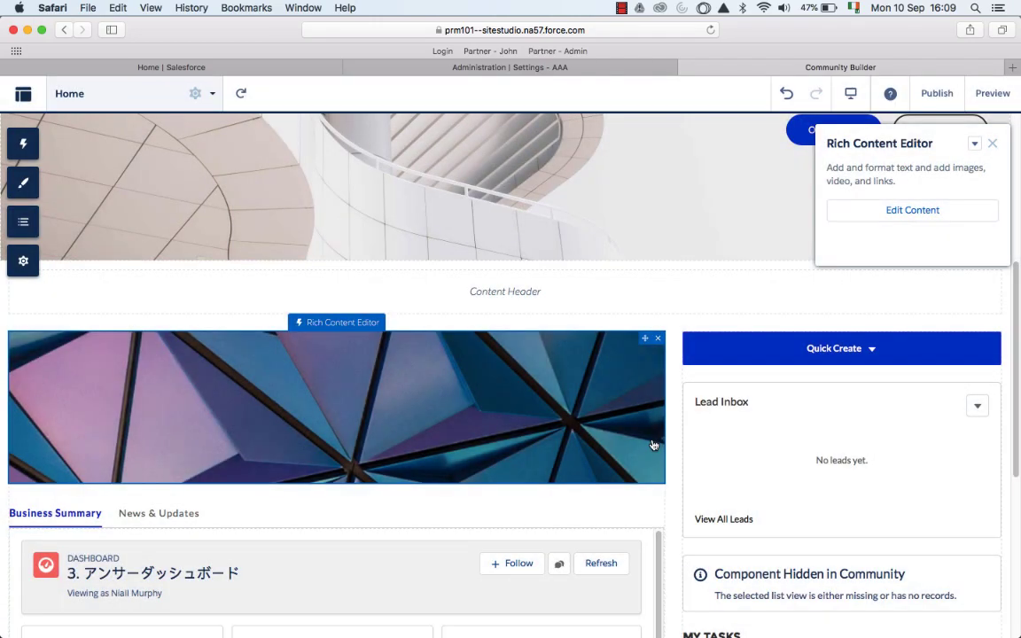
pyautogui.click(656, 337)
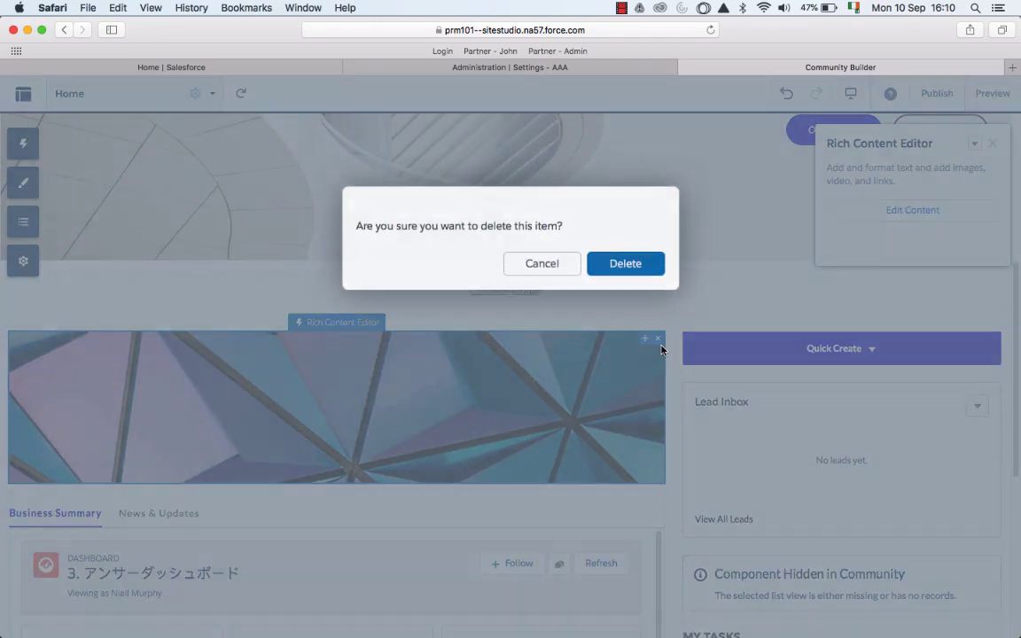
pyautogui.click(624, 262)
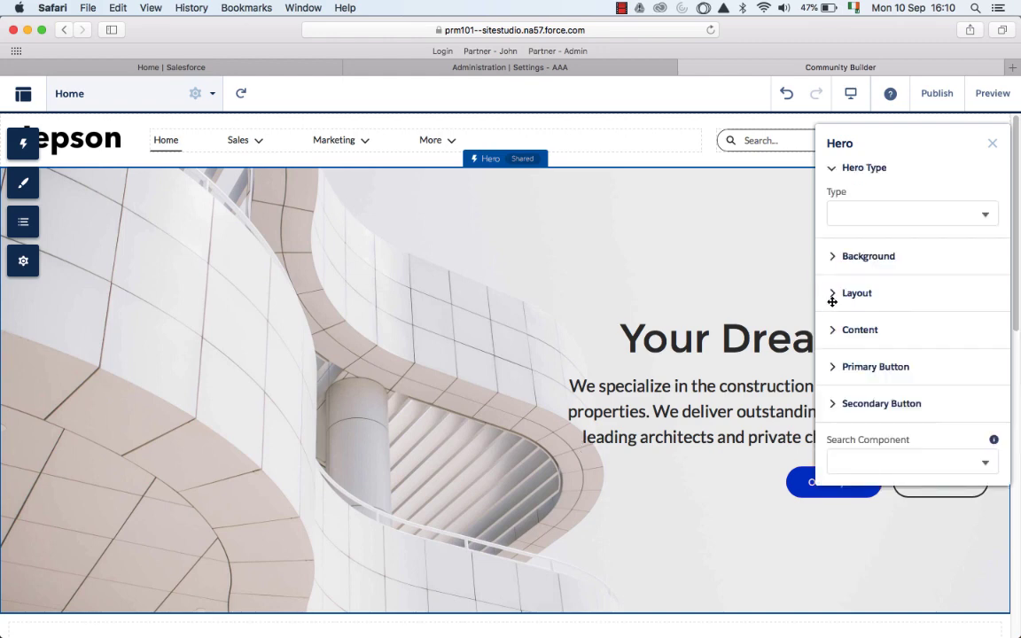
# Step: Lower the Hero Height slider in the Layout settings until it reads 54
pyautogui.click(856, 292)
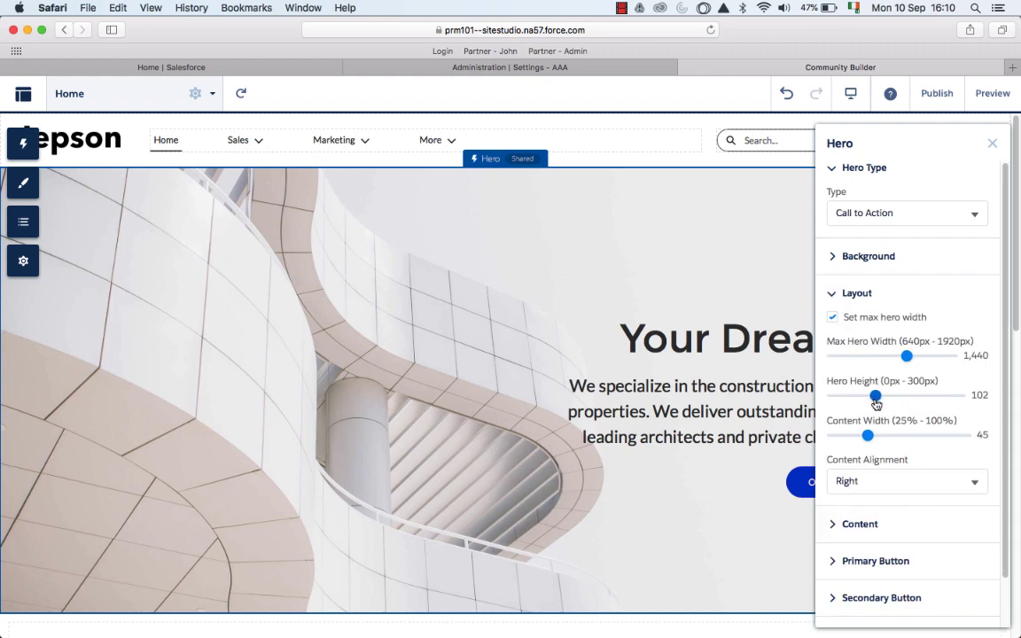
pyautogui.moveTo(876, 395); pyautogui.dragTo(875, 397)
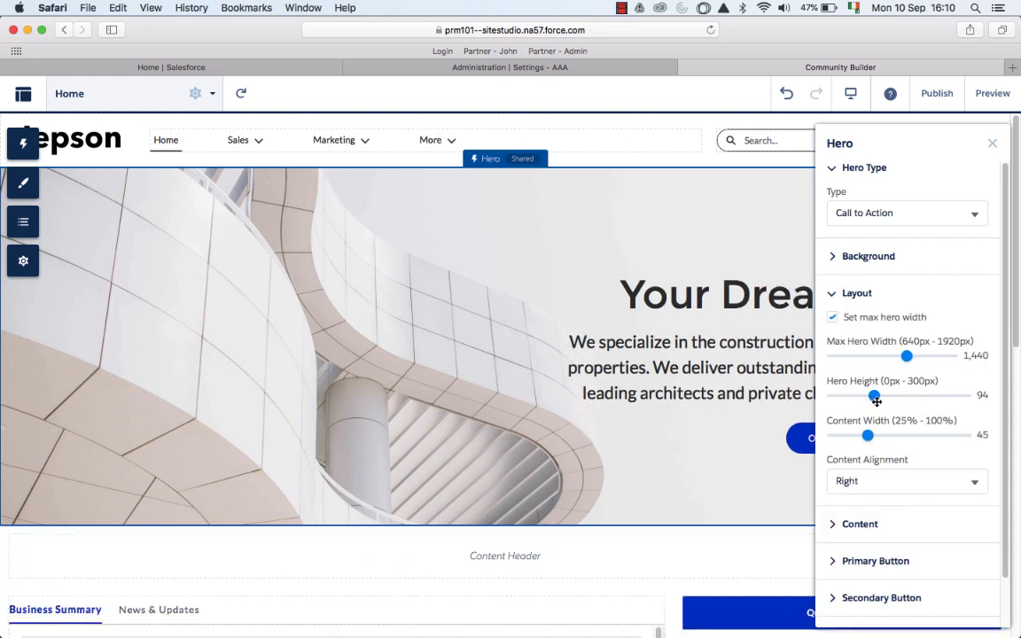
pyautogui.moveTo(876, 397); pyautogui.dragTo(860, 398)
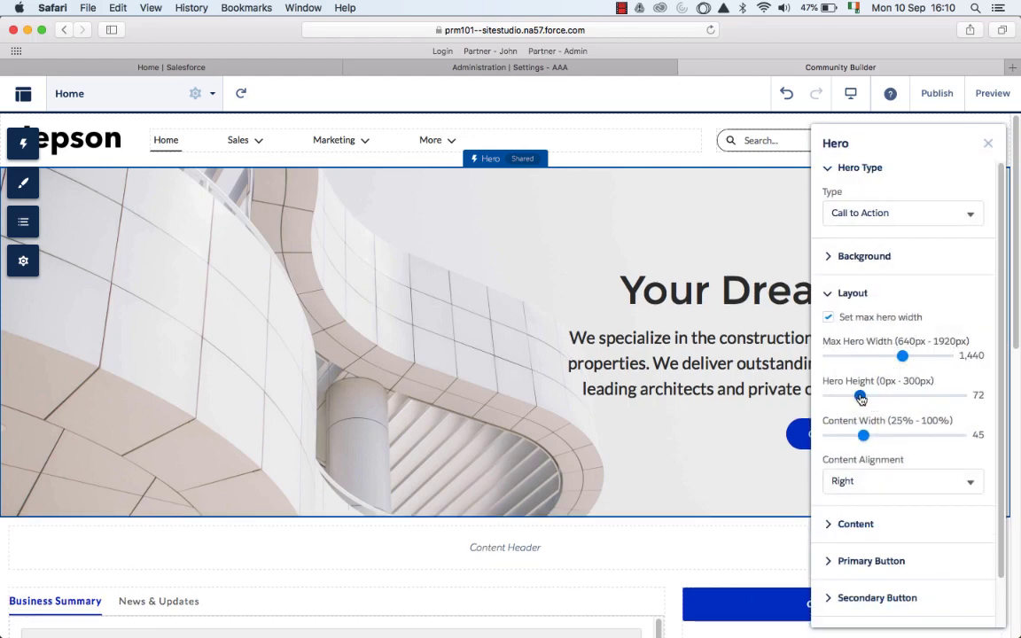
pyautogui.moveTo(862, 397); pyautogui.dragTo(854, 397)
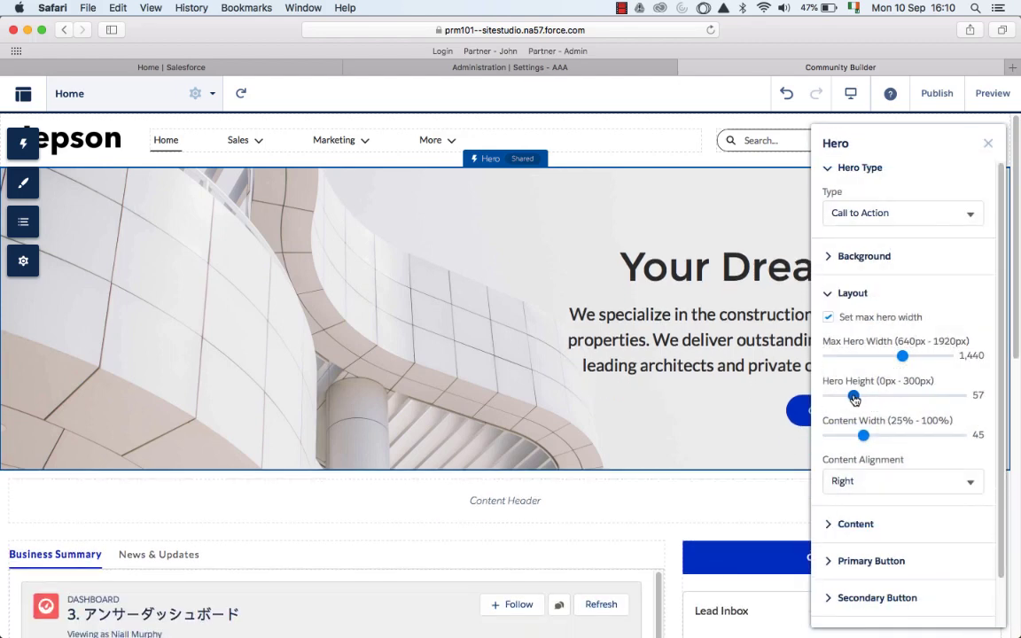
pyautogui.moveTo(855, 395); pyautogui.dragTo(851, 395)
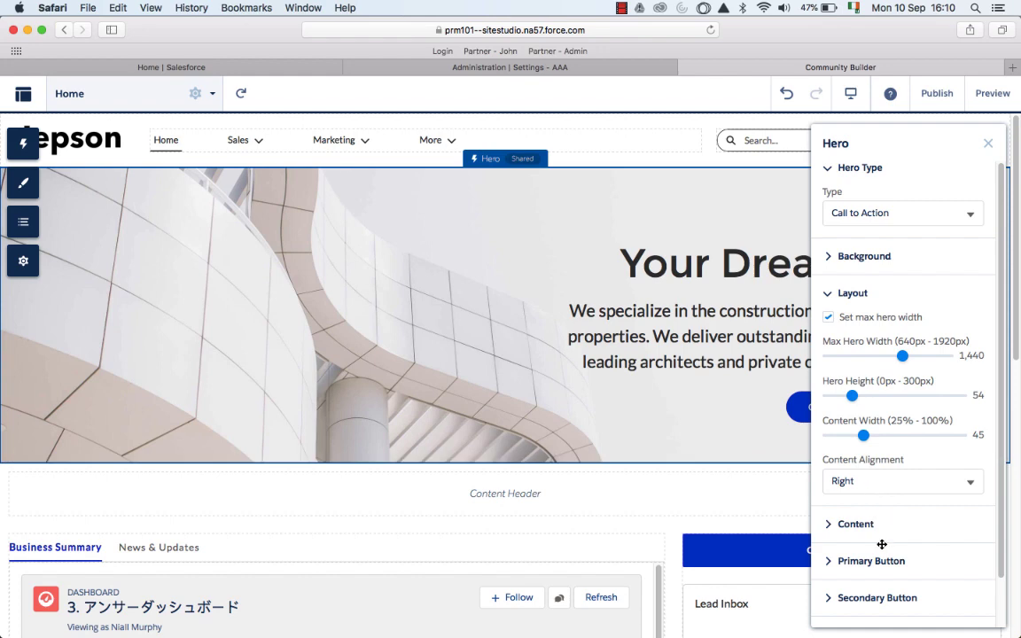
pyautogui.click(855, 523)
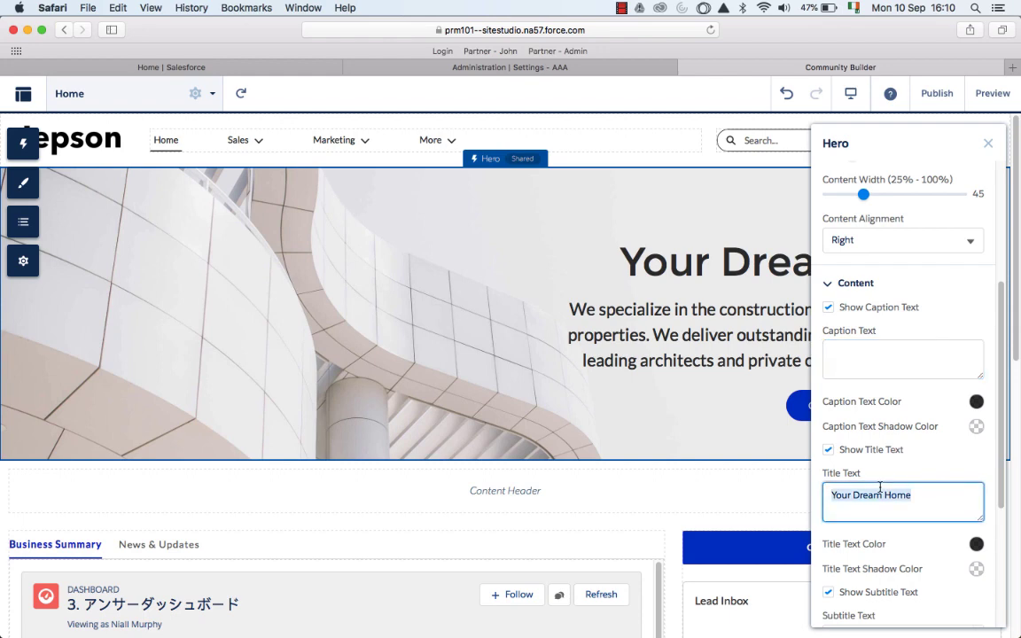
# Step: Set the hero title to Jepson Partner Community and the primary button text to Partner Events
pyautogui.write('Jepson Partner Community')
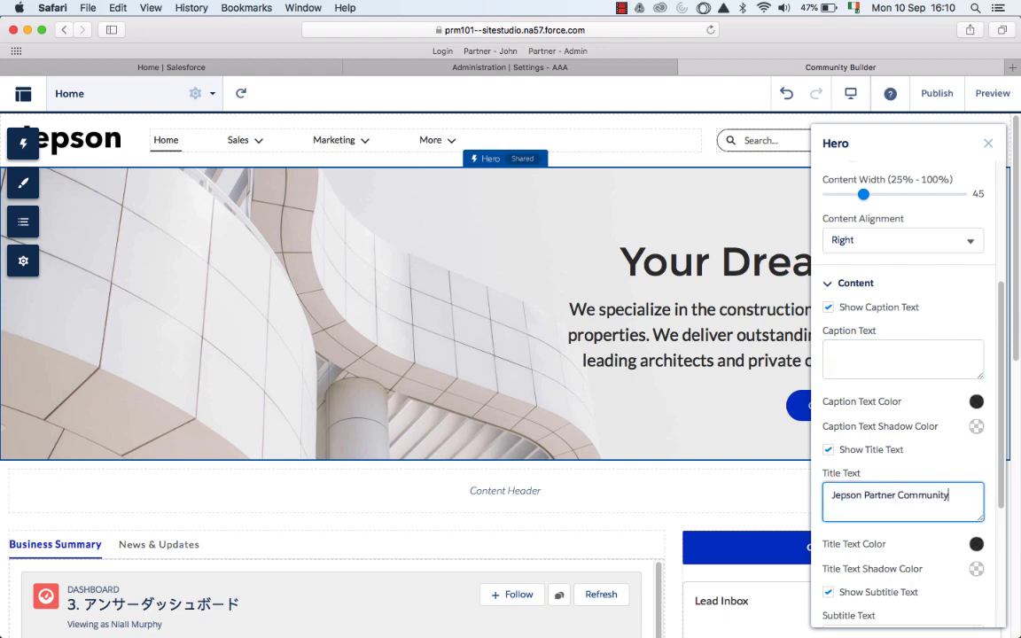
pyautogui.scroll(-3)
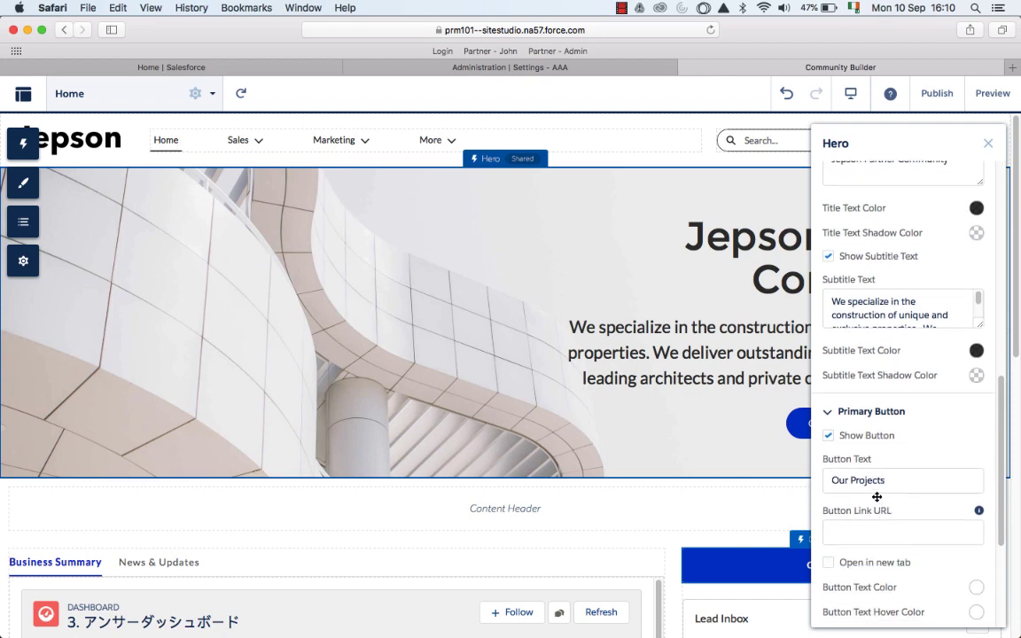
pyautogui.click(902, 478)
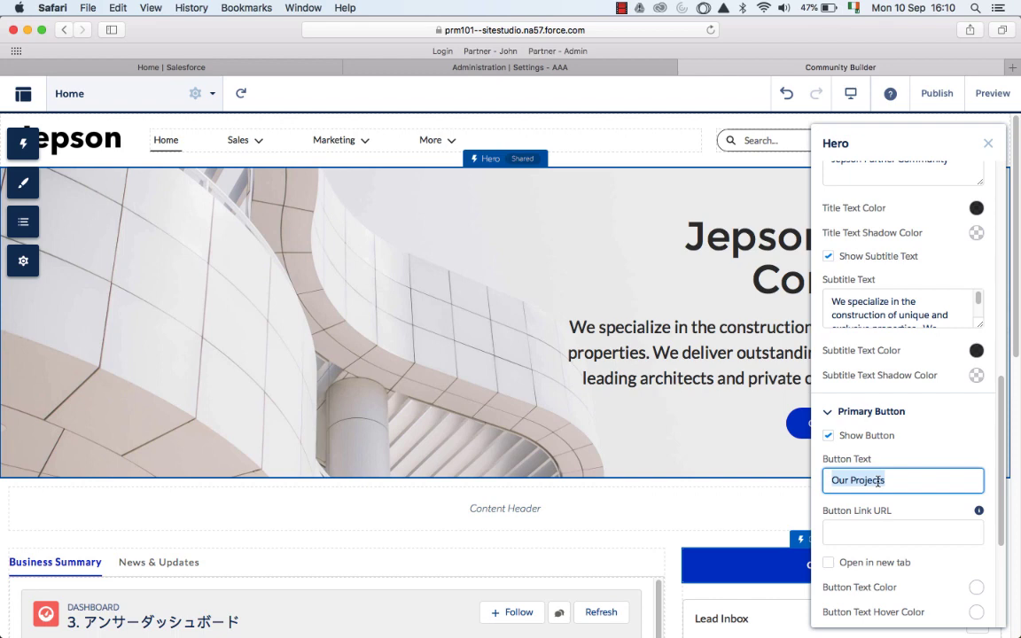
pyautogui.write('Partner Ee')
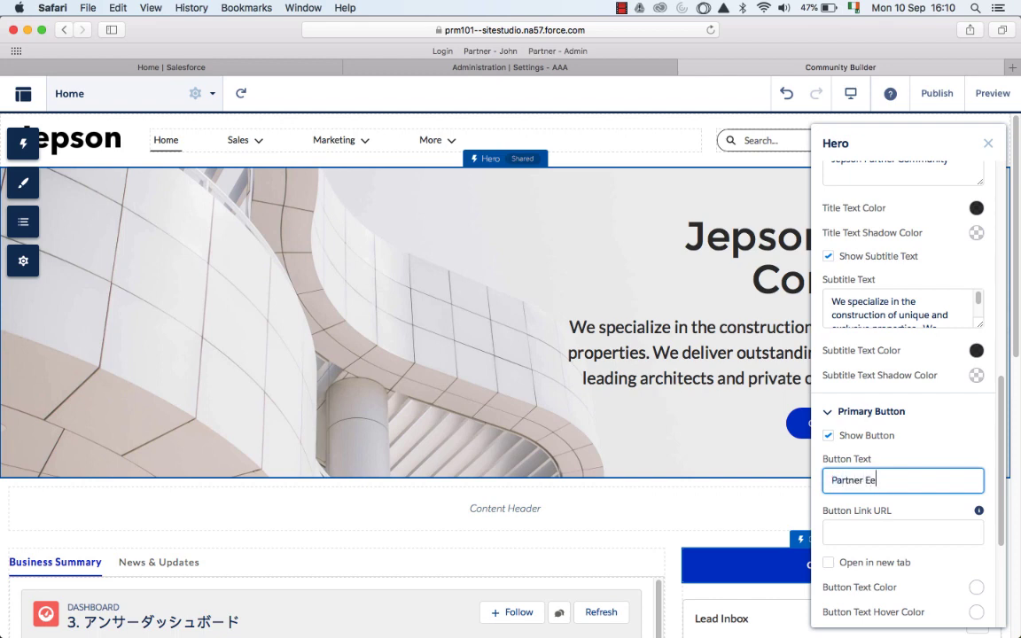
pyautogui.write('Partner Events')
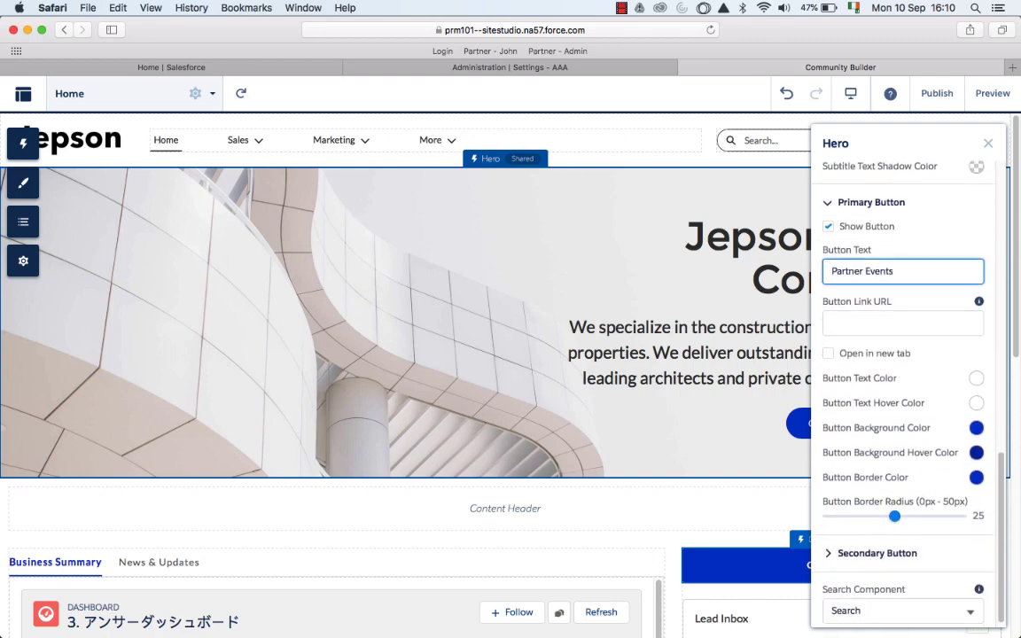
pyautogui.scroll(-3)
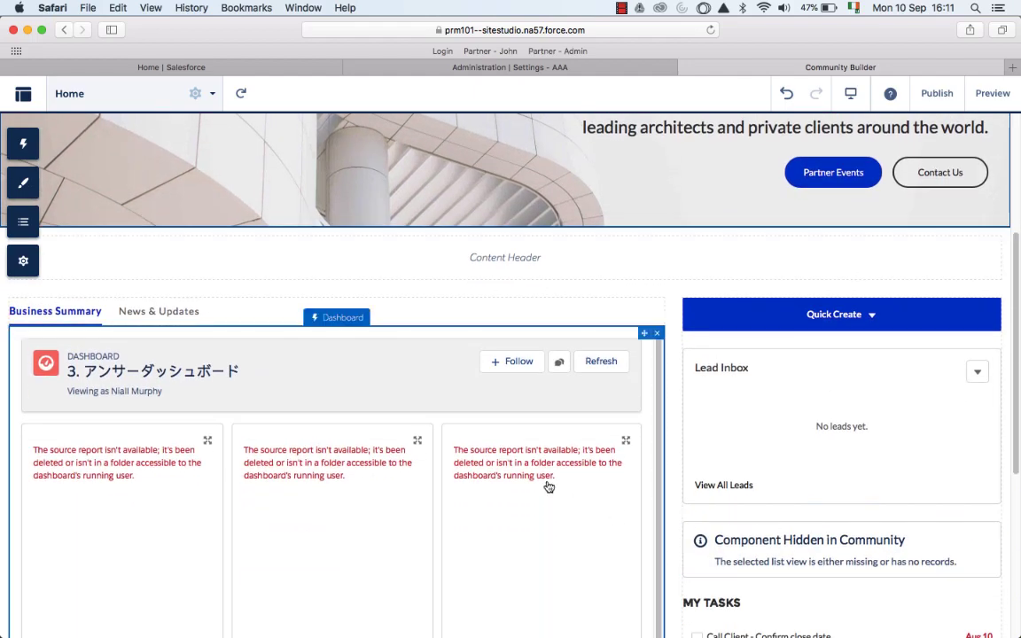
# Step: Set the Dashboard component's Dashboard Name to Partner Community Dashboard
pyautogui.scroll(-3)
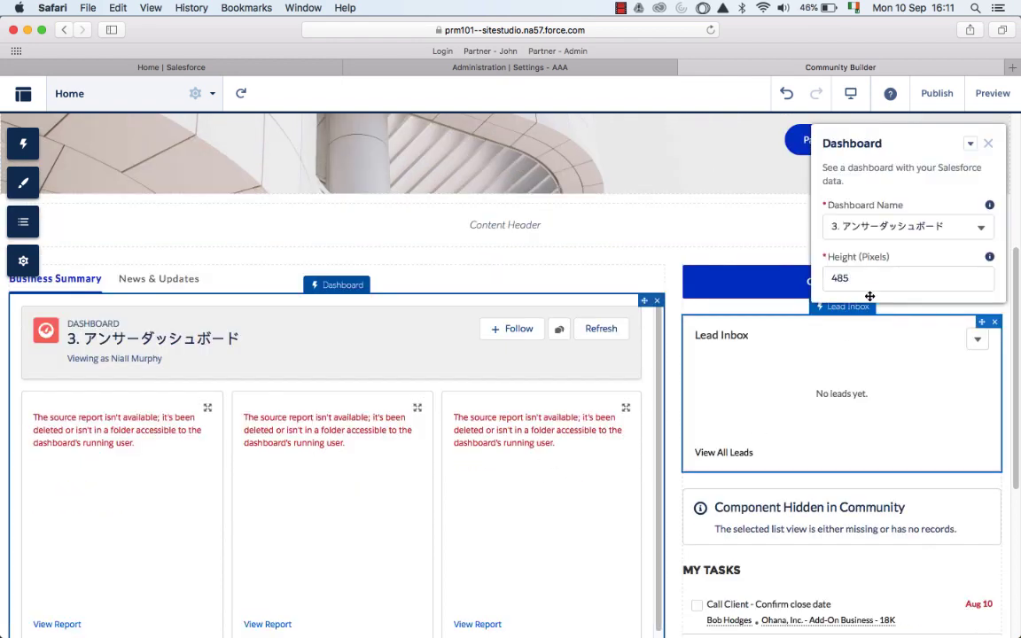
pyautogui.click(978, 226)
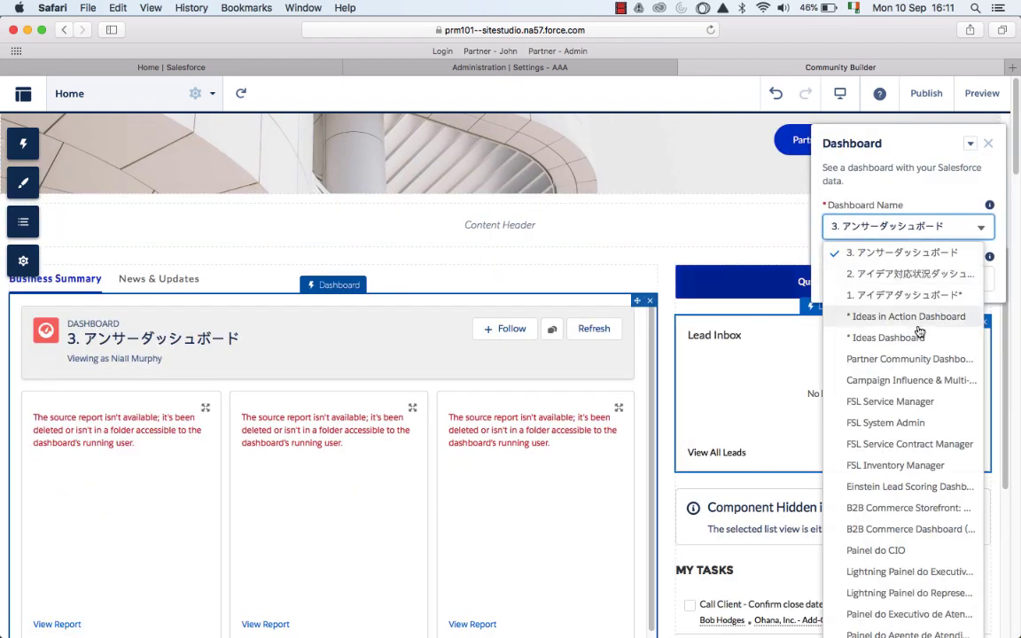
pyautogui.click(907, 358)
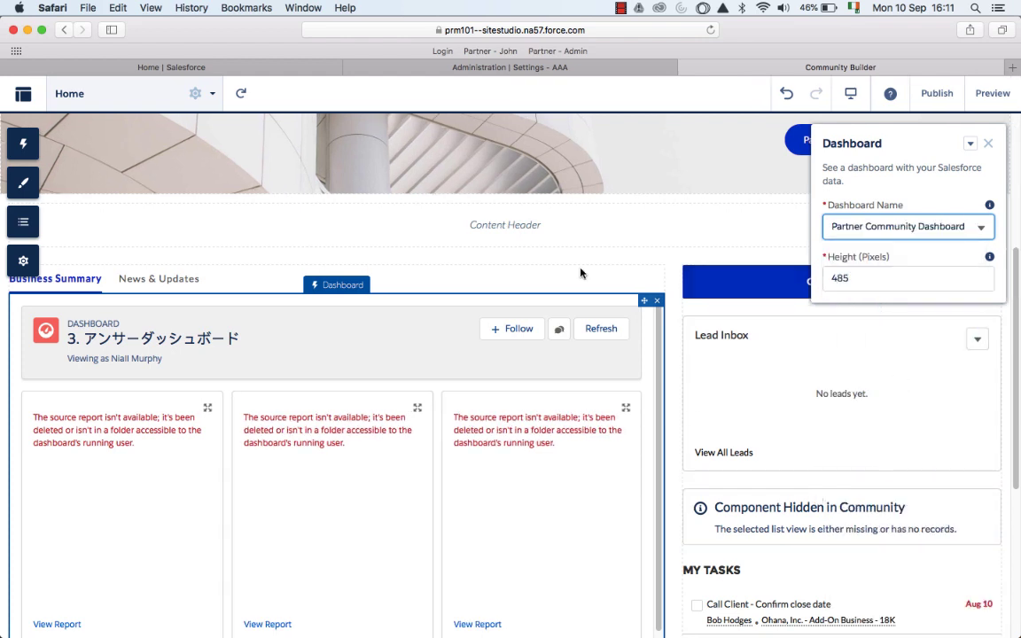
pyautogui.click(987, 142)
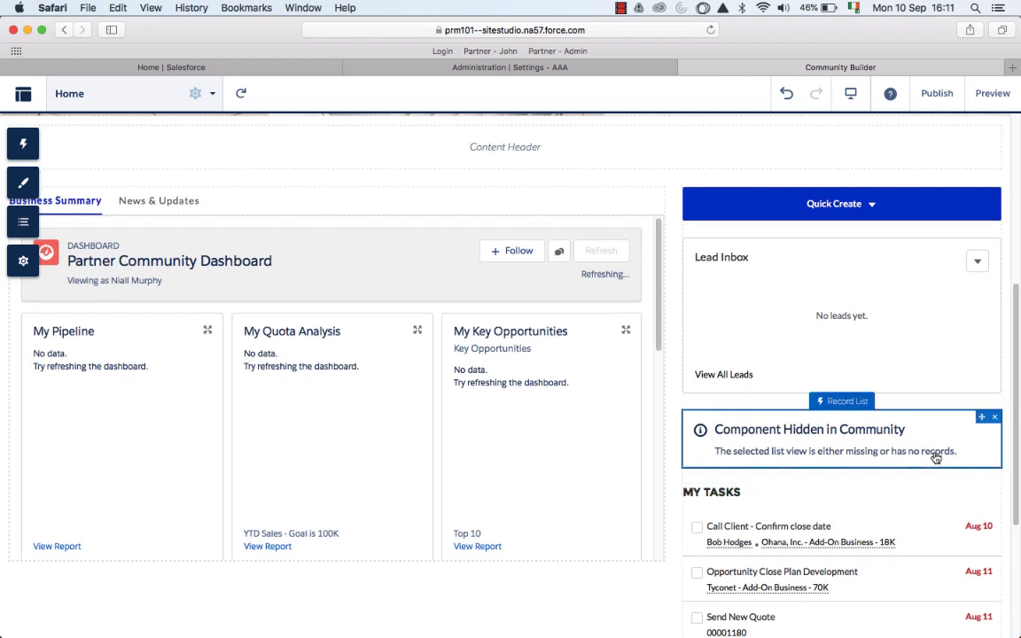
# Step: Set the opportunity Record List's Filter Name to My Open Deals
pyautogui.click(840, 400)
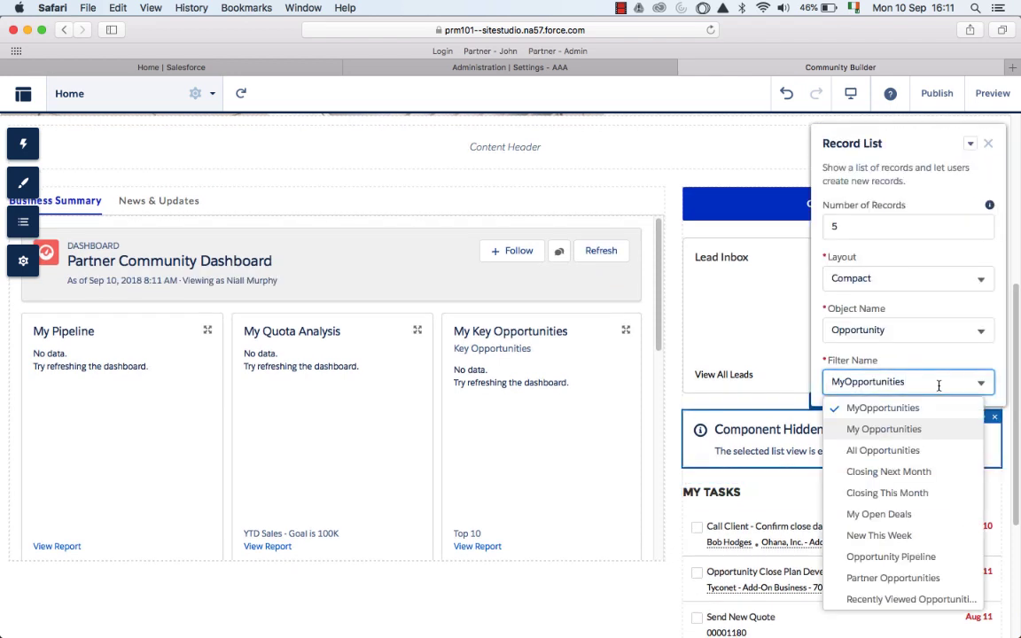
pyautogui.click(880, 514)
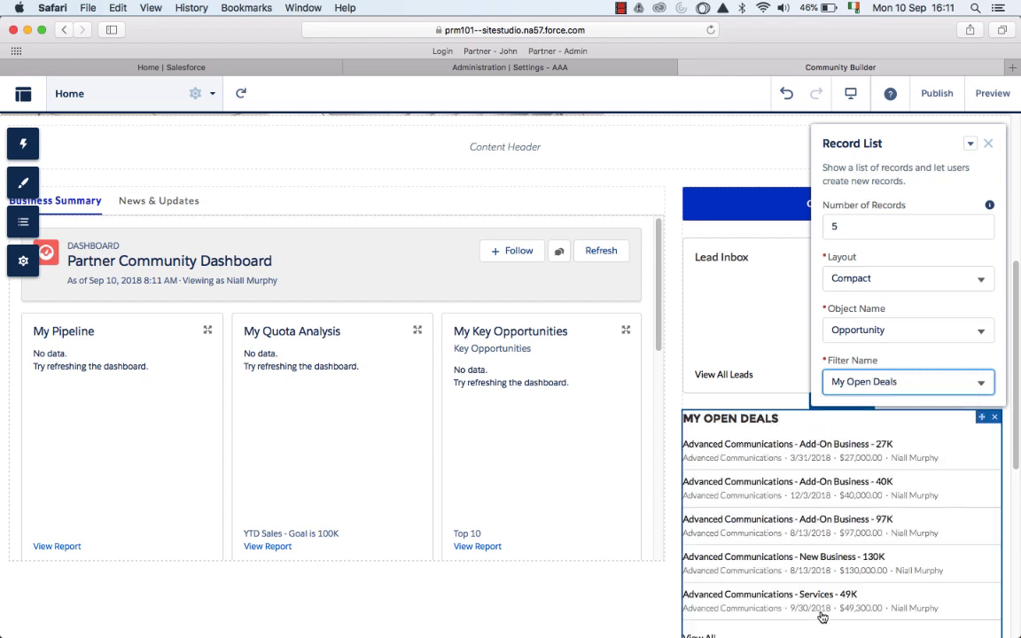
pyautogui.click(601, 250)
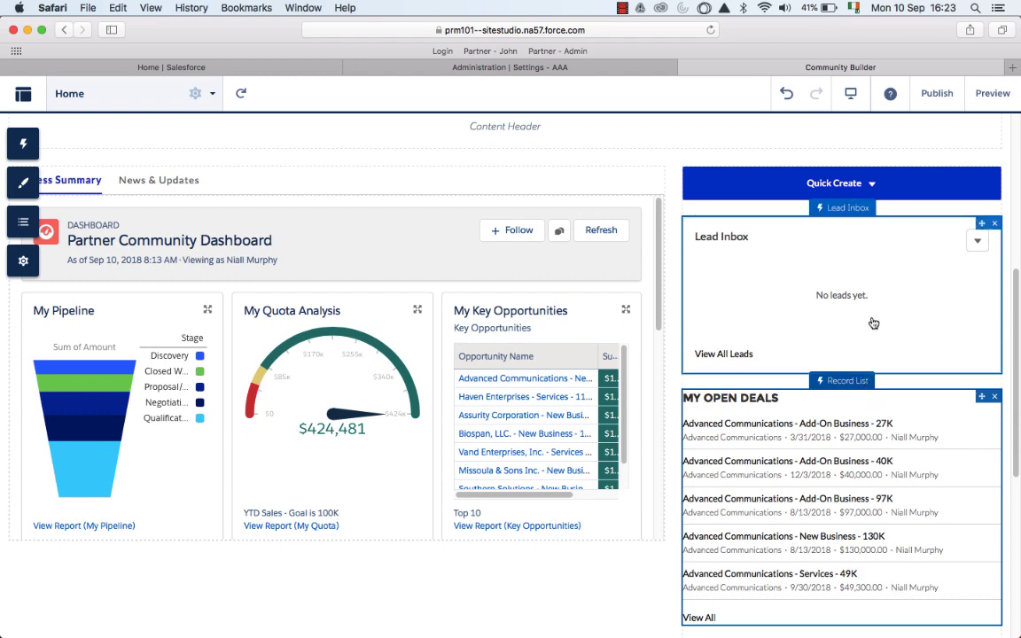
pyautogui.scroll(-3)
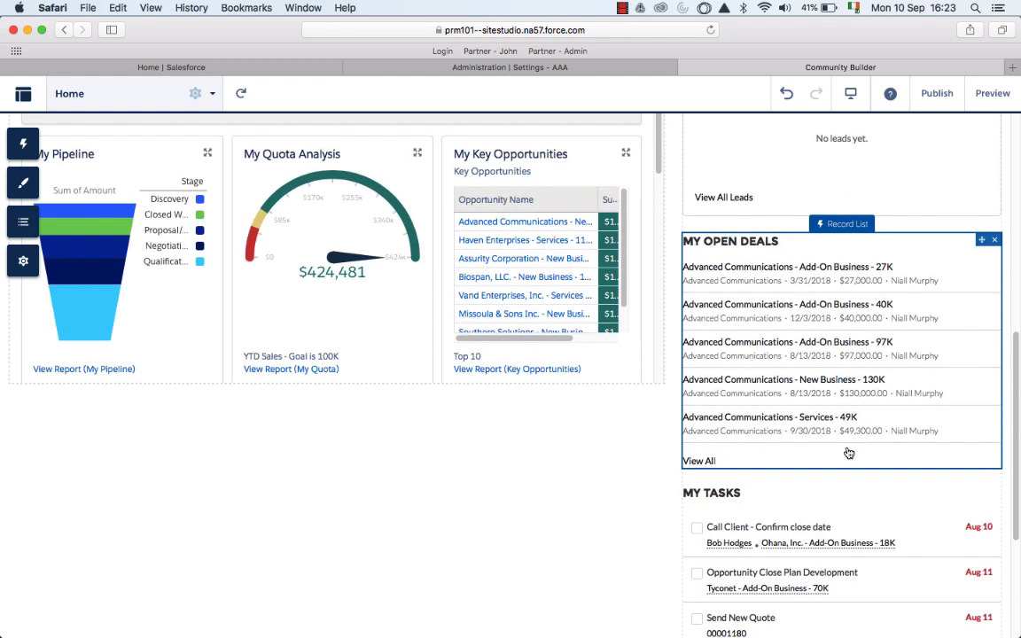
pyautogui.moveTo(645, 458)
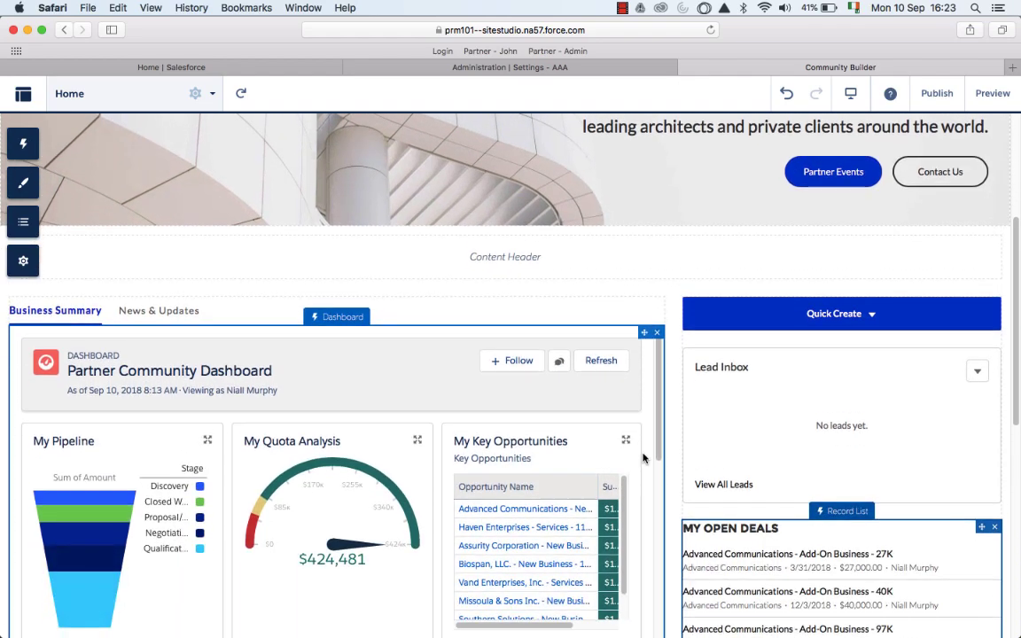
# Step: Scroll the home page down to the area below the dashboard charts
pyautogui.scroll(-3)
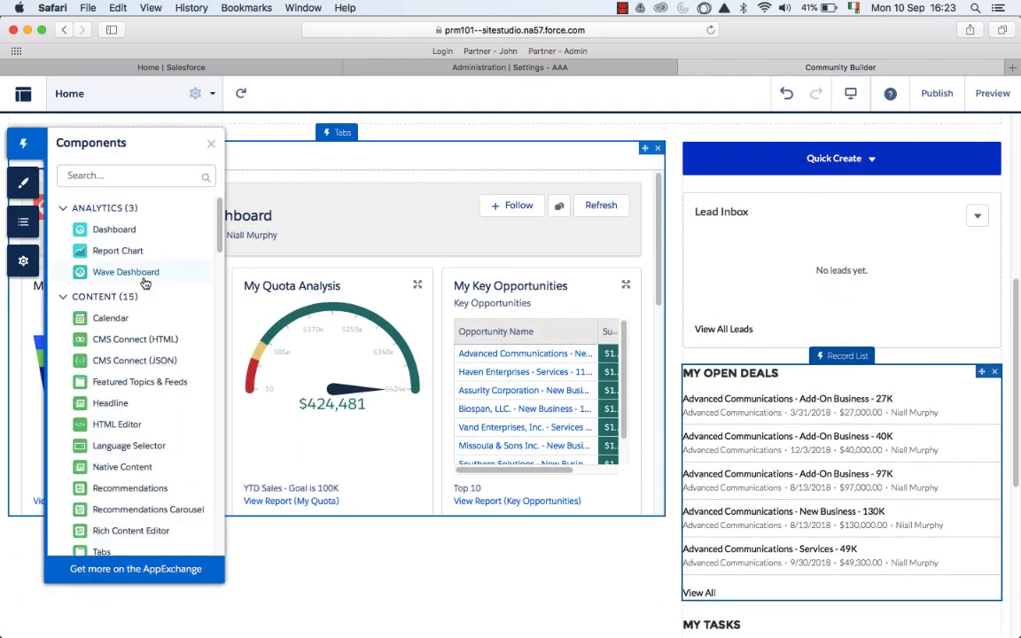
pyautogui.scroll(-3)
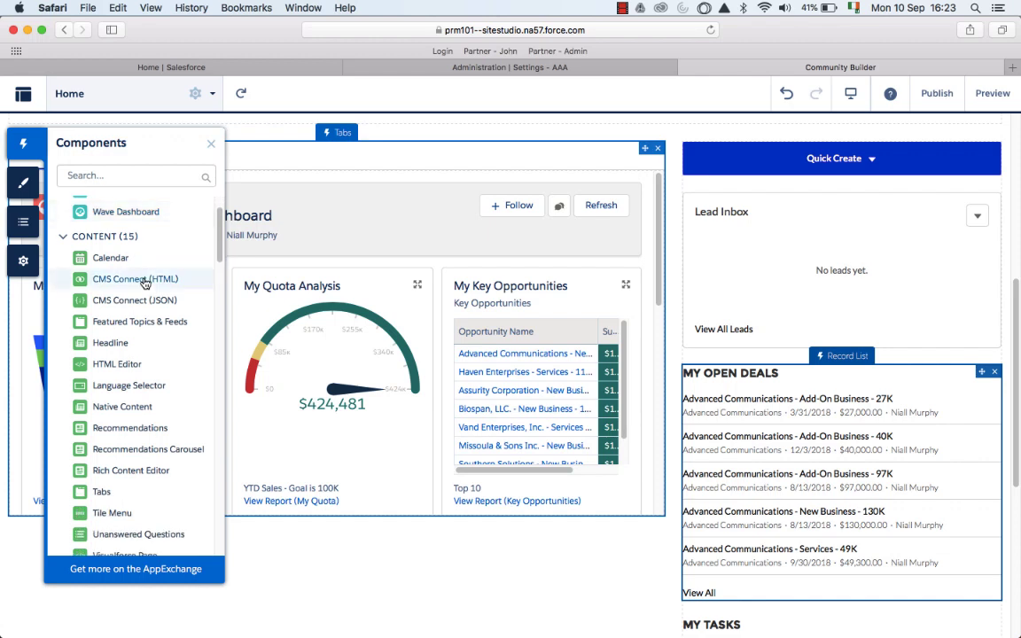
pyautogui.moveTo(135, 278)
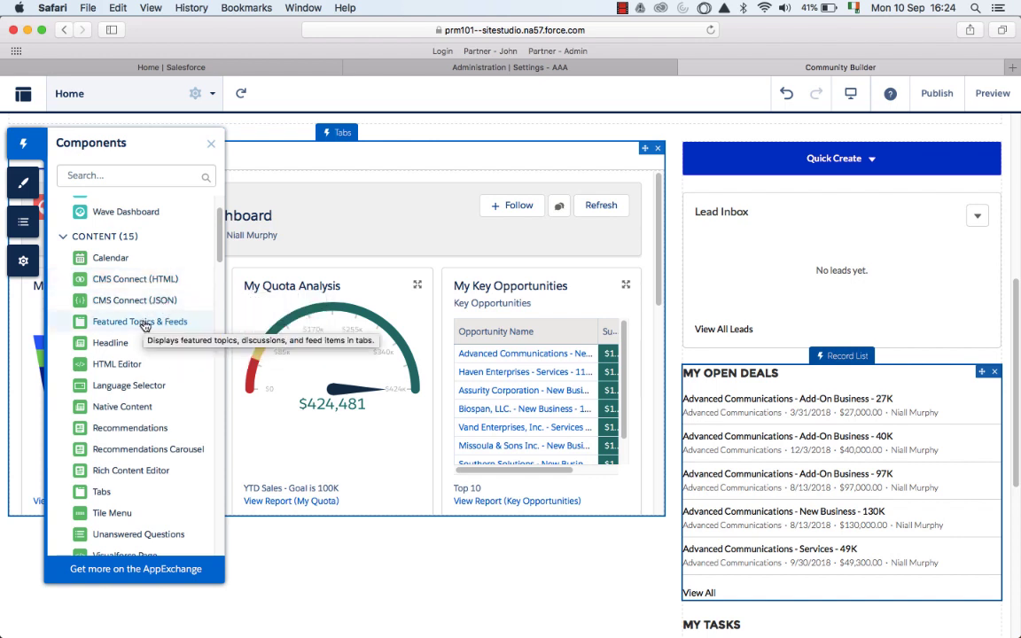
pyautogui.moveTo(117, 365)
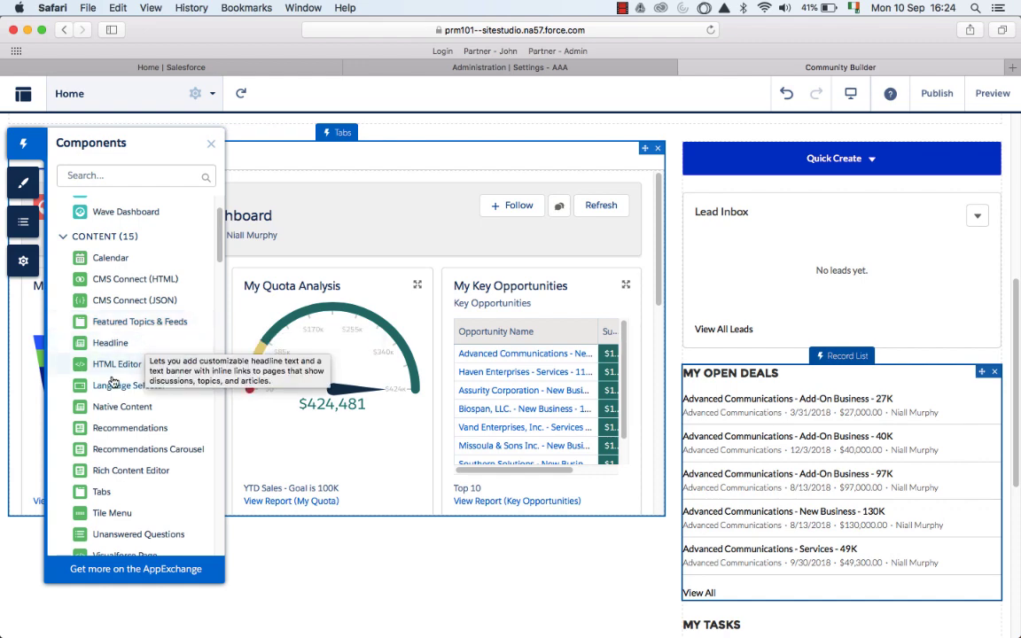
pyautogui.moveTo(117, 364)
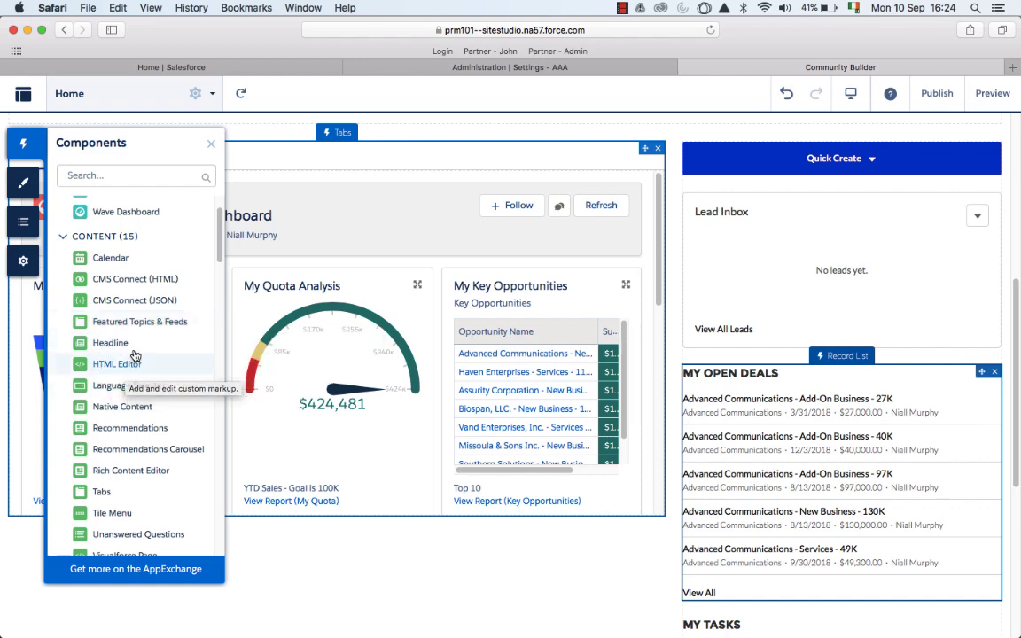
pyautogui.moveTo(151, 372)
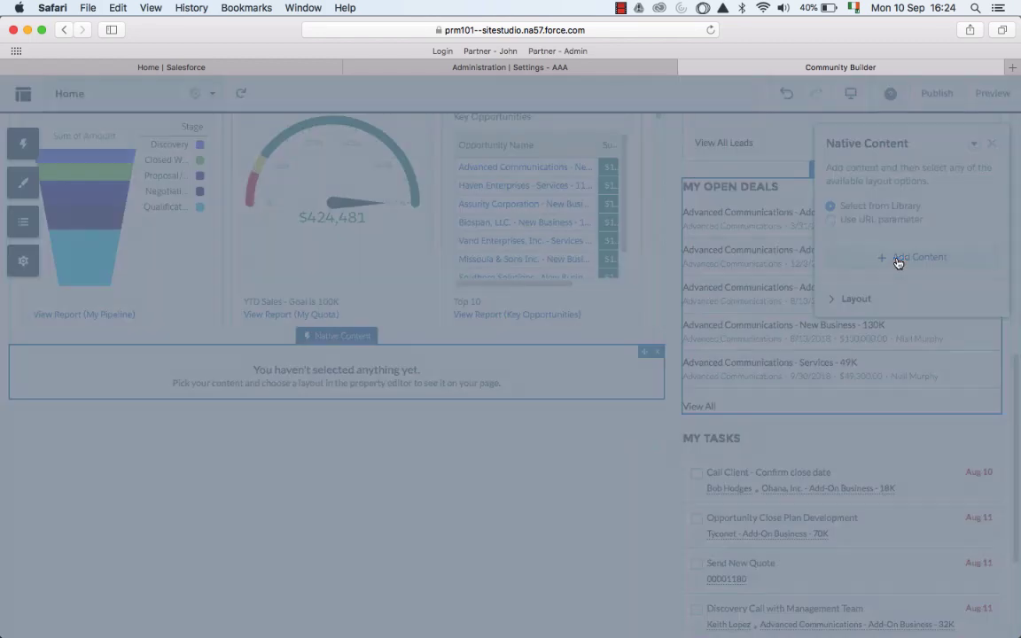
# Step: Select the Dreamforce article as the content for the new Native Content block
pyautogui.click(918, 257)
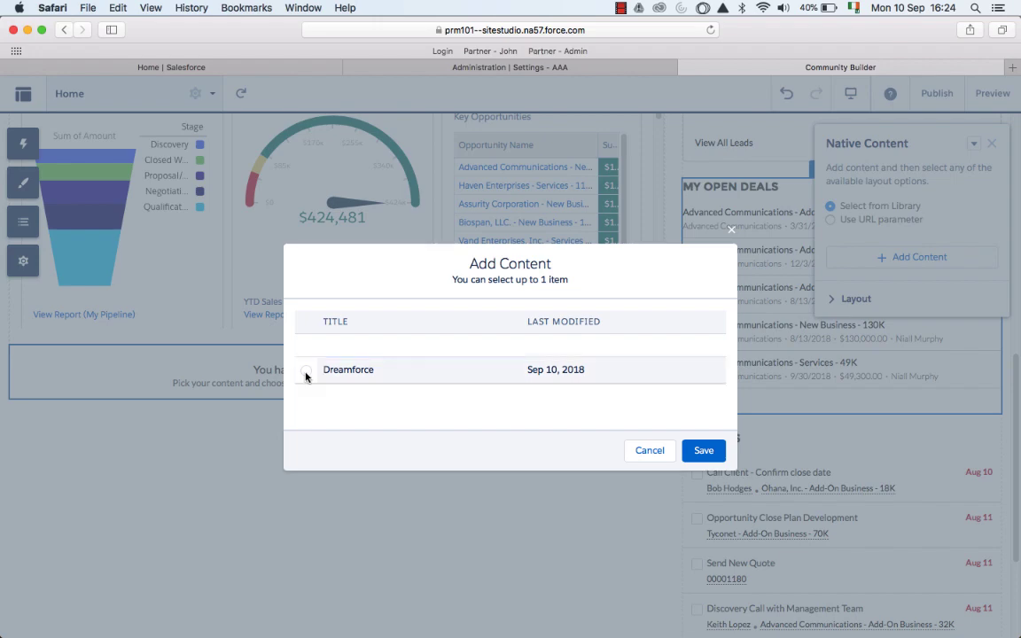
pyautogui.click(702, 451)
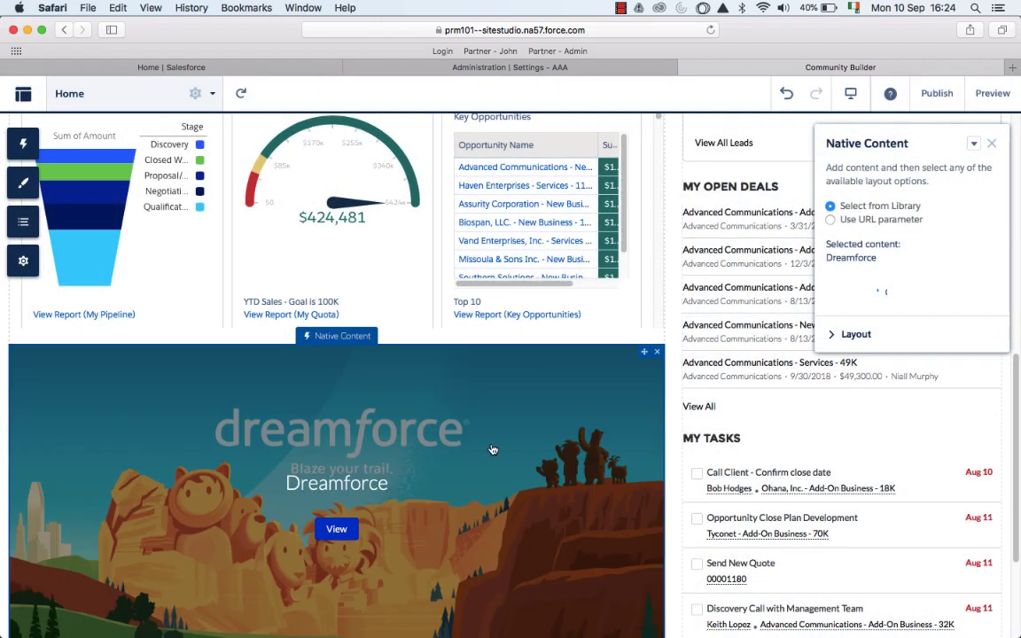
pyautogui.scroll(-3)
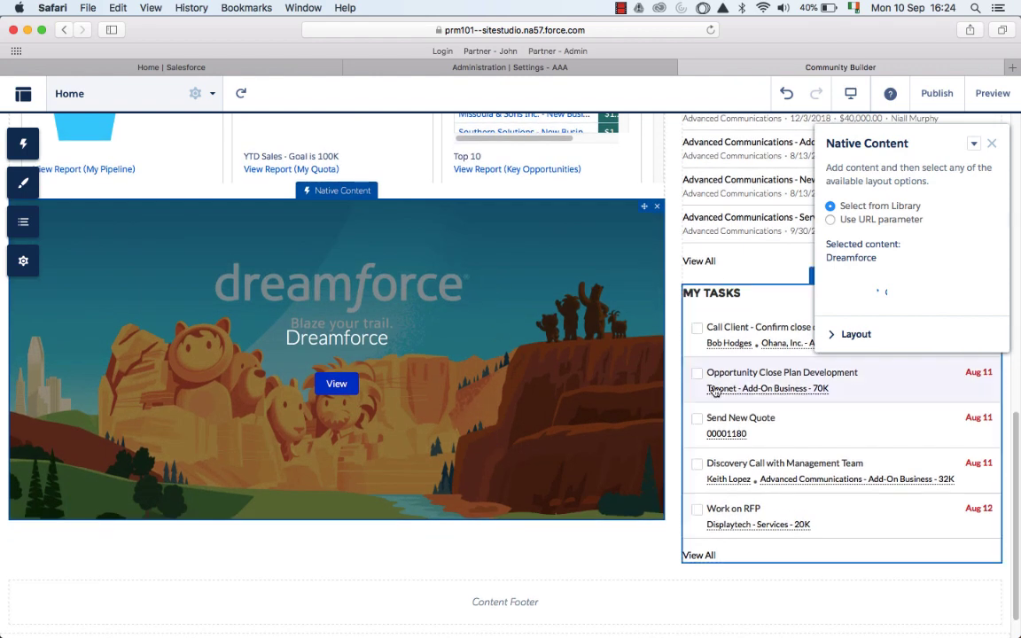
# Step: Set the block's layout to Full Inline and close its settings
pyautogui.click(855, 333)
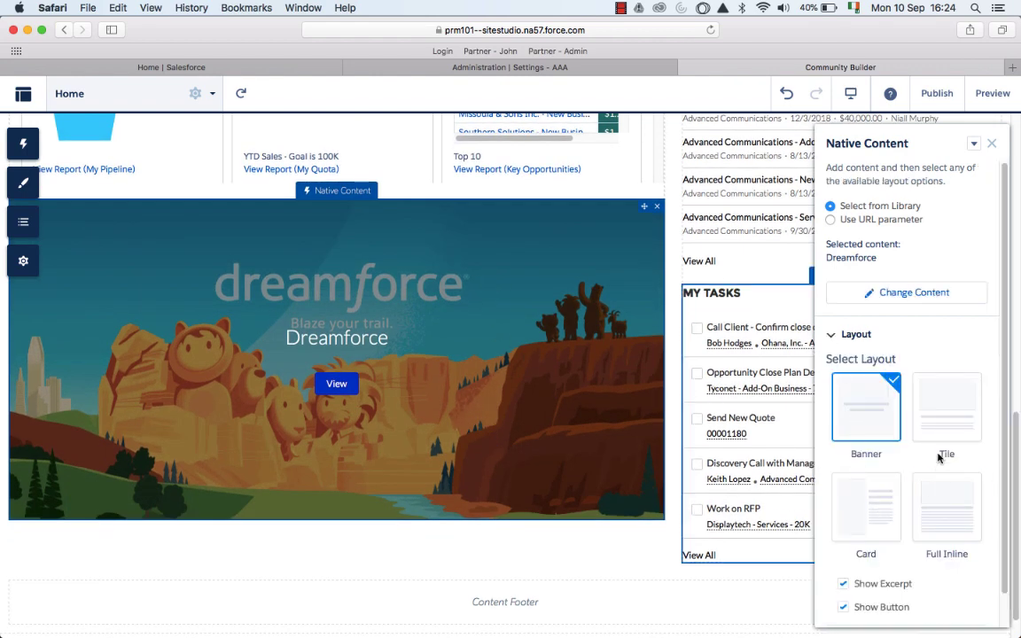
pyautogui.click(947, 407)
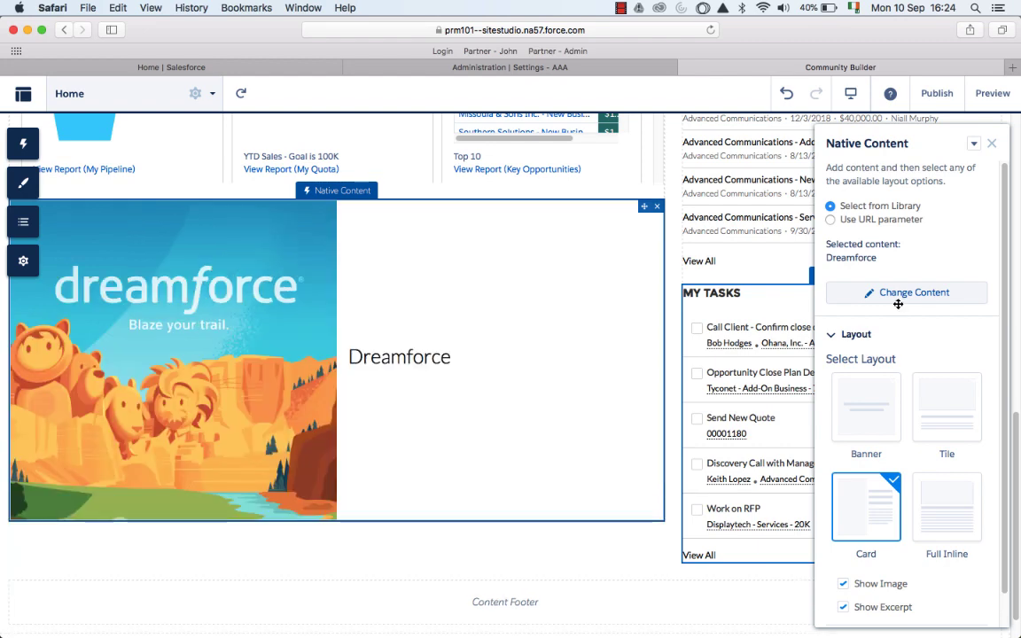
pyautogui.click(947, 507)
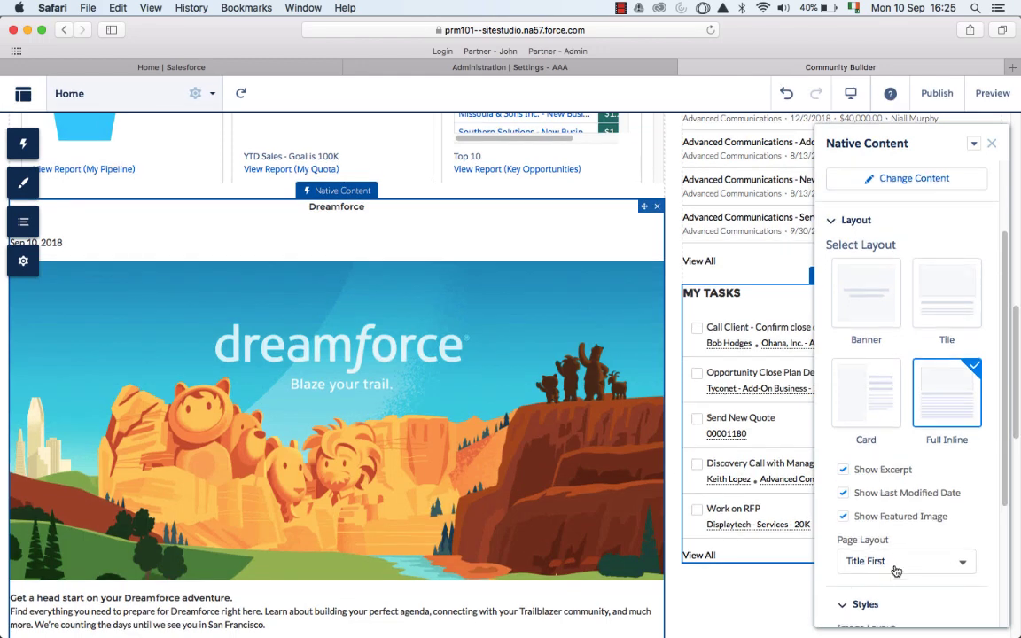
pyautogui.scroll(-3)
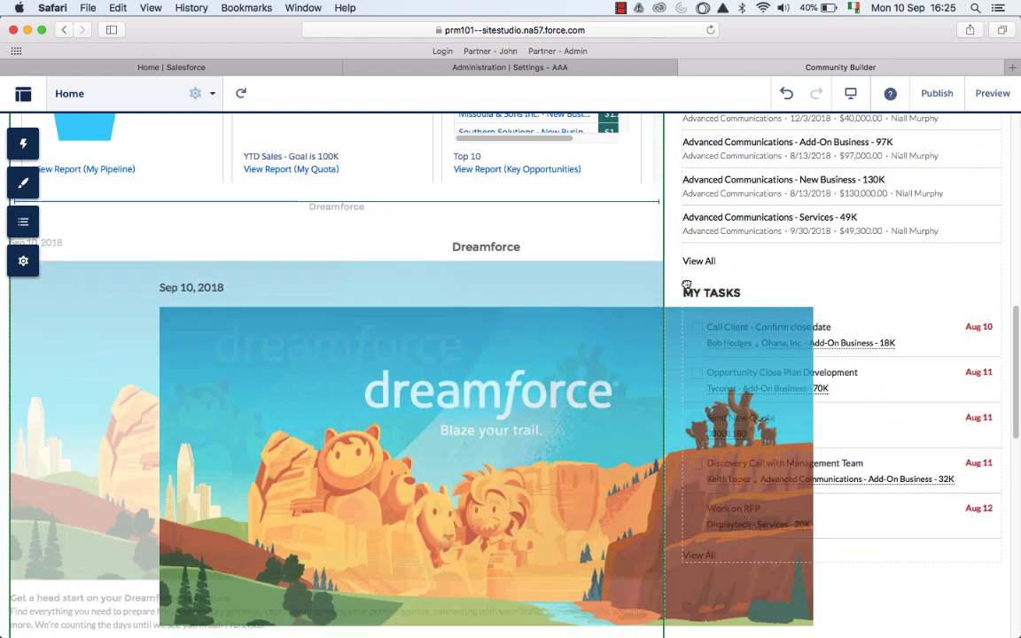
pyautogui.click(337, 204)
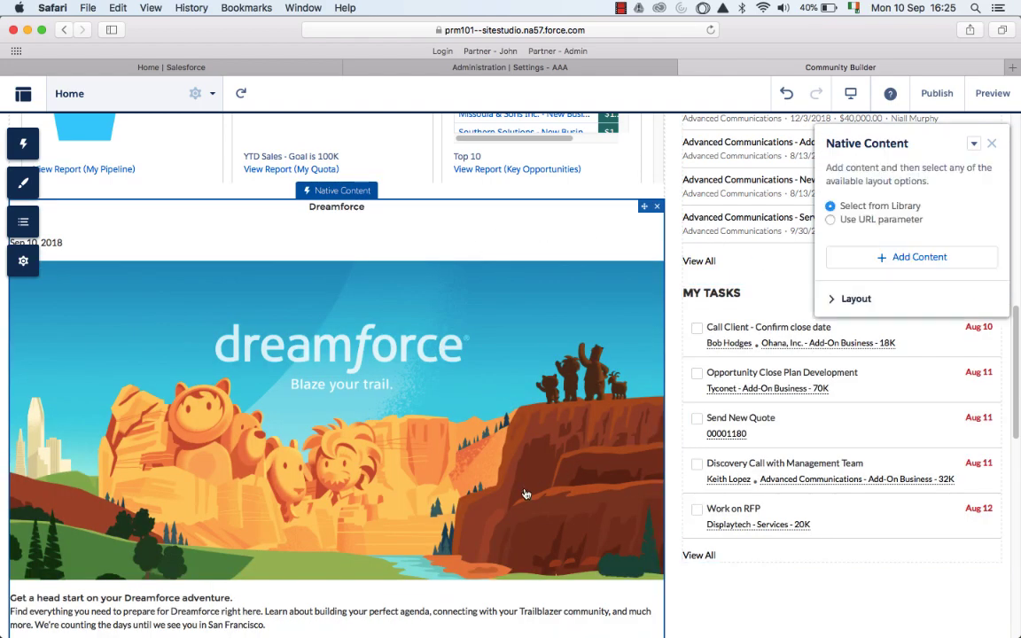
pyautogui.click(918, 257)
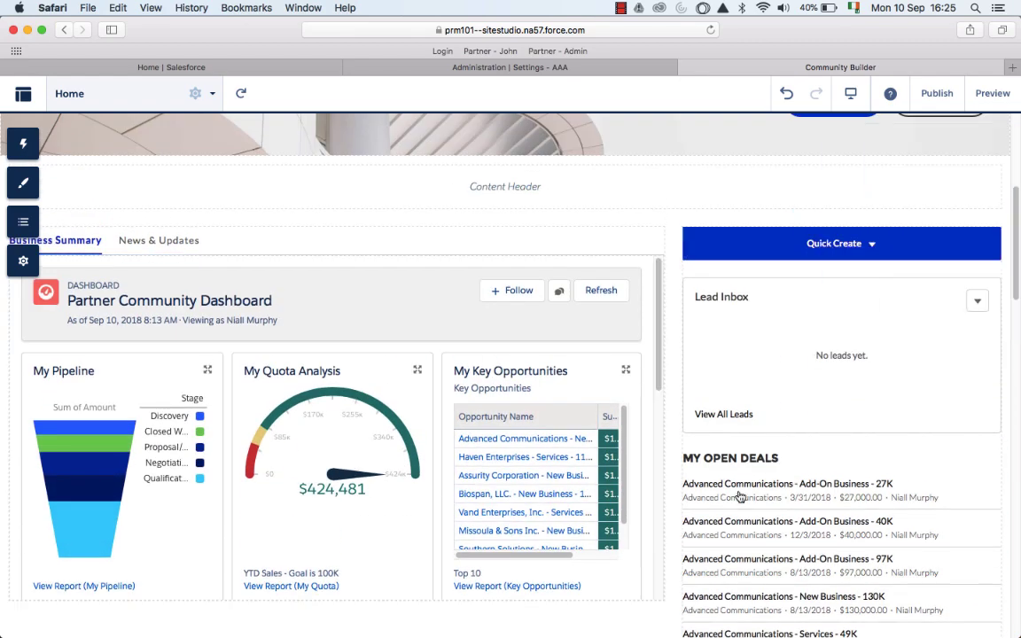
# Step: Search components for 'libra' and place the Libraries component on the home page
pyautogui.scroll(-3)
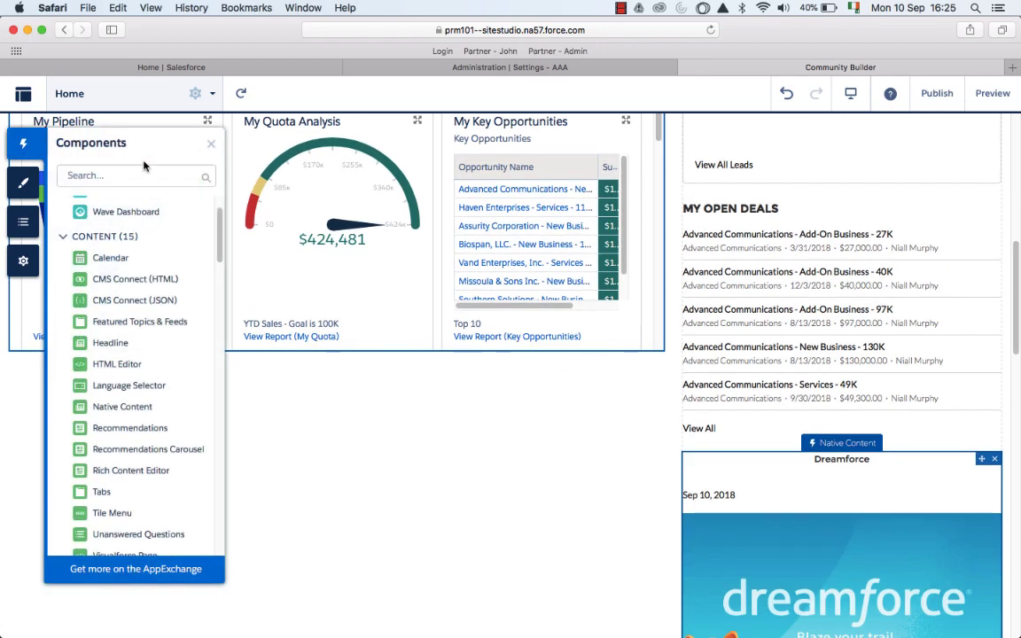
pyautogui.click(134, 176)
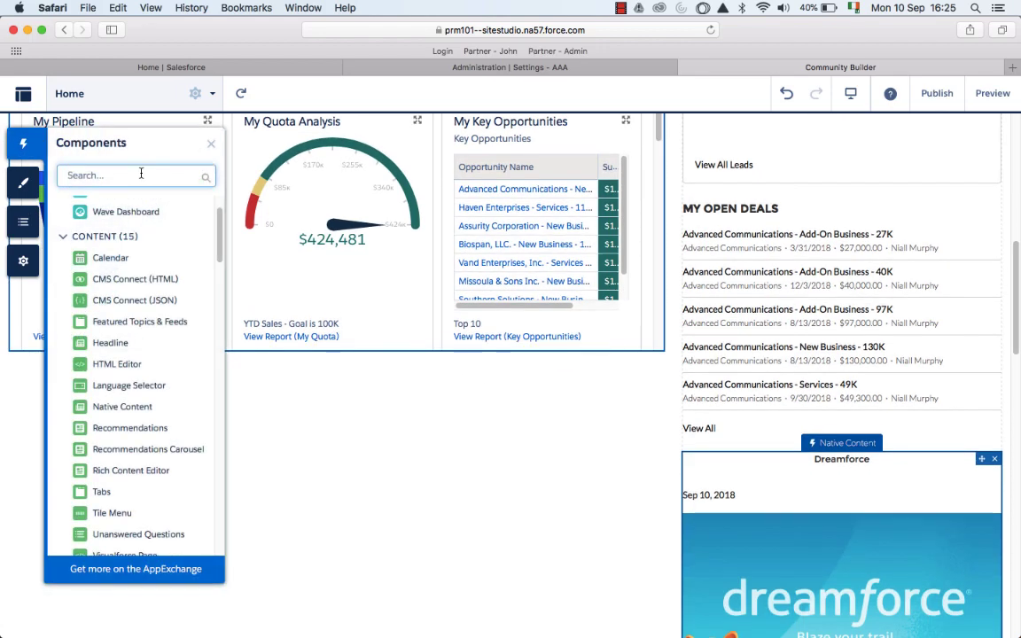
pyautogui.write('librar')
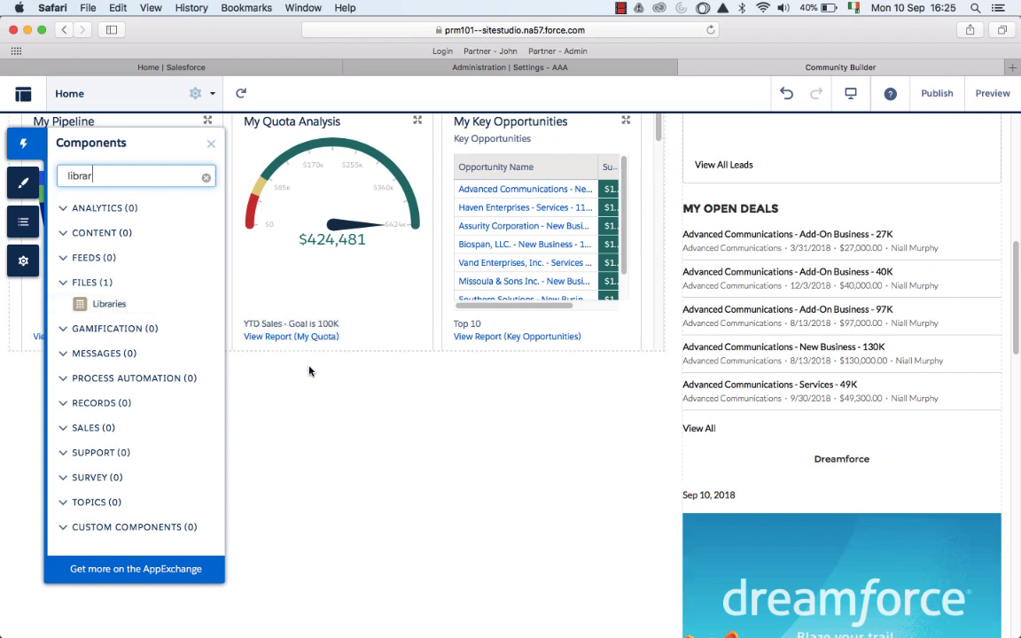
pyautogui.moveTo(156, 248)
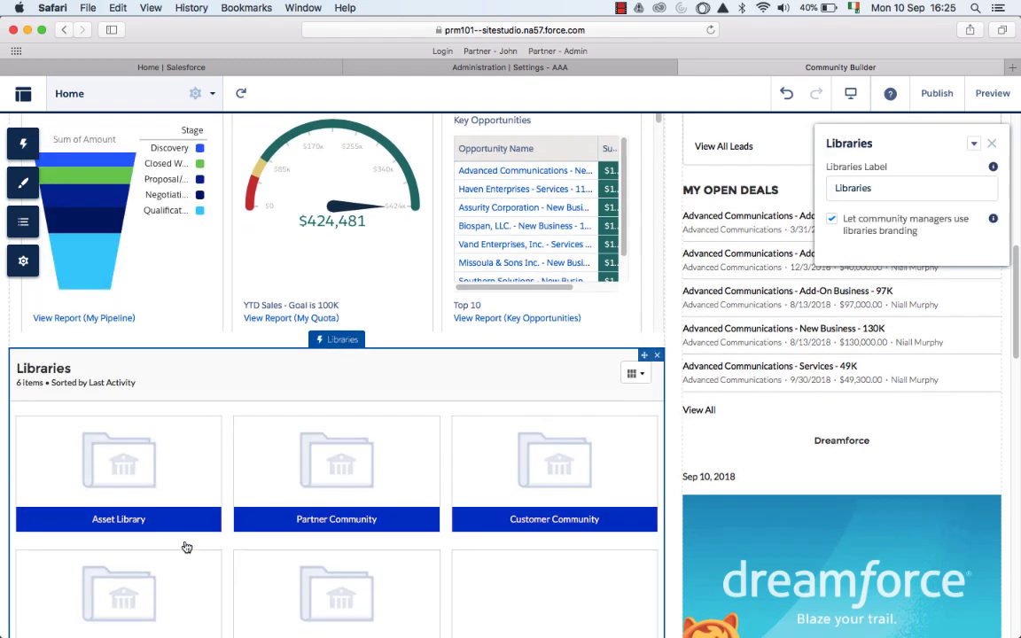
pyautogui.scroll(-3)
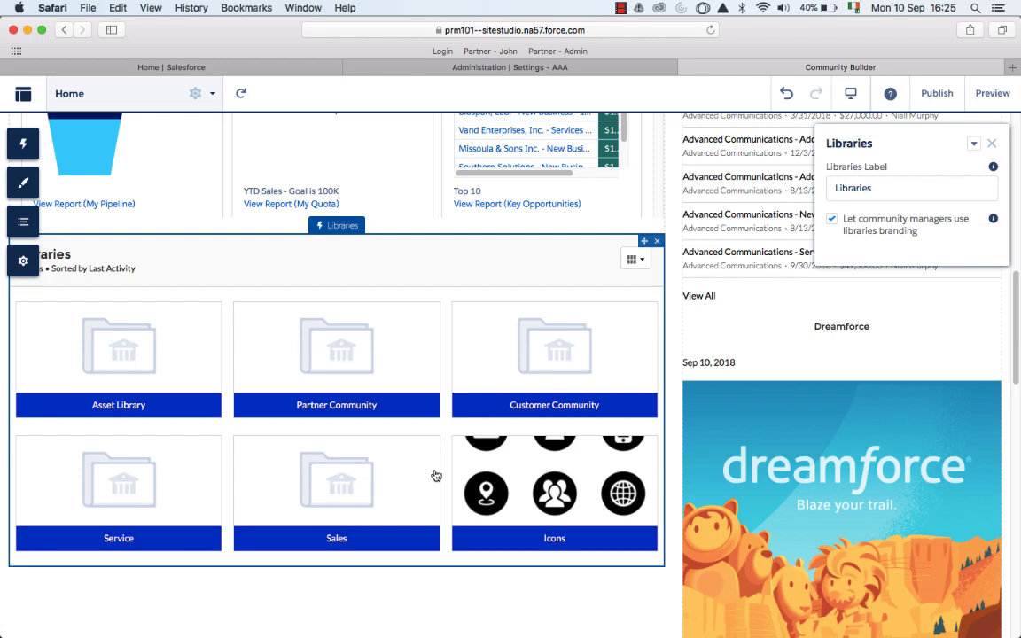
pyautogui.scroll(-3)
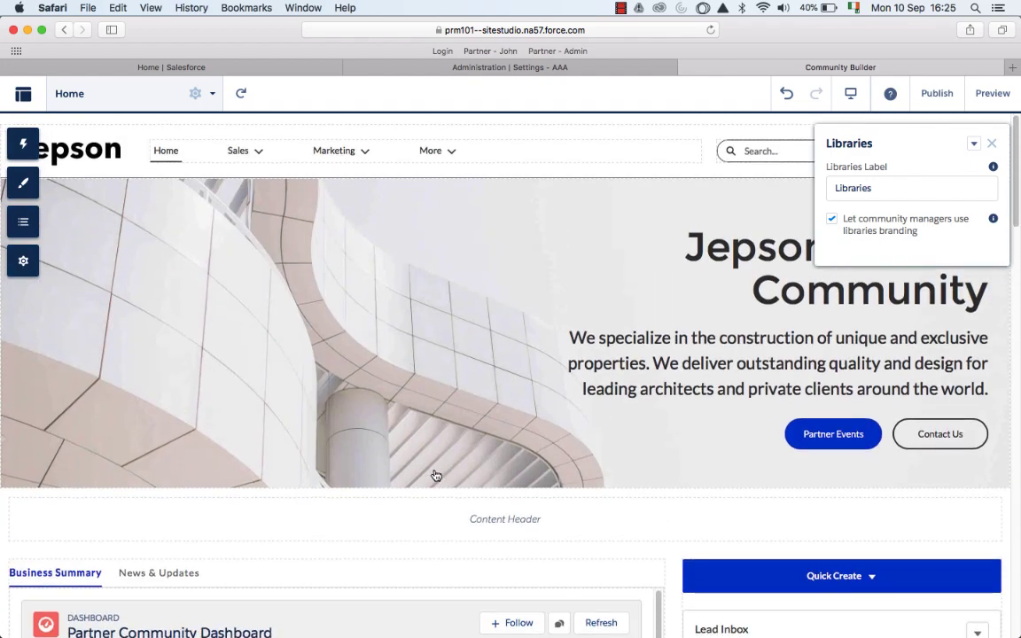
# Step: Publish the community changes, confirm, and view the live partner community home page
pyautogui.click(936, 92)
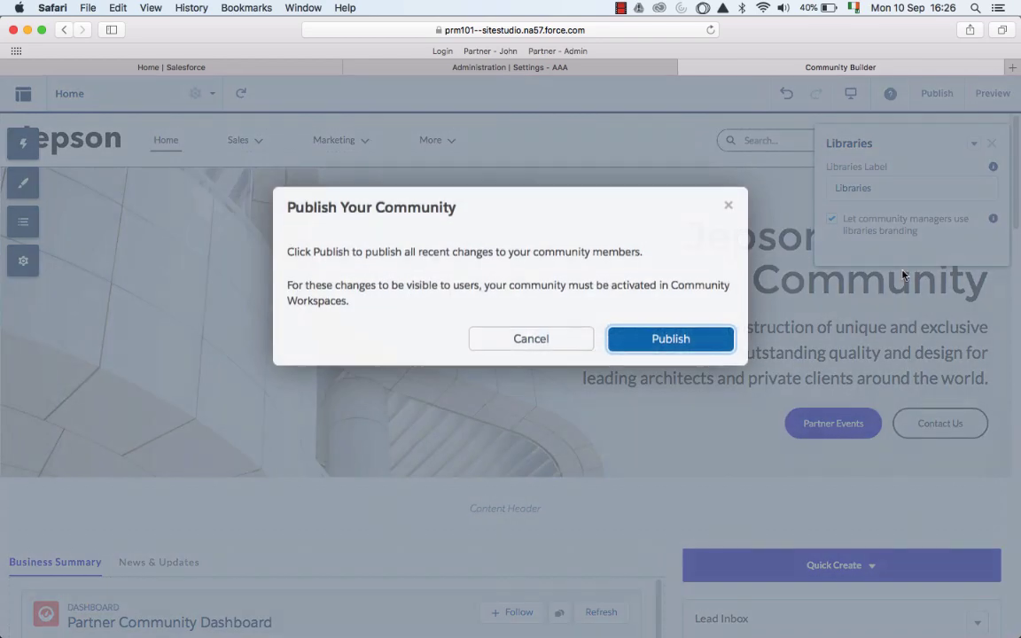
pyautogui.click(670, 338)
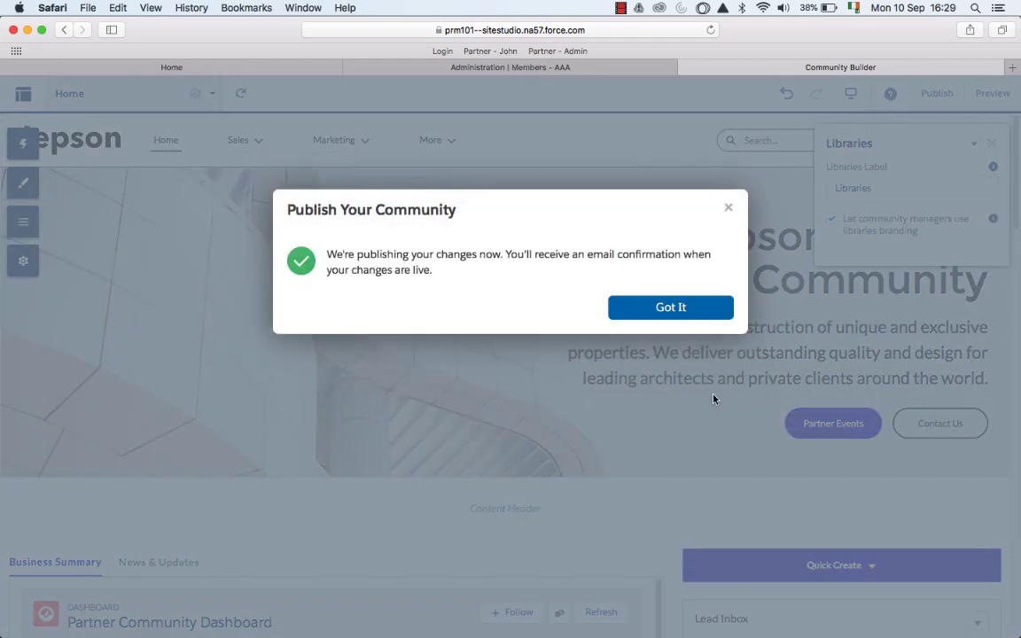
pyautogui.moveTo(193, 75)
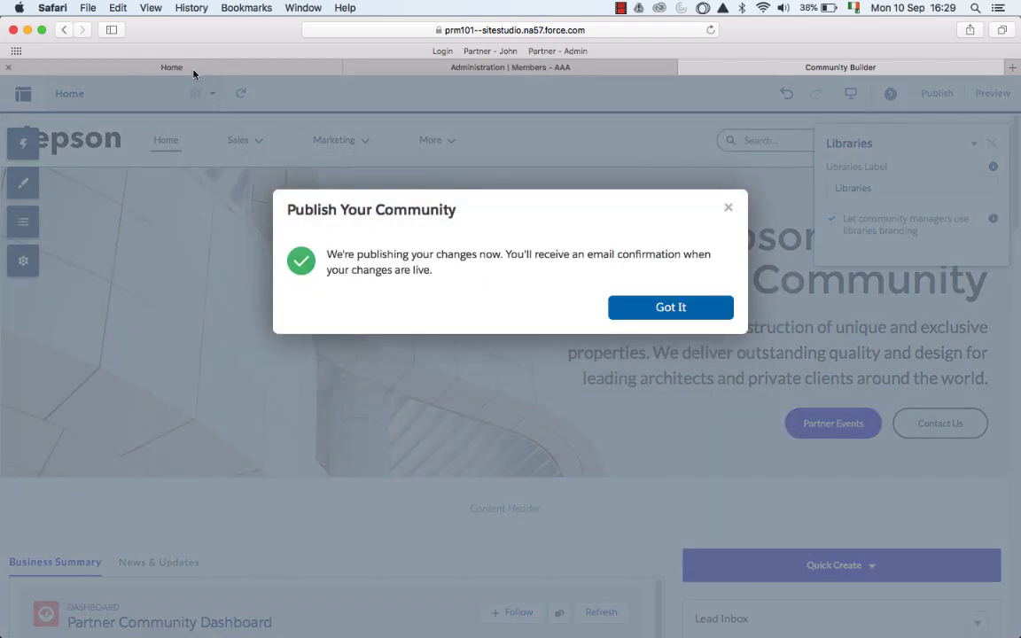
pyautogui.click(670, 307)
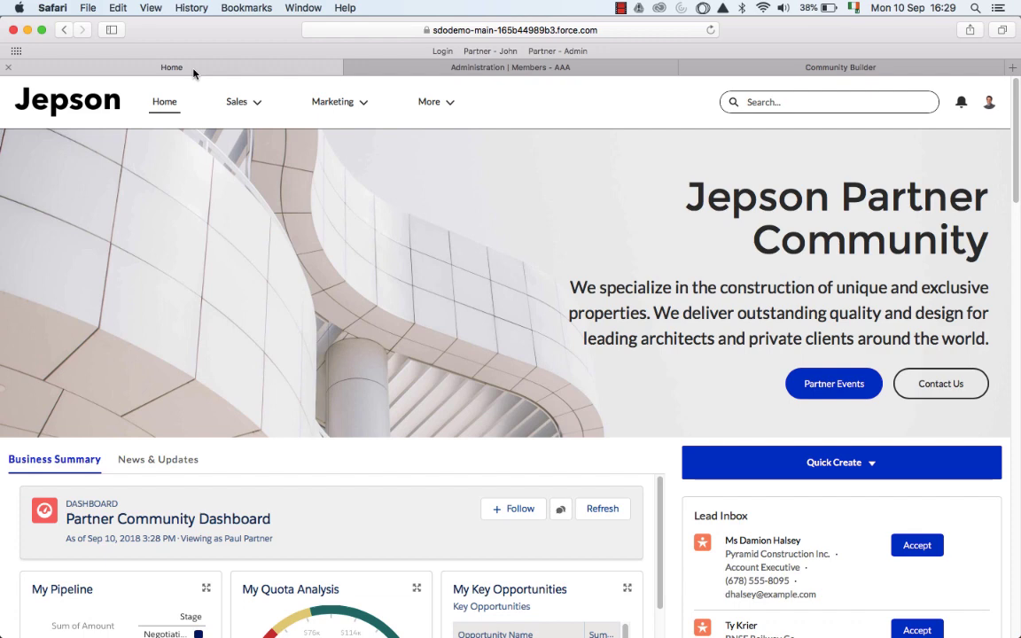
# Step: Browse the New Product Launches library and preview the Company Overview document
pyautogui.scroll(-3)
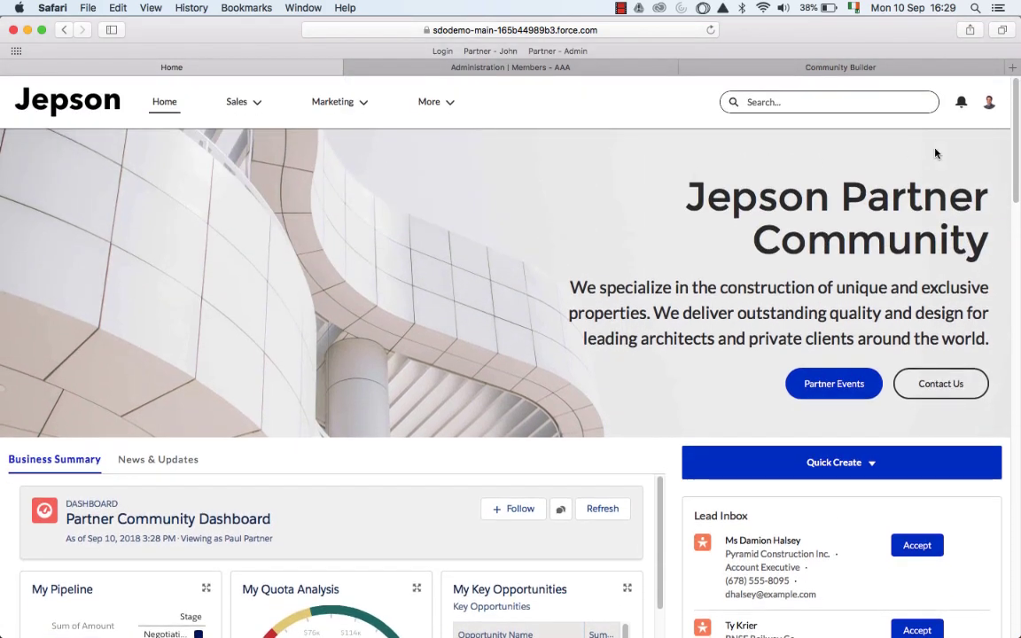
pyautogui.click(989, 101)
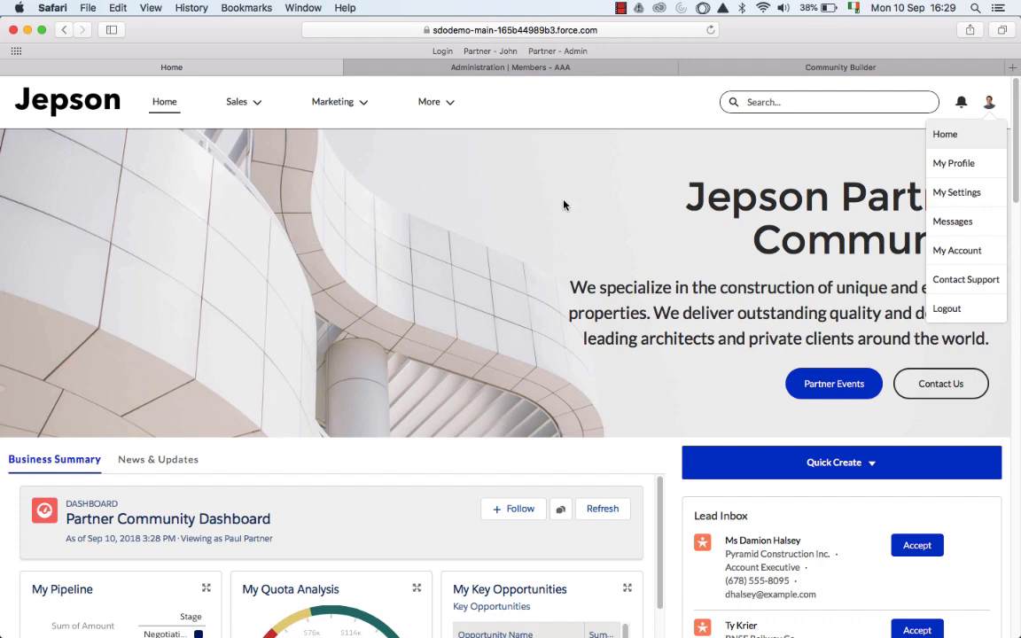
pyautogui.scroll(-3)
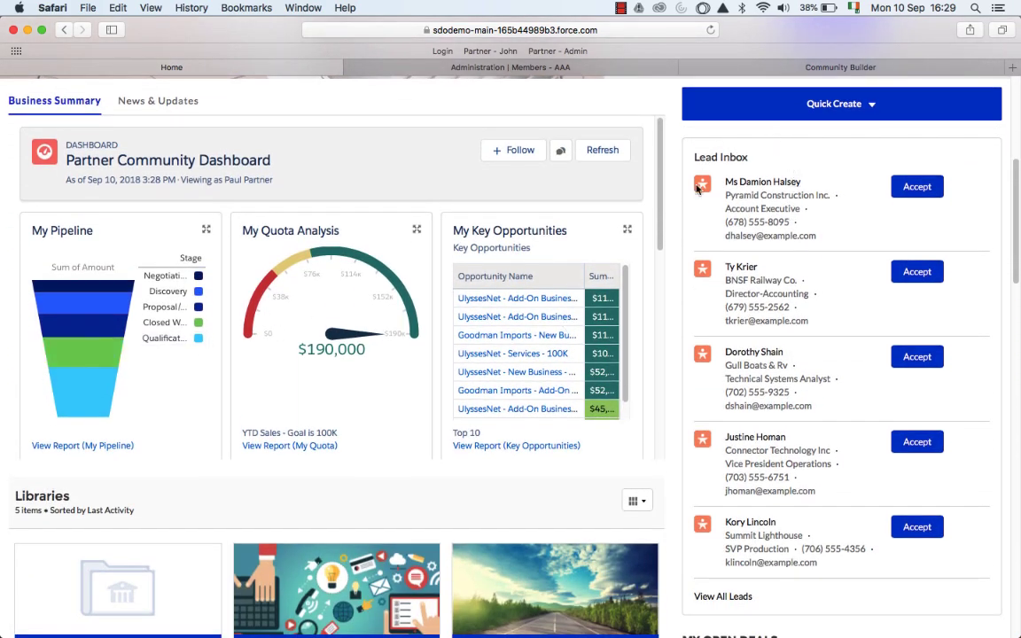
pyautogui.scroll(-3)
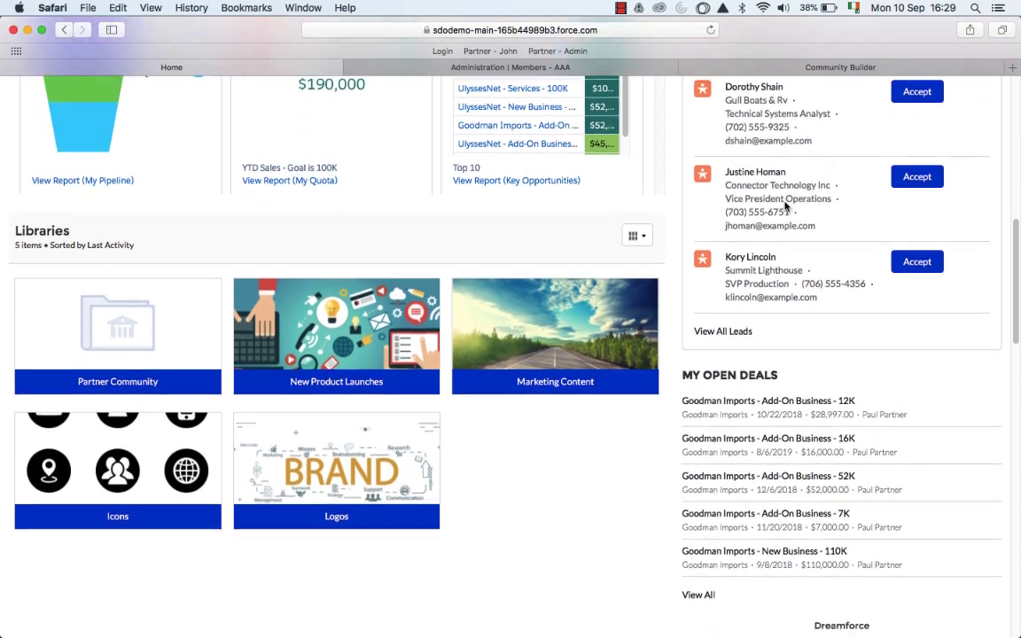
pyautogui.scroll(-3)
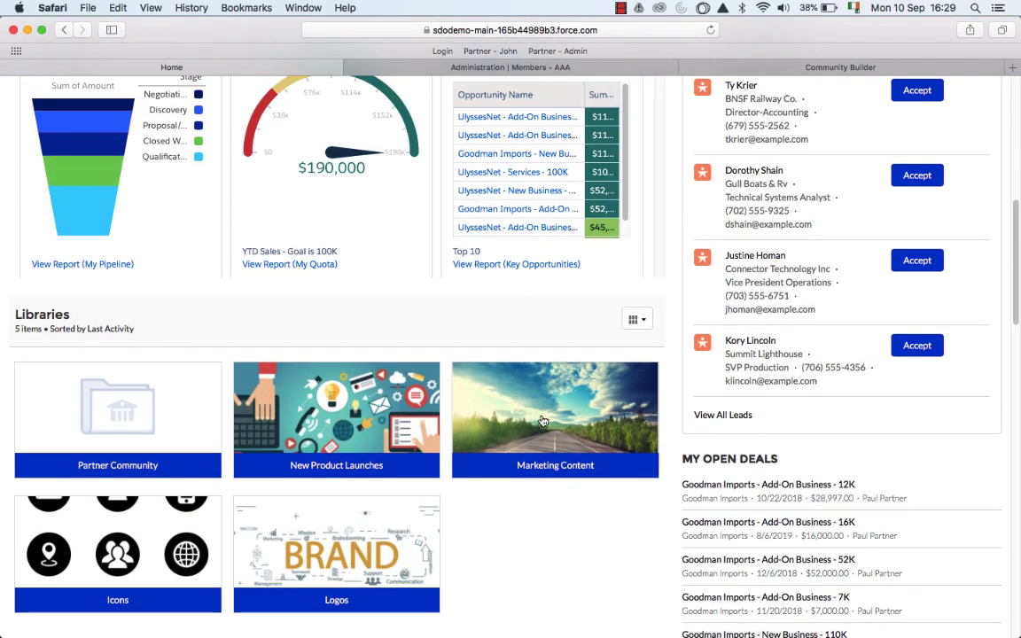
pyautogui.click(337, 418)
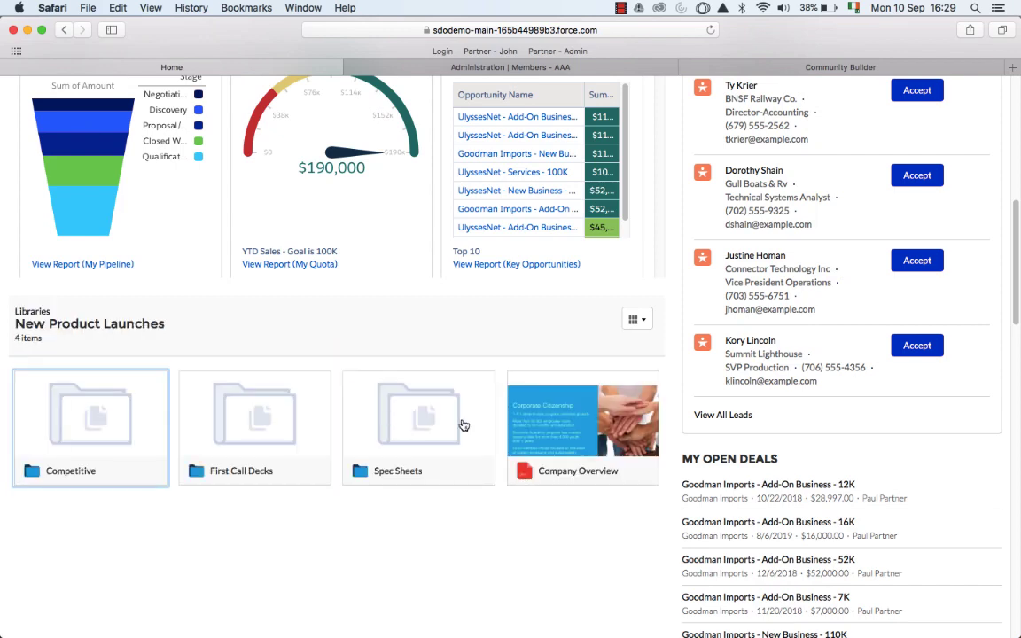
pyautogui.click(581, 418)
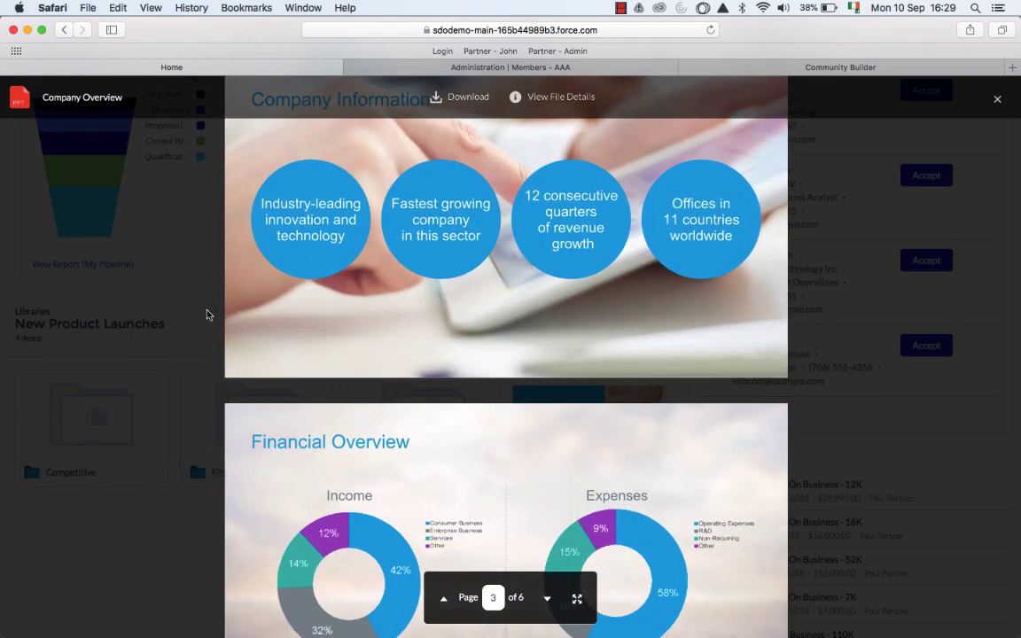
pyautogui.click(996, 99)
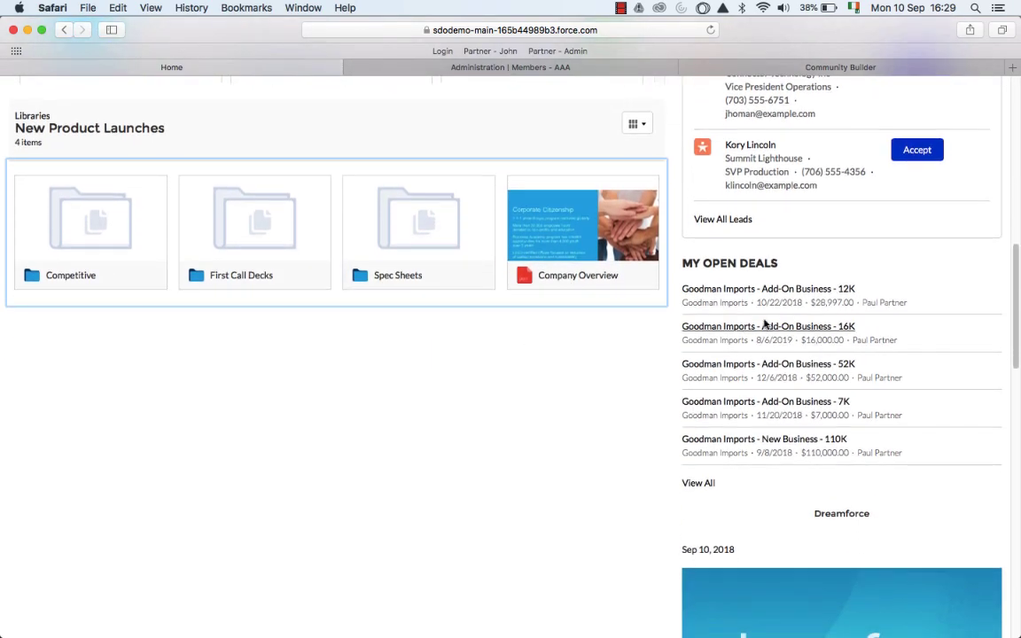
pyautogui.scroll(-3)
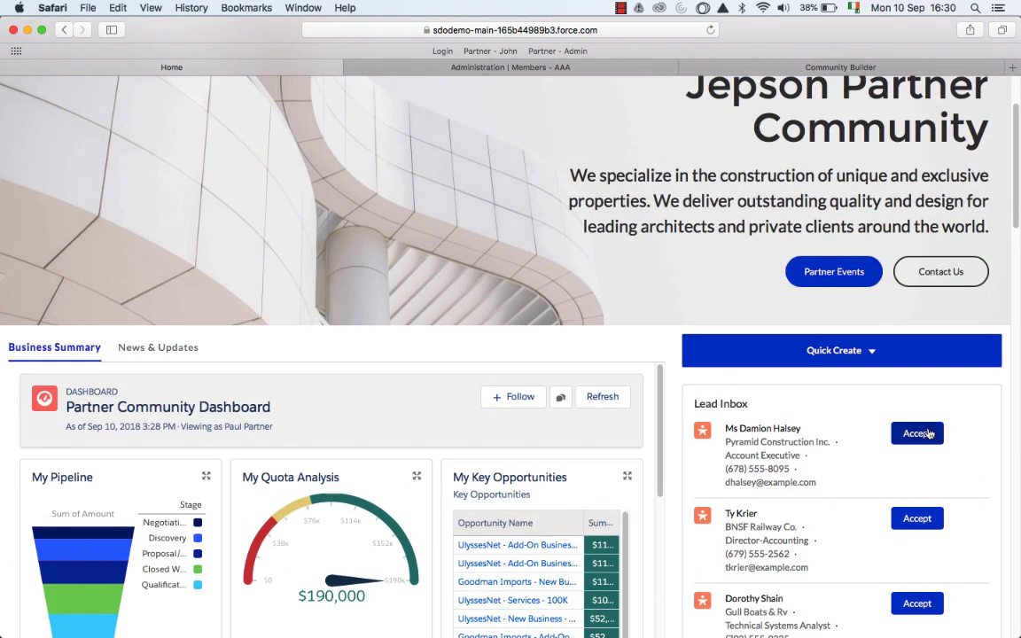
pyautogui.click(916, 433)
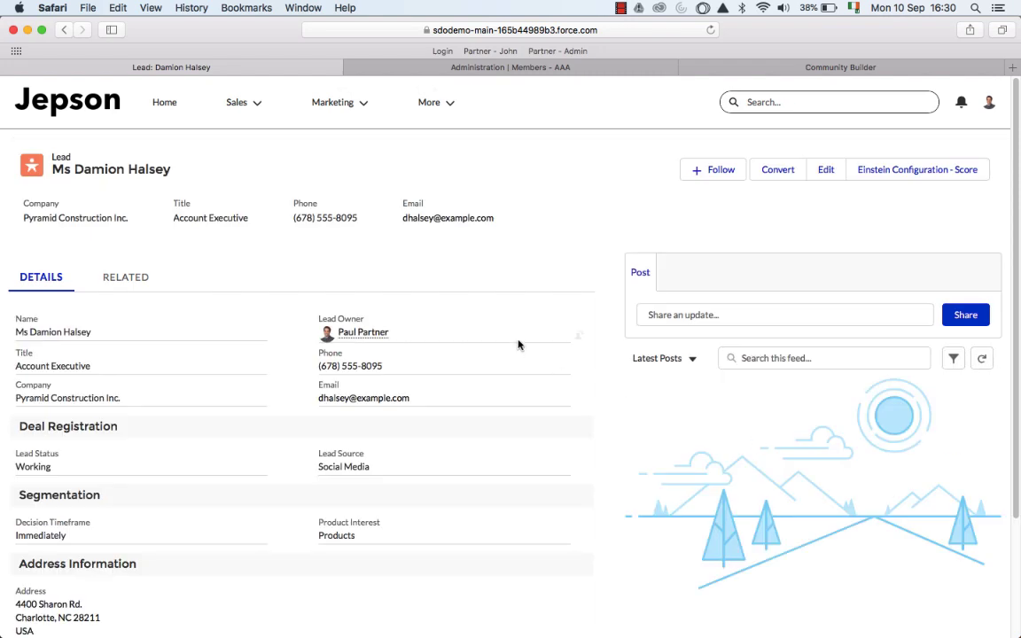
pyautogui.moveTo(429, 355)
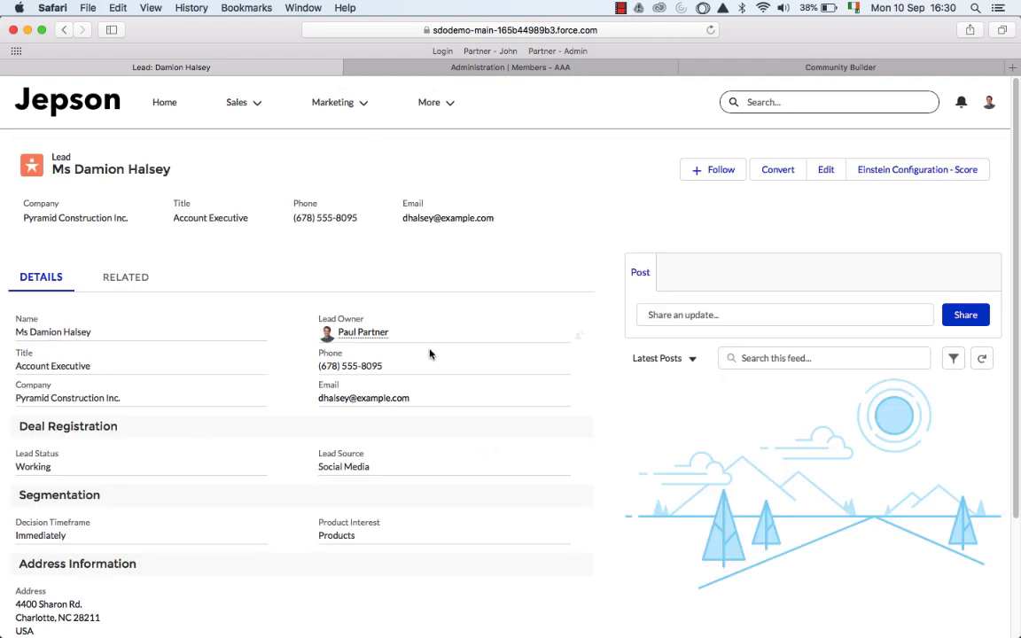
pyautogui.moveTo(192, 138)
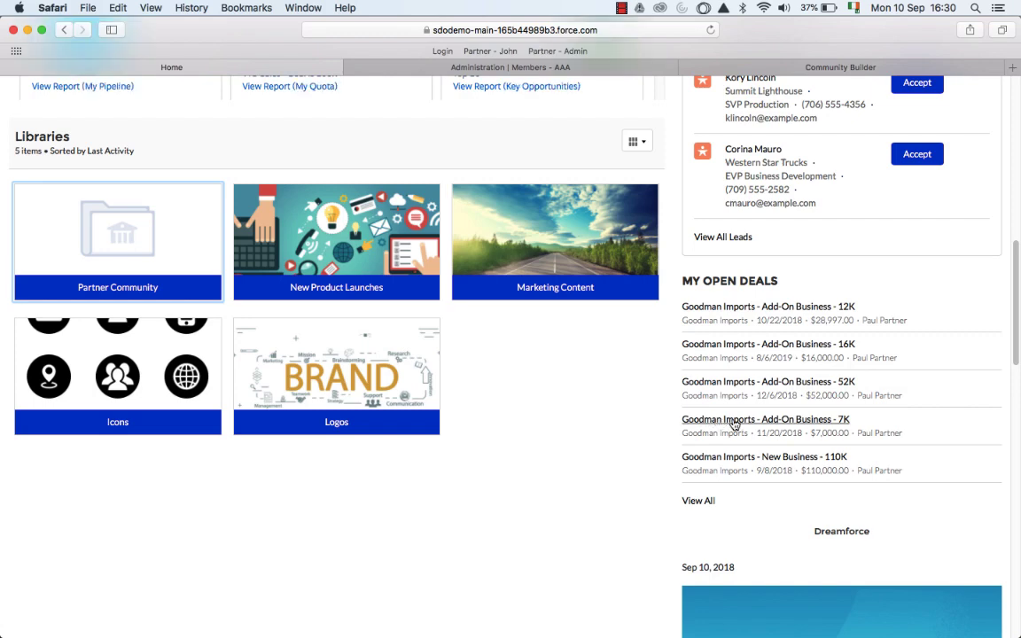
# Step: Start a new quote from the Goodman Imports Add-On Business 7K deal's related records
pyautogui.click(766, 419)
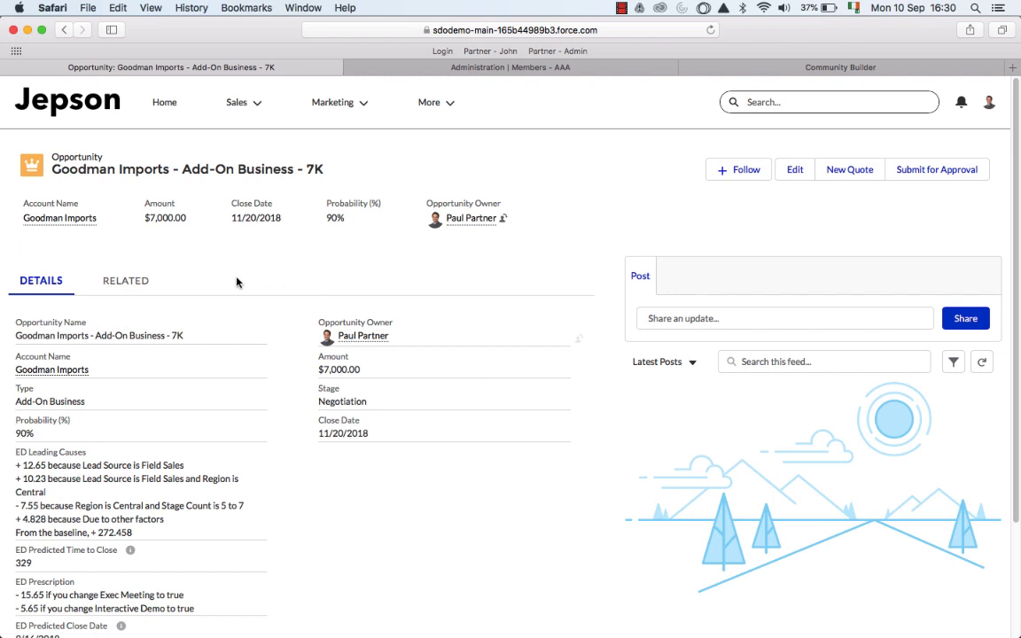
pyautogui.moveTo(163, 280)
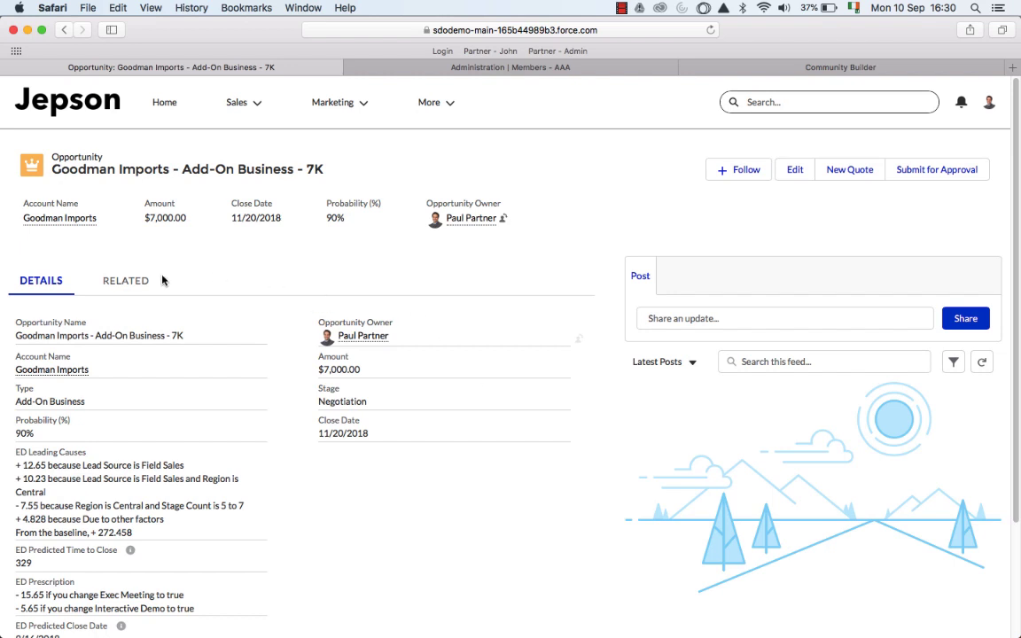
pyautogui.click(124, 280)
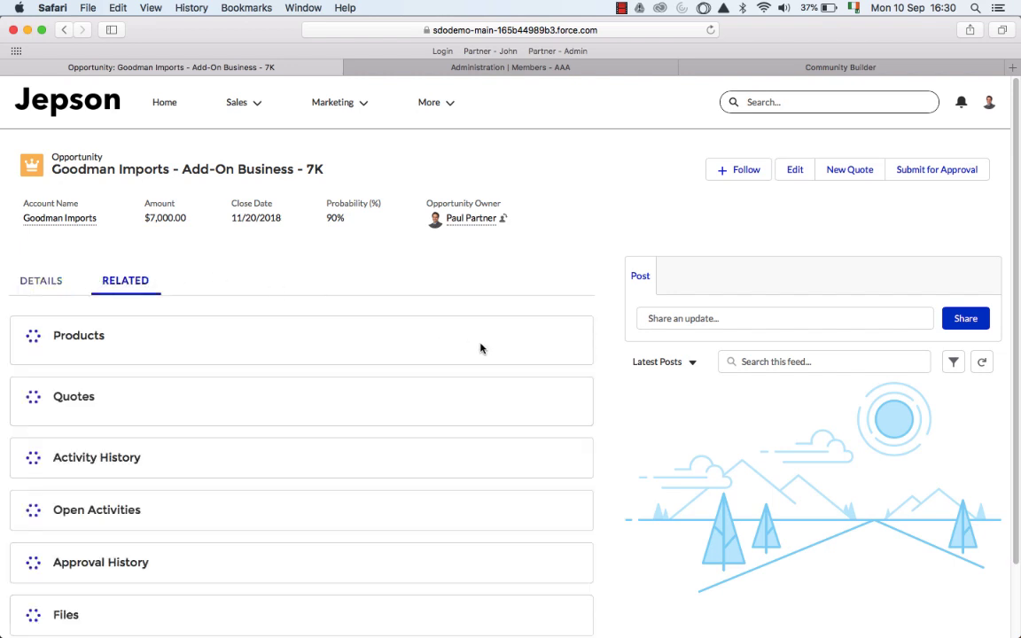
pyautogui.scroll(-3)
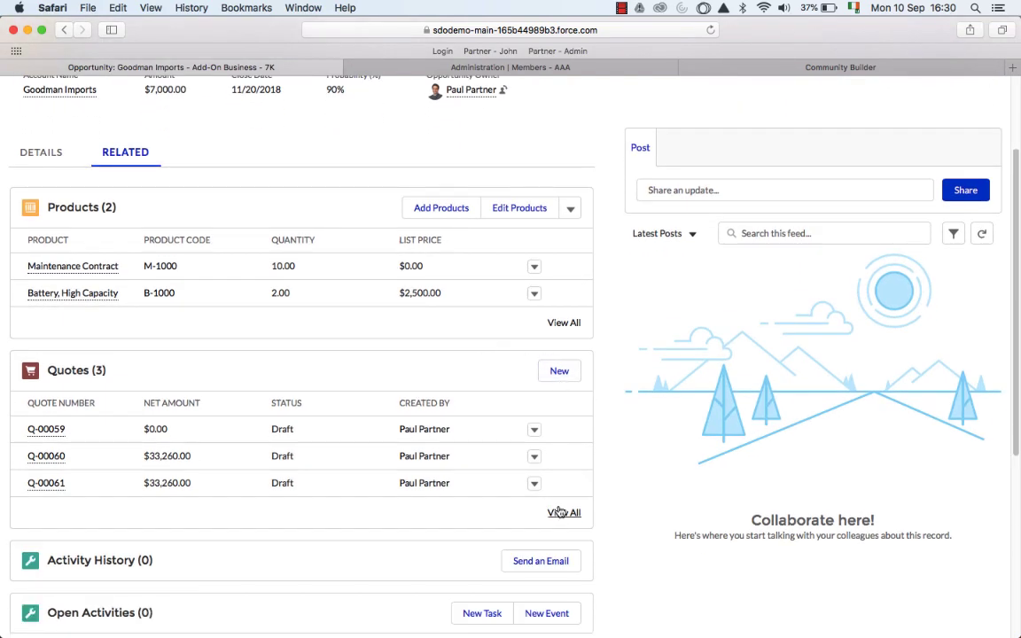
pyautogui.click(559, 371)
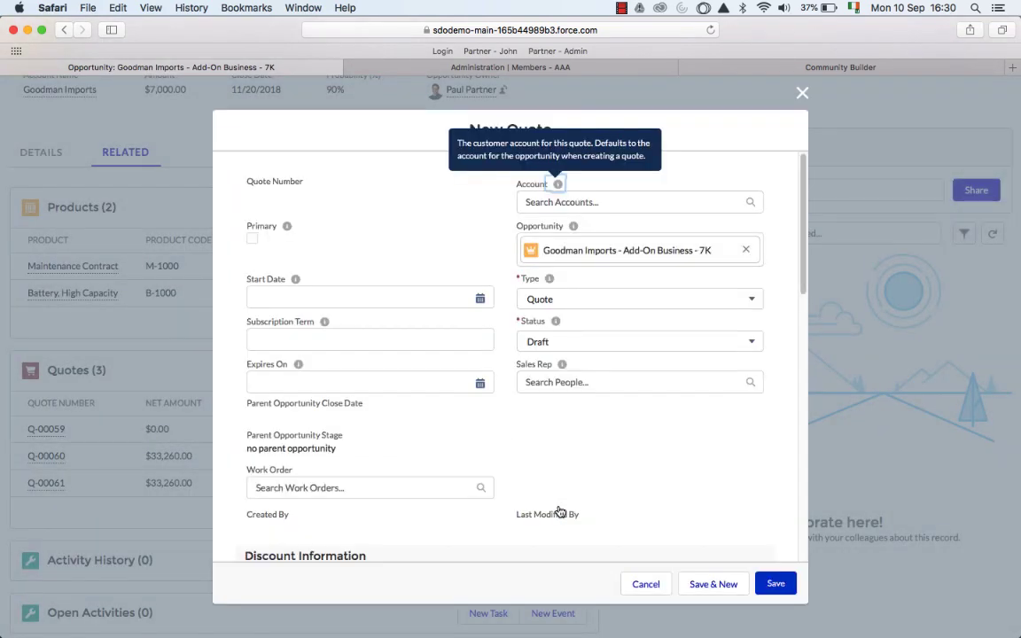
# Step: Set start date 9/10/2018 and subscription term 12, then save quote Q-00062
pyautogui.click(369, 298)
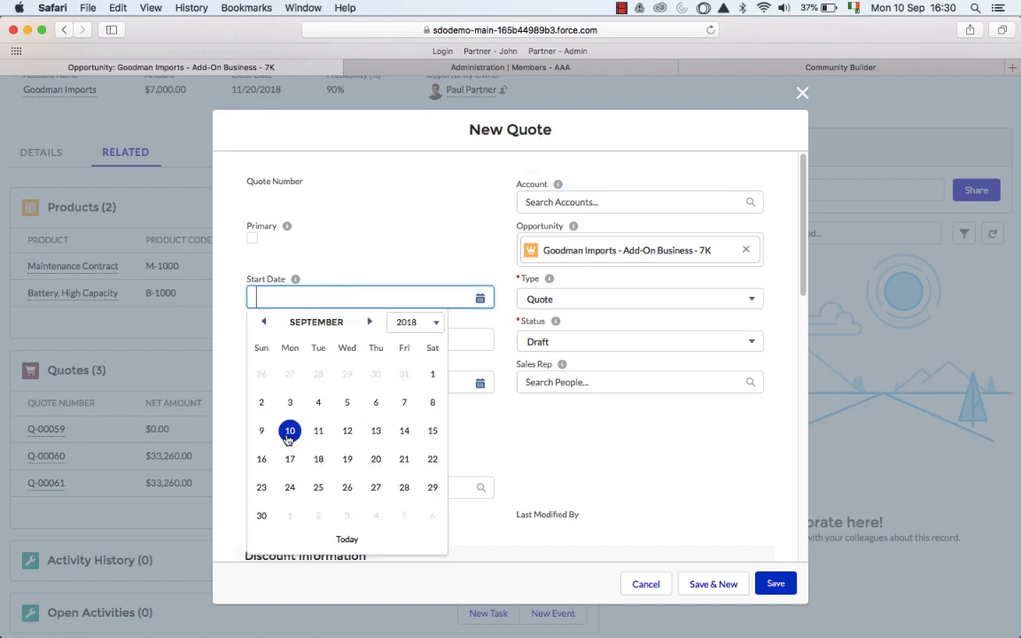
pyautogui.click(290, 430)
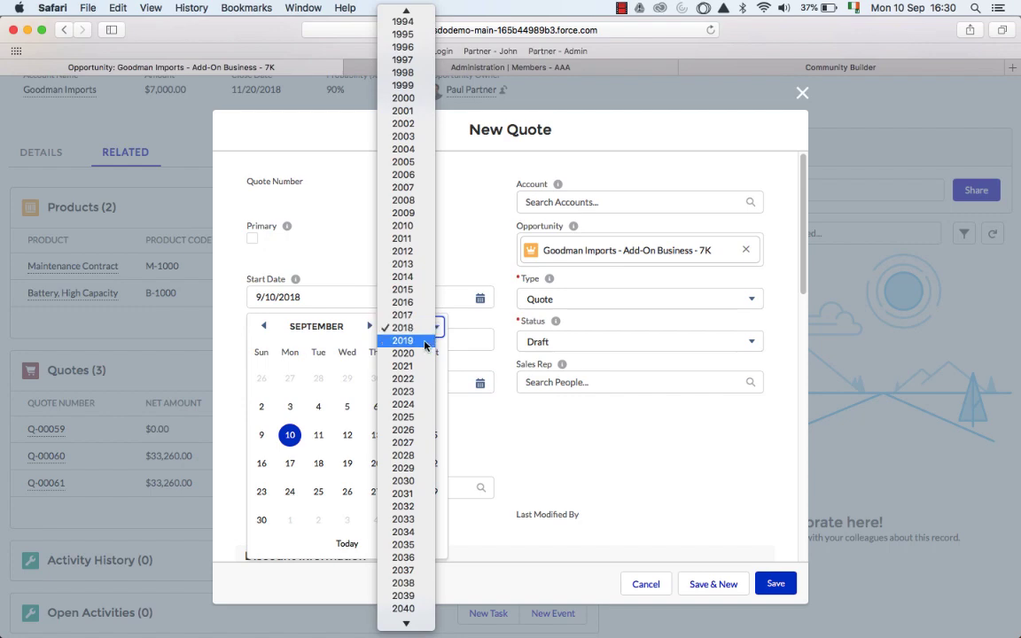
pyautogui.click(402, 340)
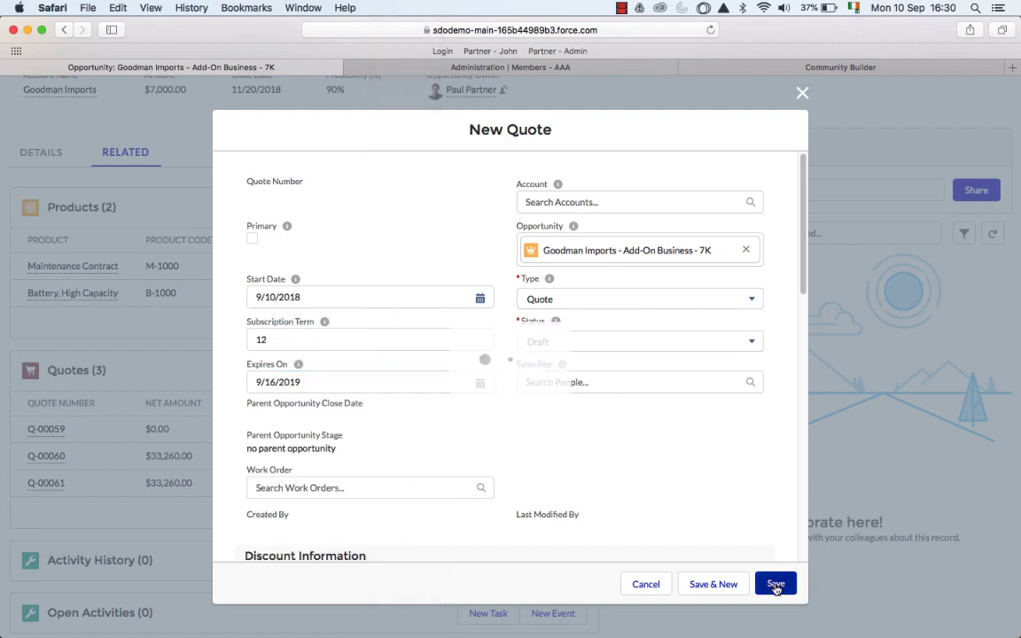
pyautogui.click(775, 585)
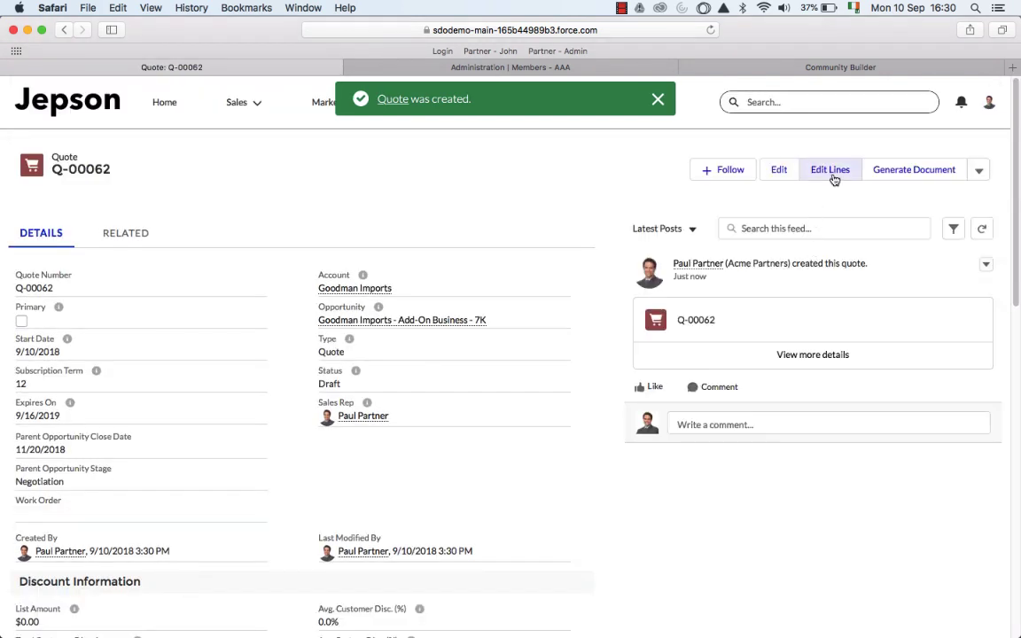
# Step: Add the Starter Kit bundle to the quote lines, save the configuration, and generate a proposal document
pyautogui.click(830, 170)
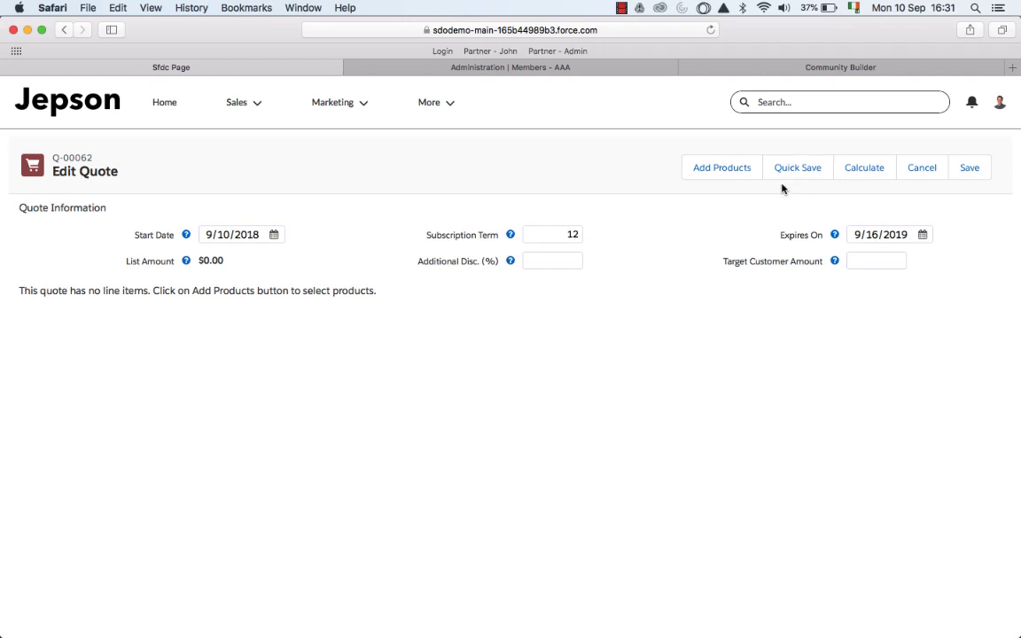
pyautogui.click(721, 166)
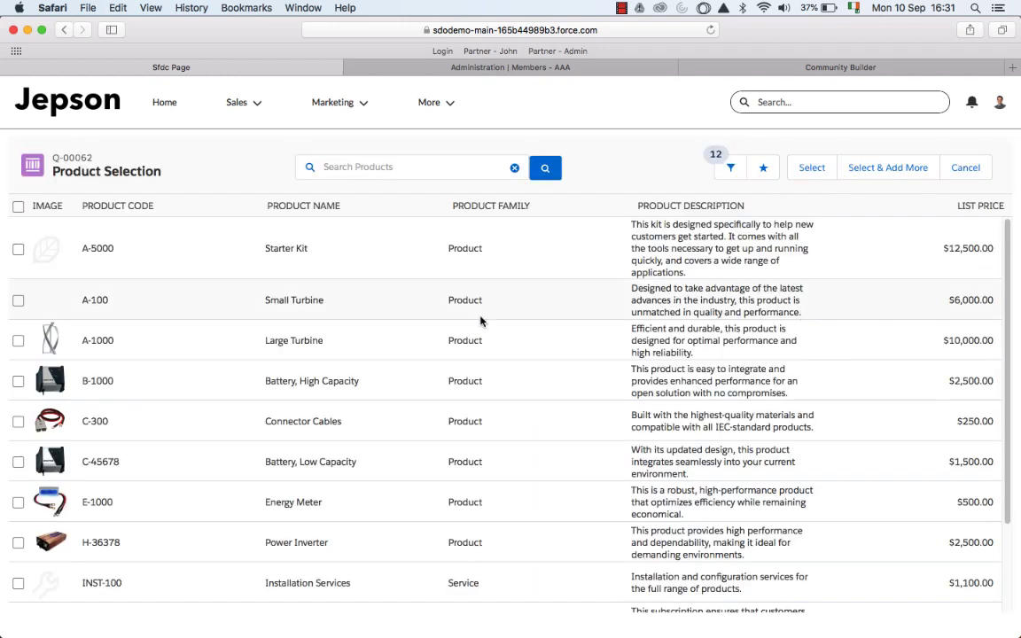
pyautogui.click(17, 248)
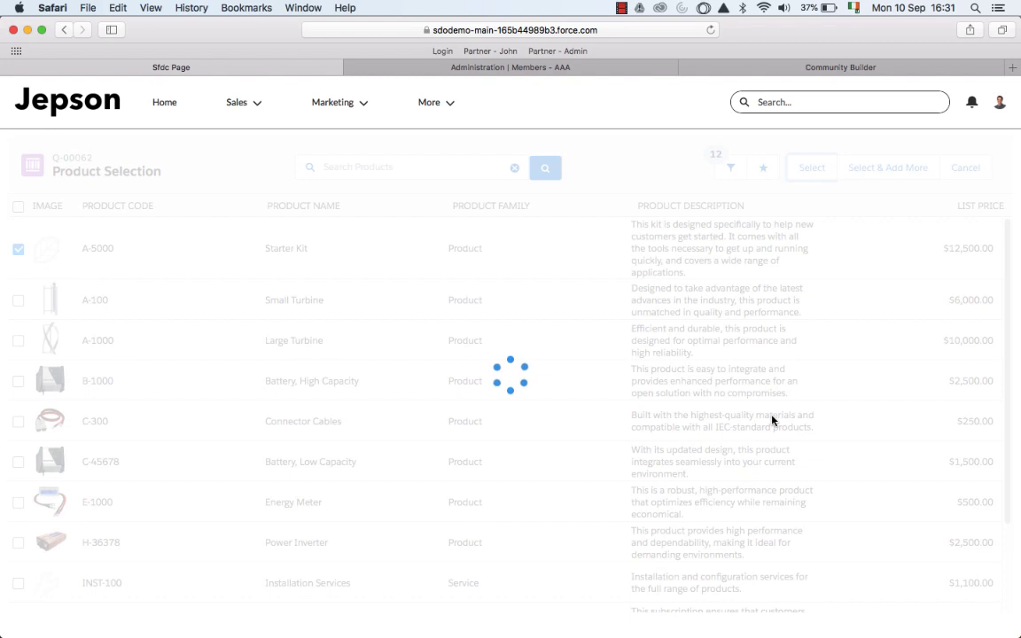
pyautogui.click(811, 167)
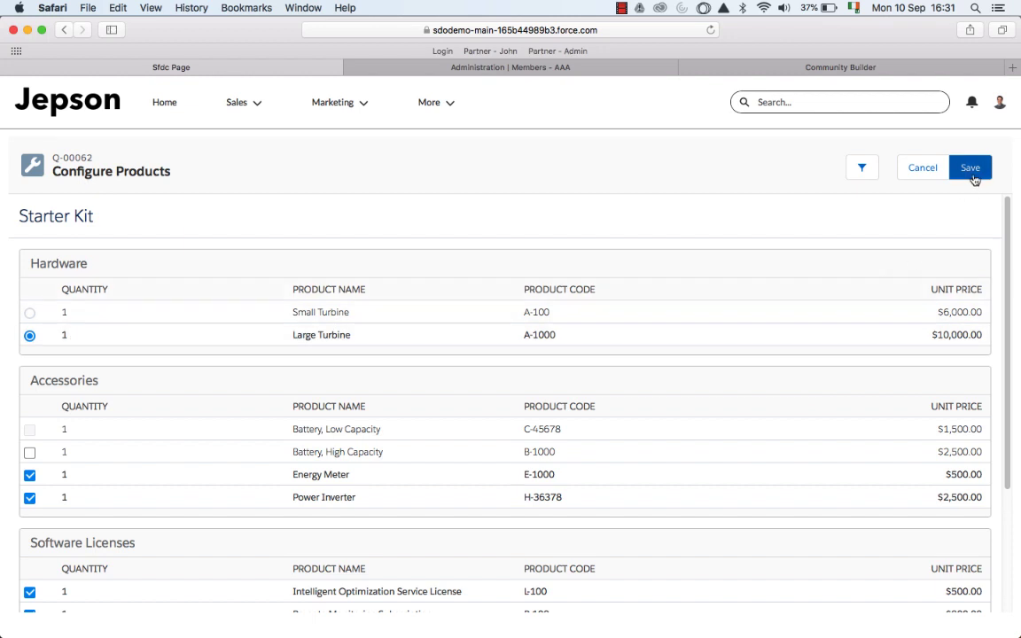
pyautogui.click(970, 167)
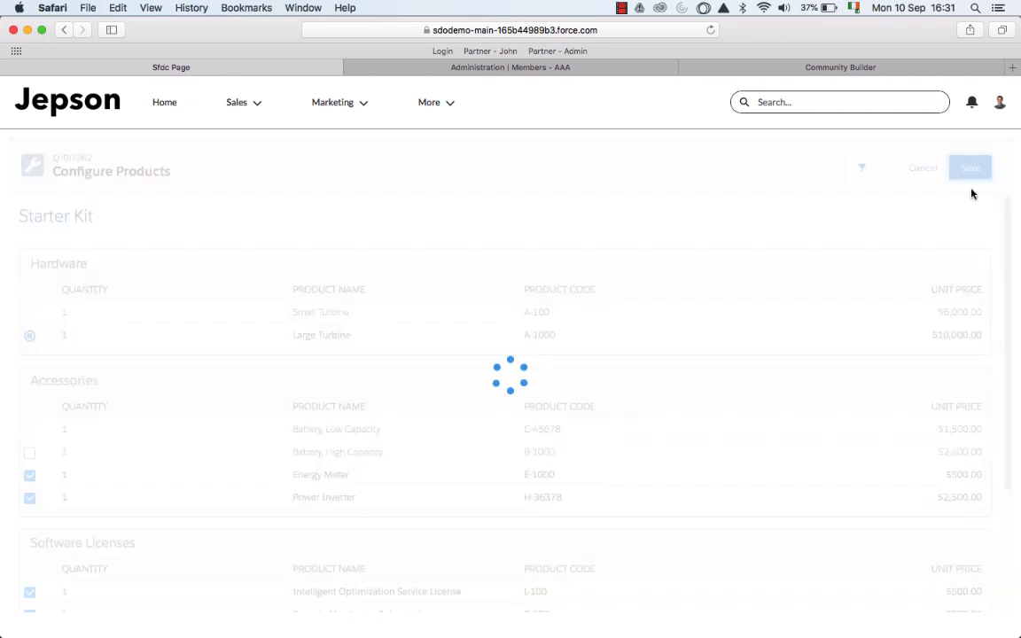
pyautogui.click(970, 166)
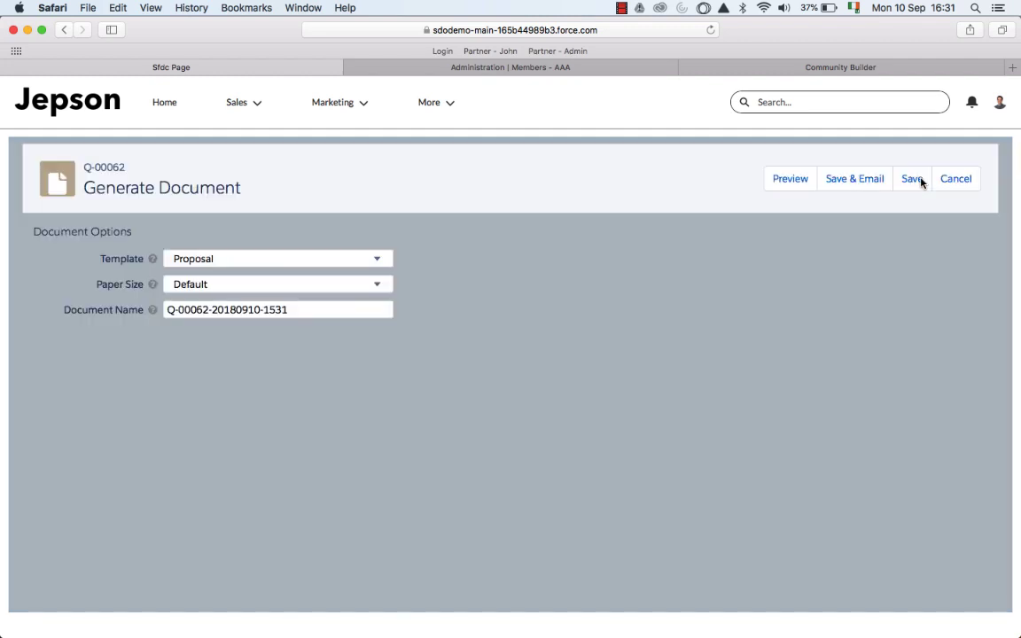
pyautogui.click(911, 177)
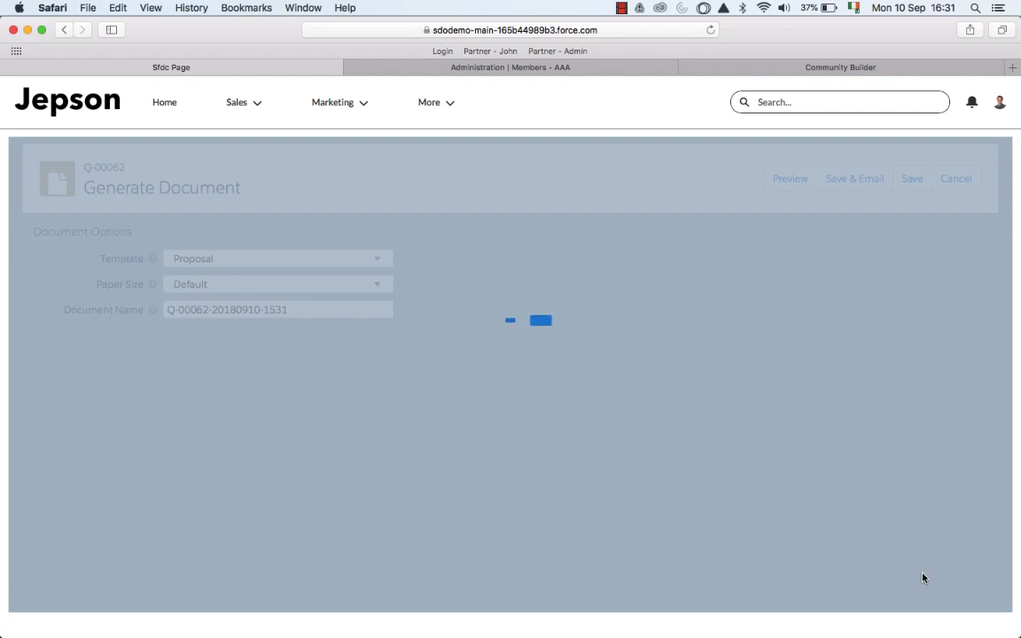
pyautogui.click(789, 177)
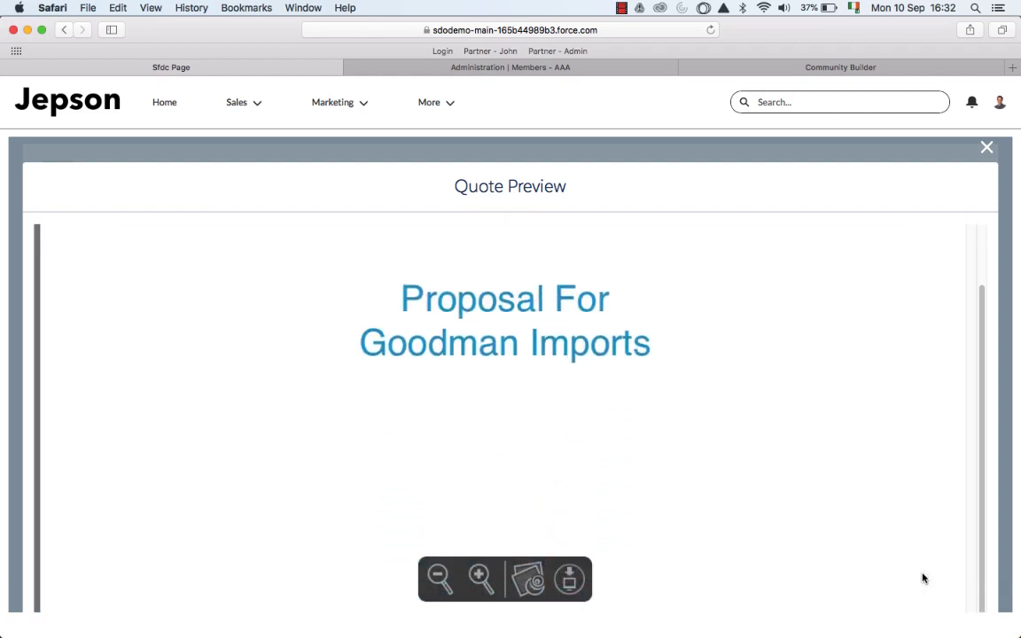
pyautogui.scroll(-3)
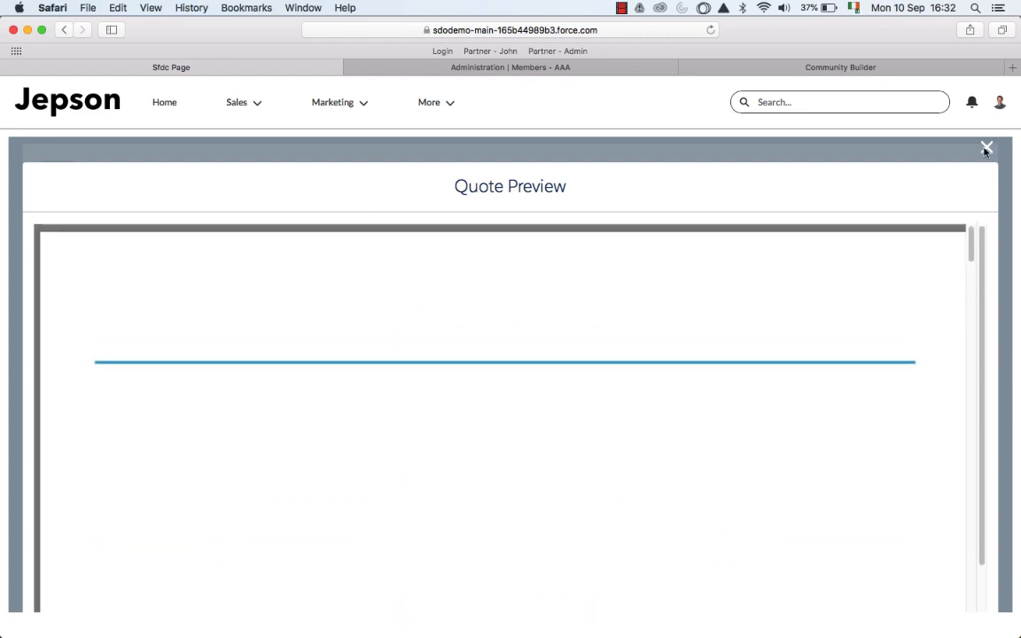
pyautogui.click(986, 145)
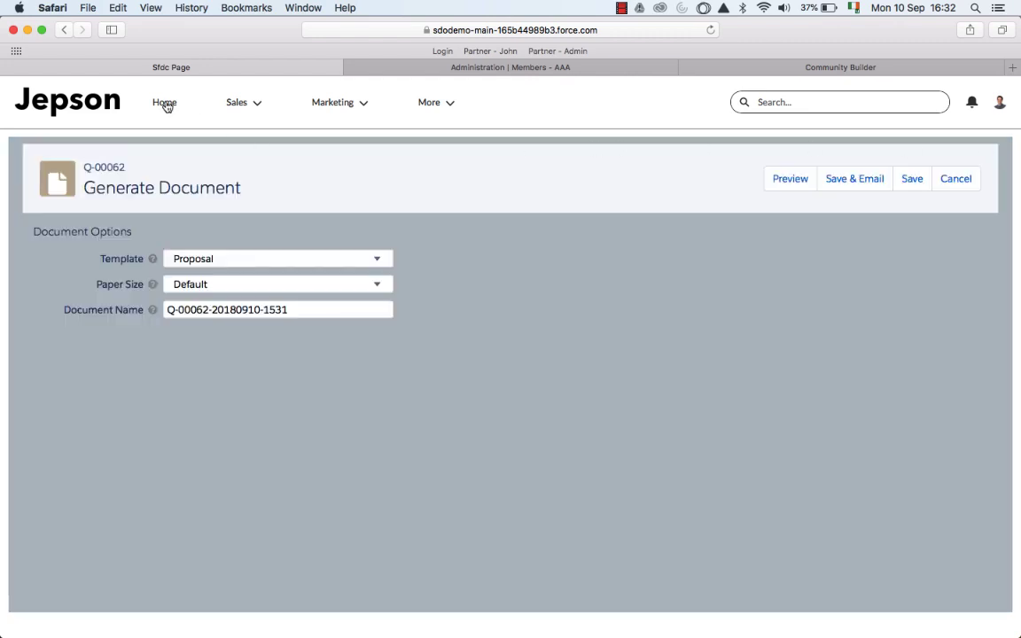
# Step: Navigate from Home to Sales deals and switch to the My Open Deals list
pyautogui.click(163, 101)
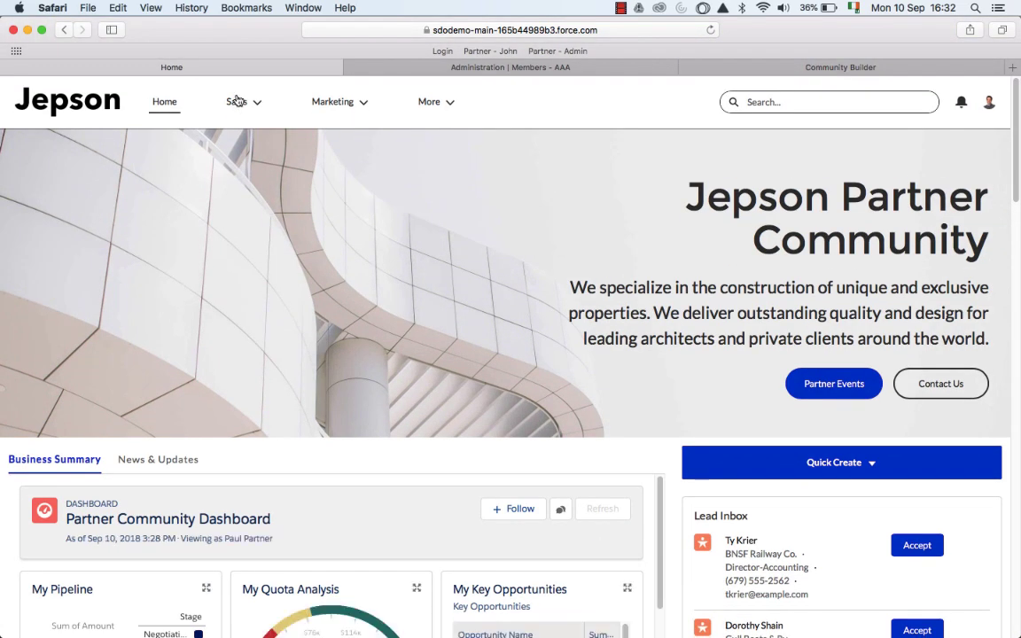
pyautogui.click(238, 101)
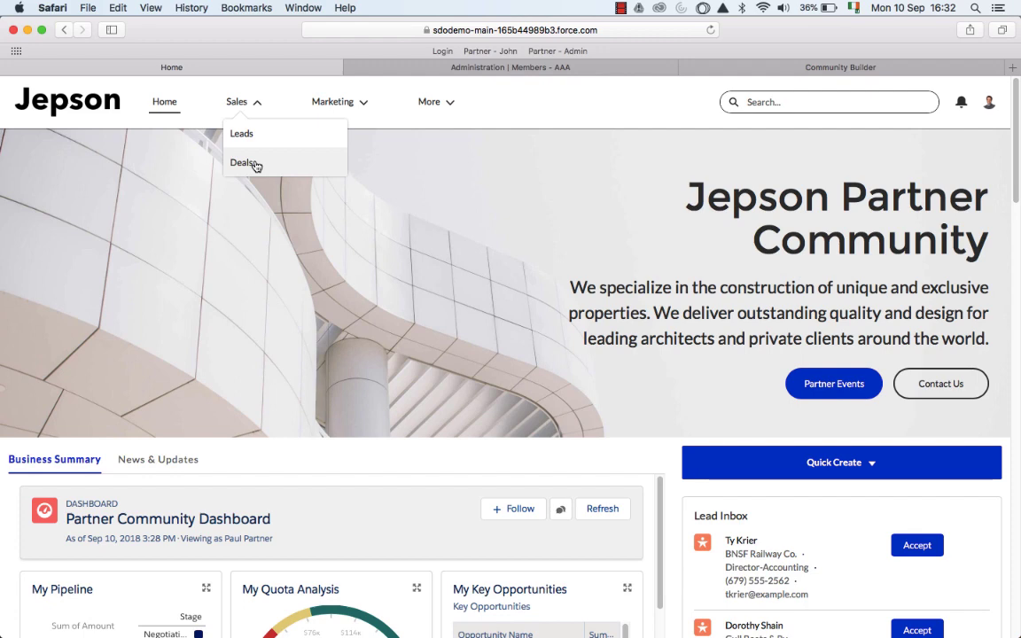
pyautogui.click(245, 163)
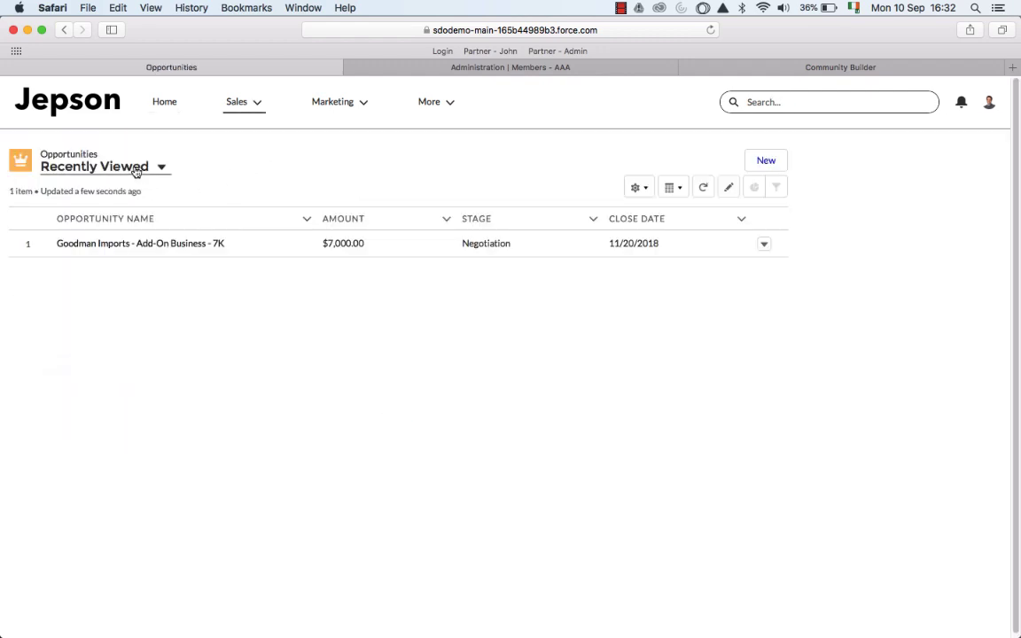
pyautogui.click(97, 167)
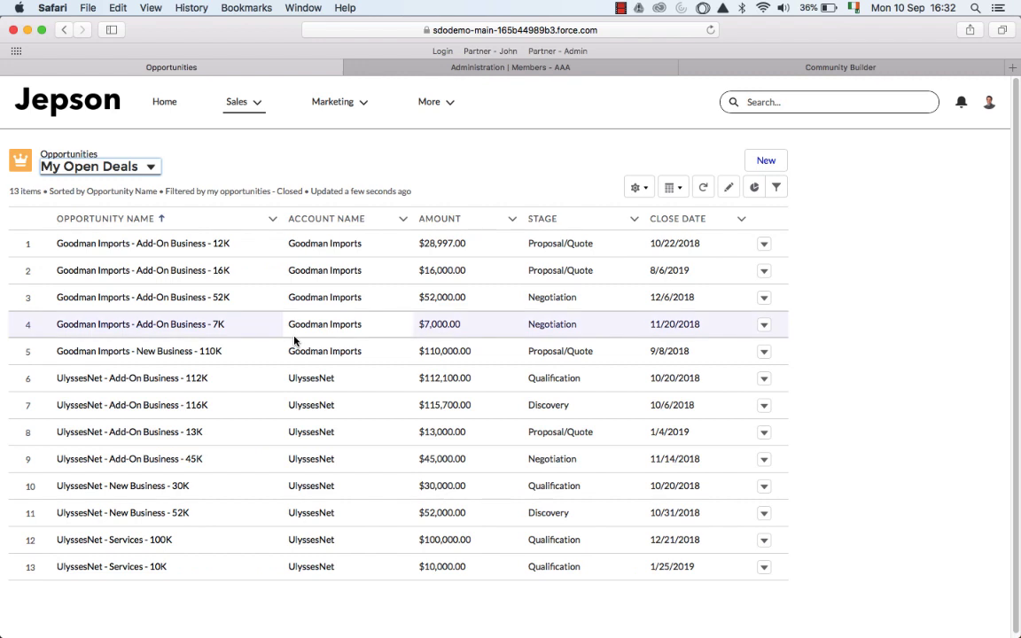
pyautogui.moveTo(312, 337)
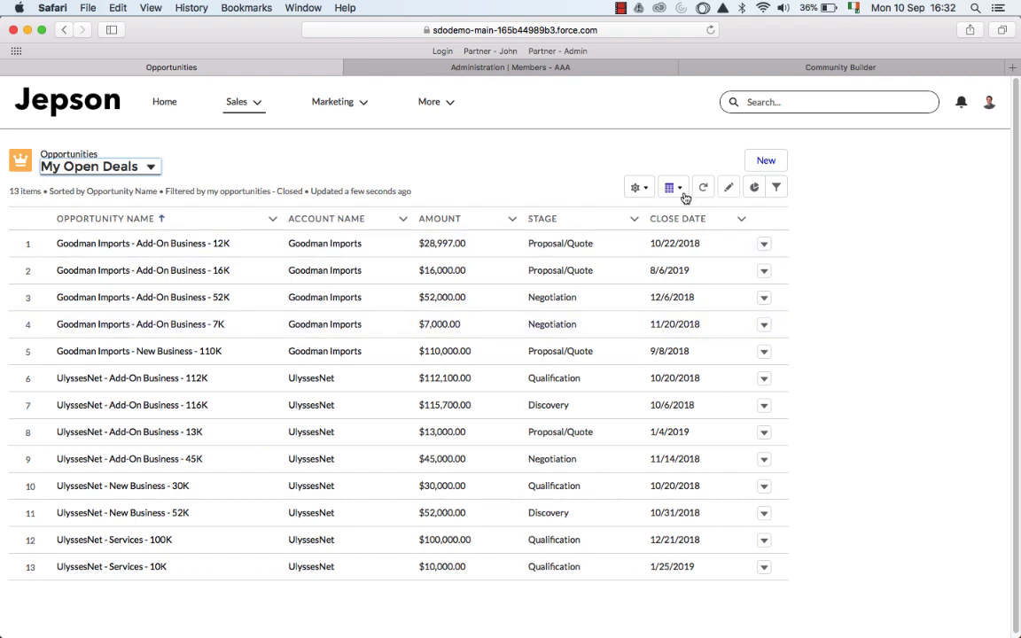
# Step: Display My Open Deals as a Kanban board by stage, briefly showing the pipeline charts
pyautogui.click(695, 187)
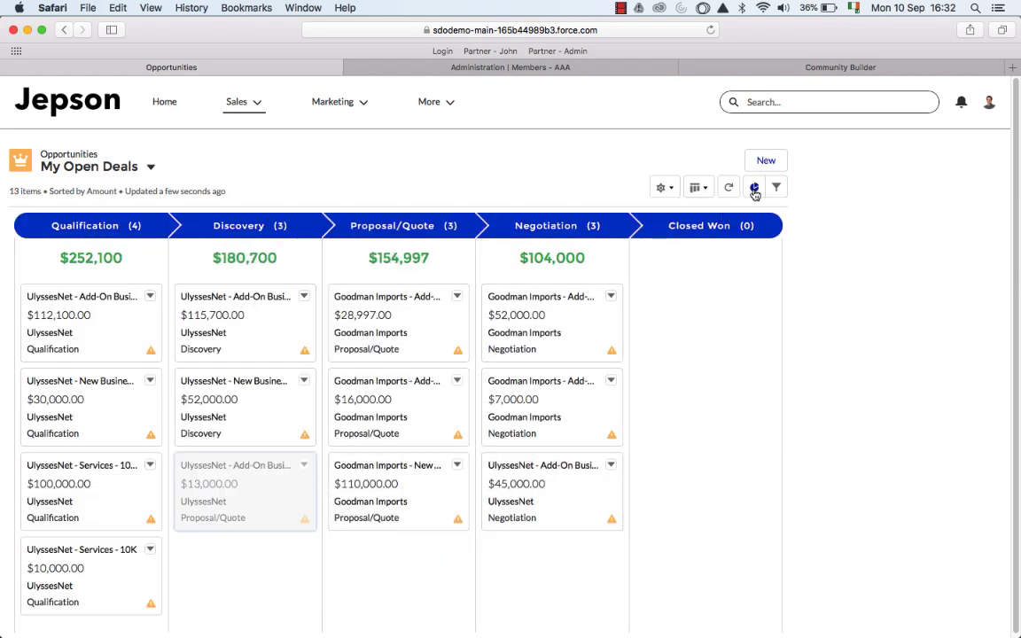
pyautogui.click(756, 188)
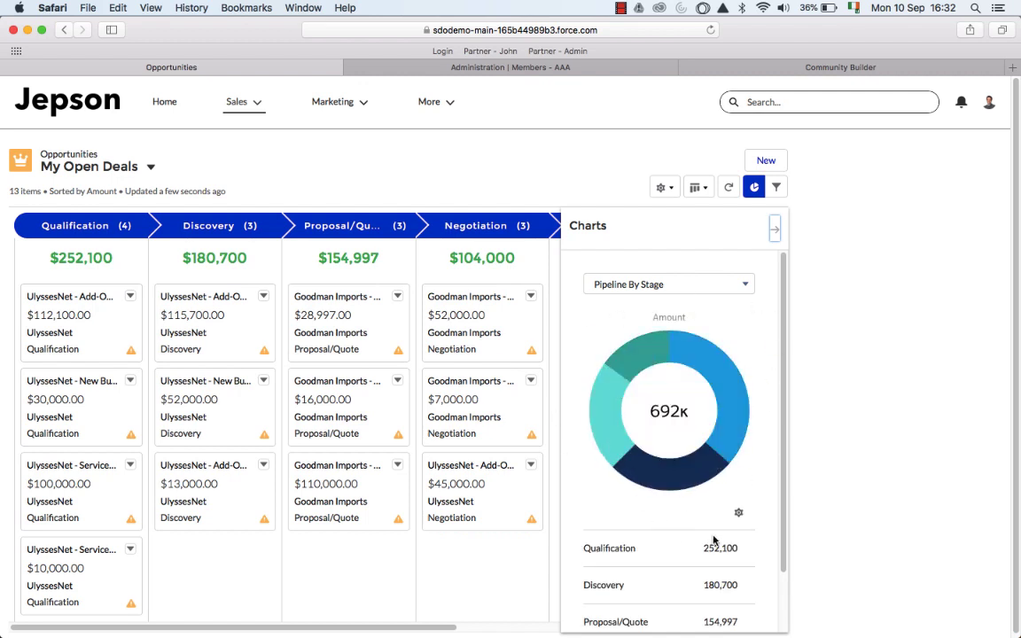
pyautogui.click(755, 188)
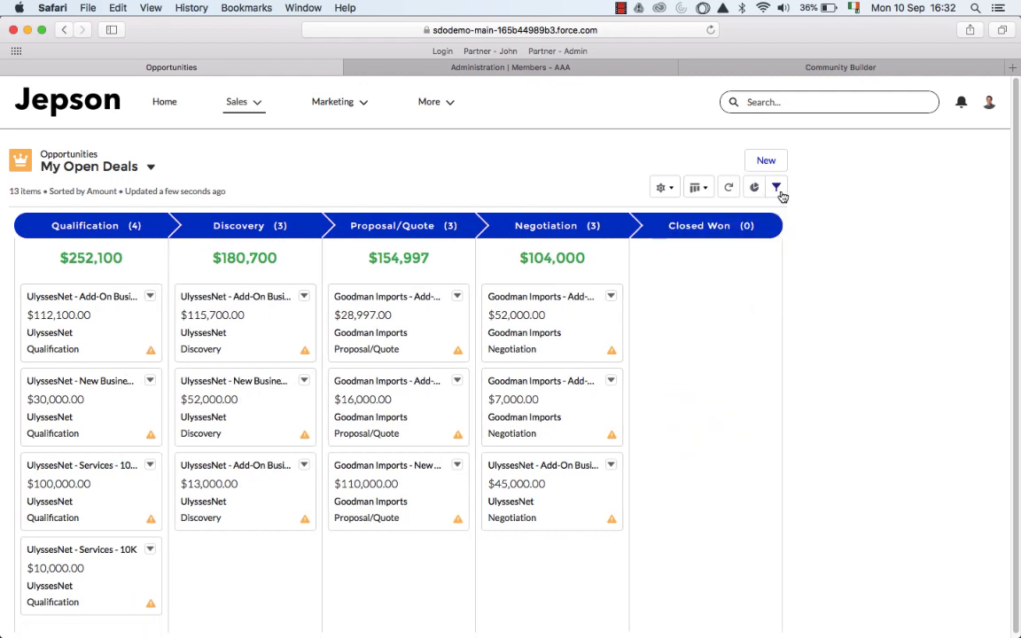
pyautogui.click(776, 188)
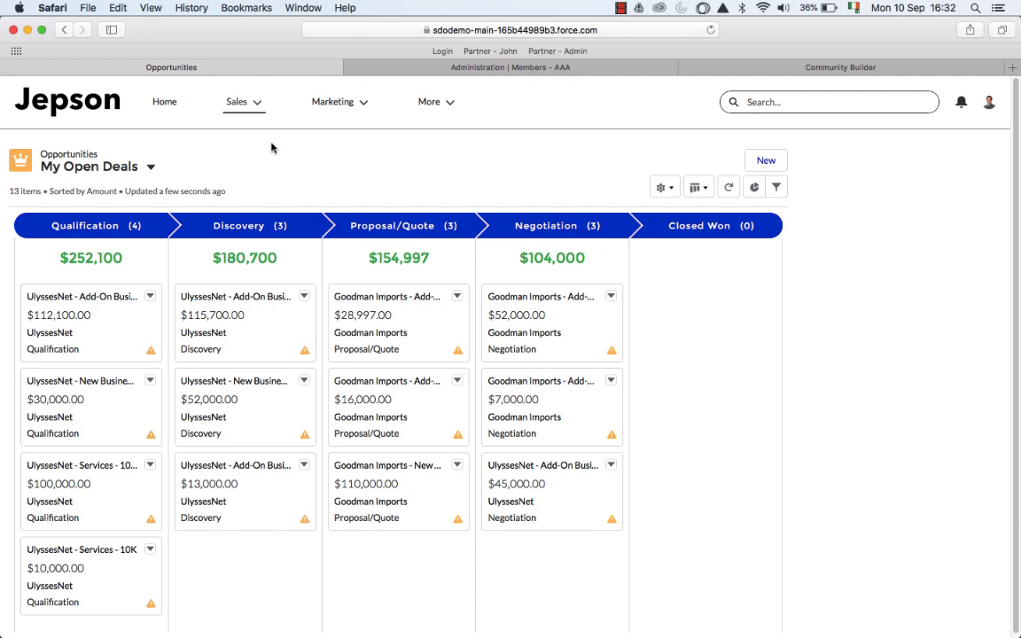
# Step: Open the New Product Launch campaign from Marketing > Campaigns and begin adding leads
pyautogui.click(333, 101)
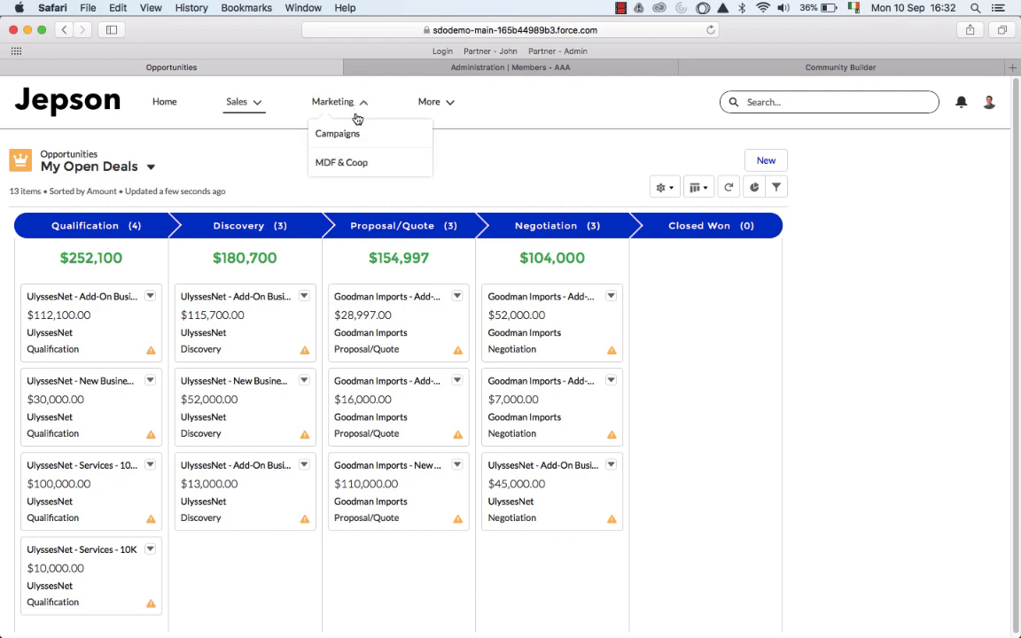
pyautogui.click(337, 133)
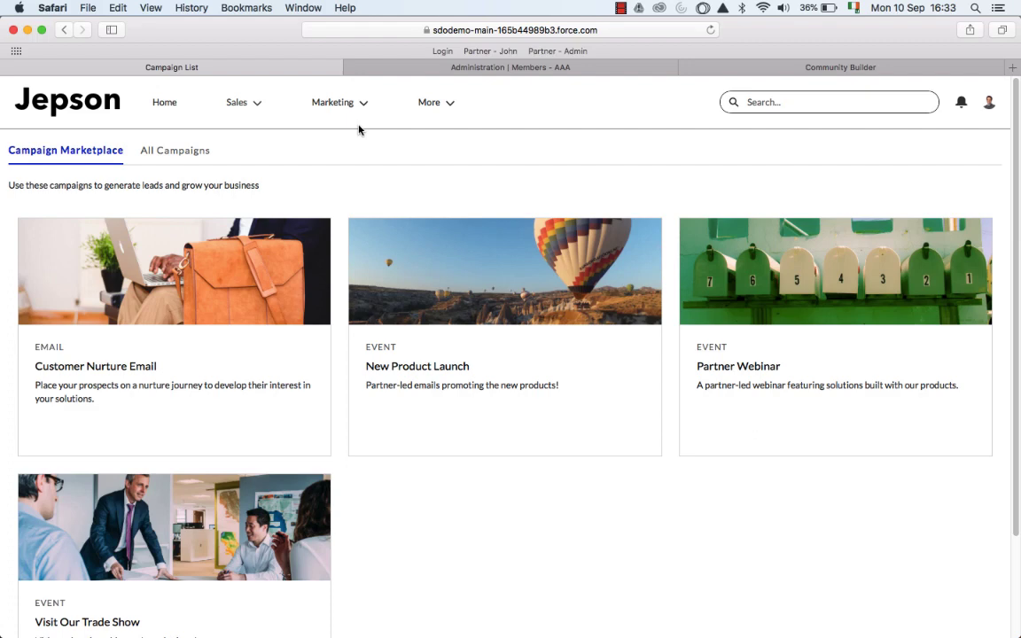
pyautogui.click(417, 365)
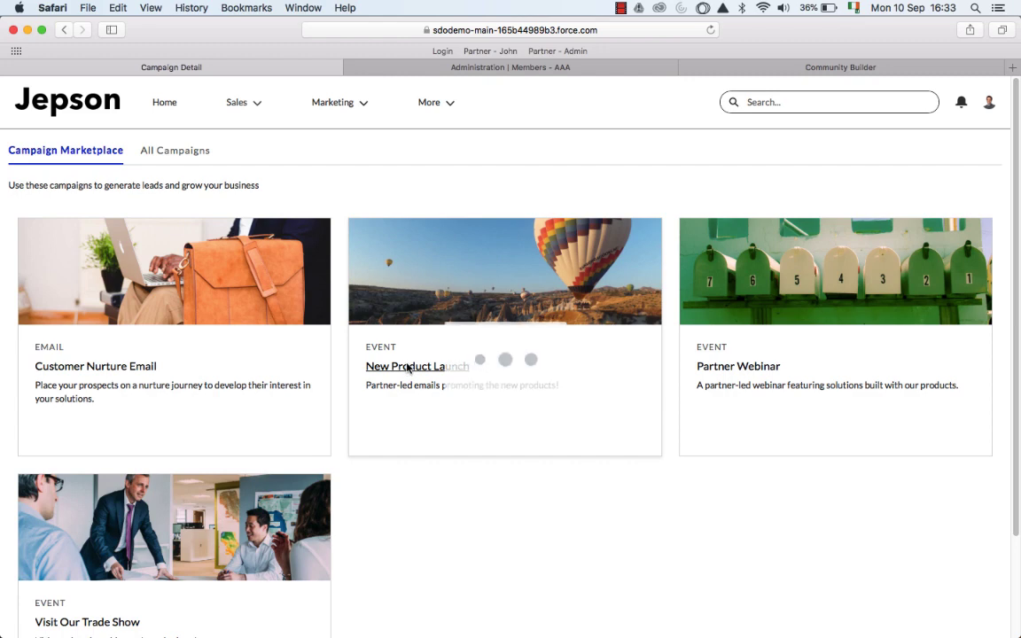
pyautogui.click(416, 365)
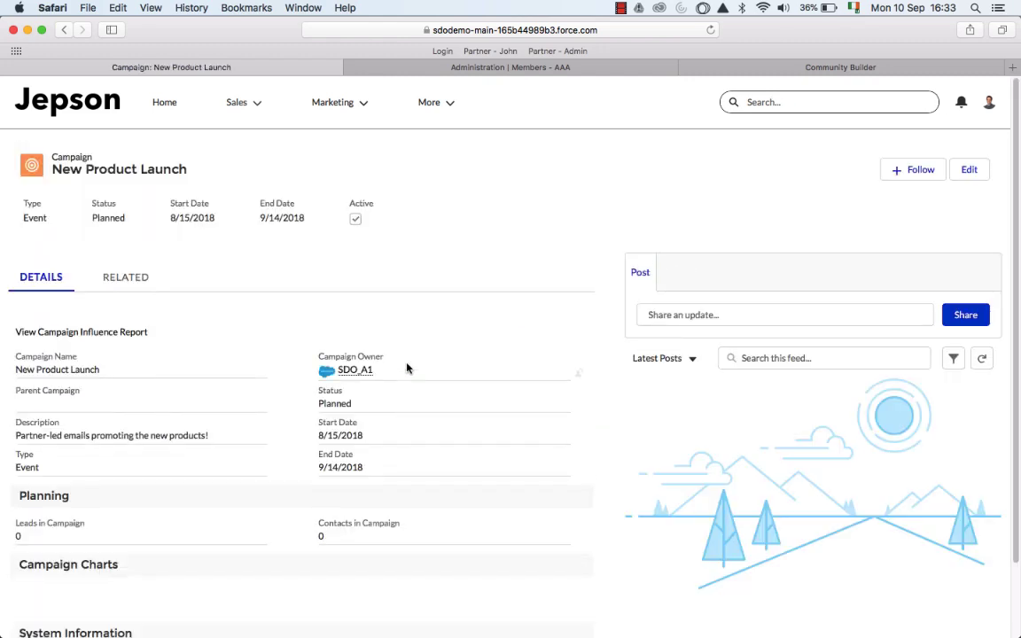
pyautogui.click(124, 277)
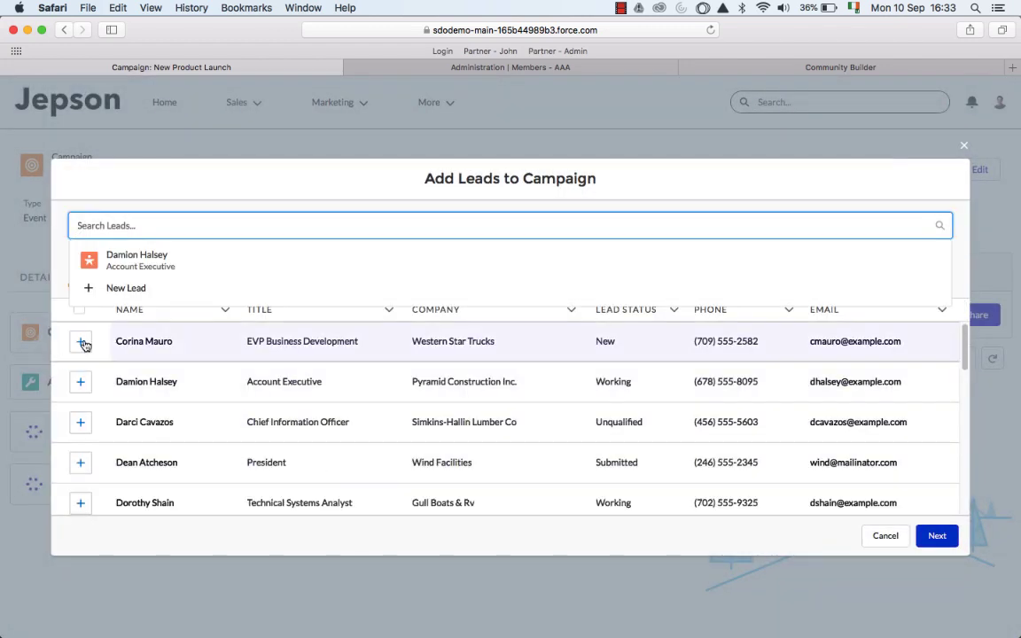
pyautogui.click(81, 421)
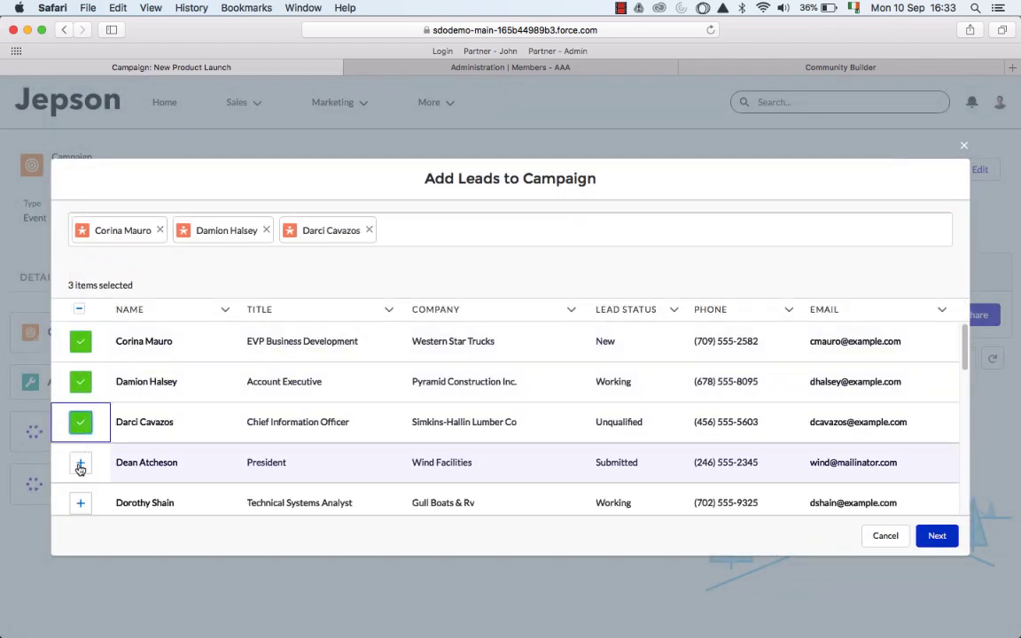
pyautogui.click(82, 461)
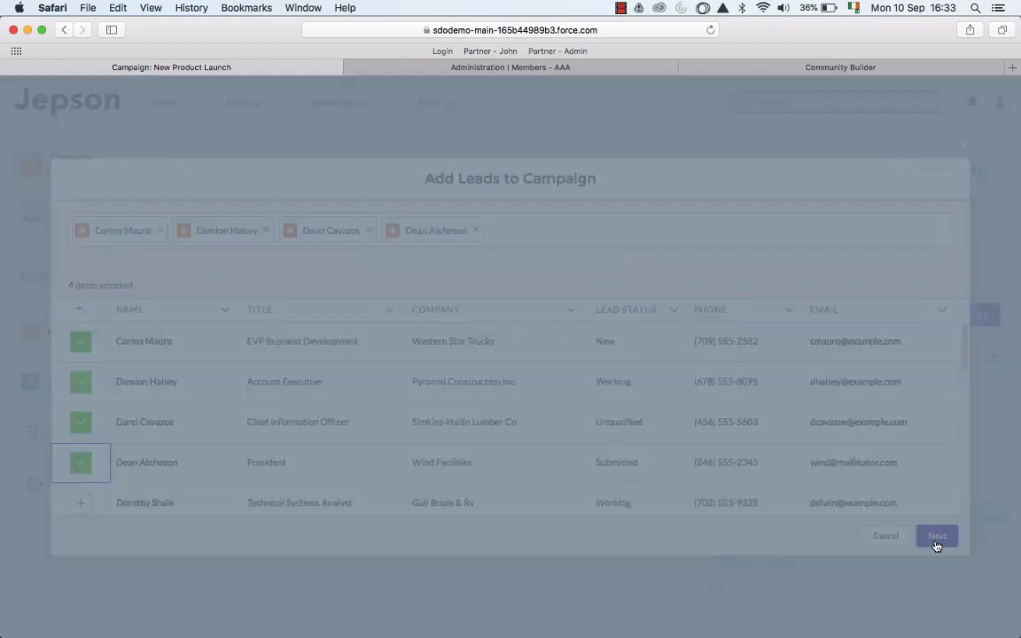
pyautogui.click(936, 535)
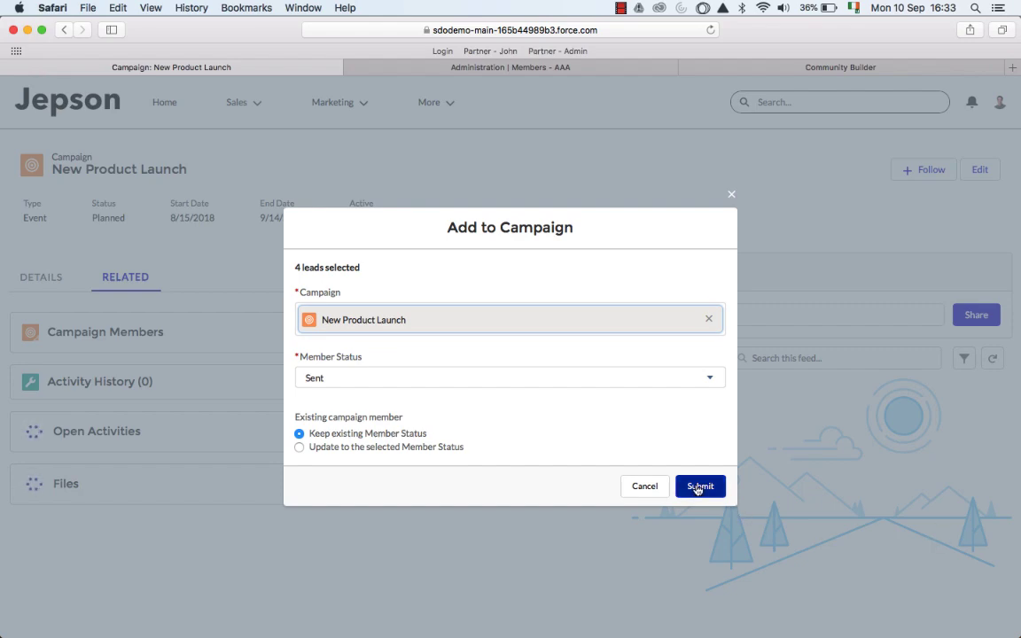
pyautogui.click(699, 486)
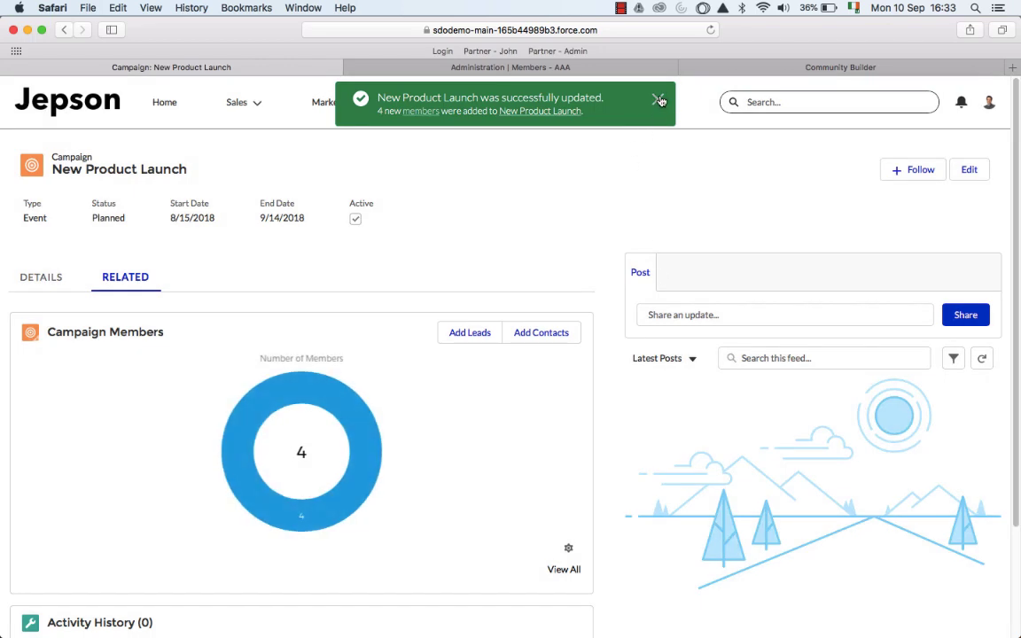
# Step: In MDF & Coop, list All Partner Fund Allocations and open FY18 Acme Partners ($100,000)
pyautogui.click(334, 101)
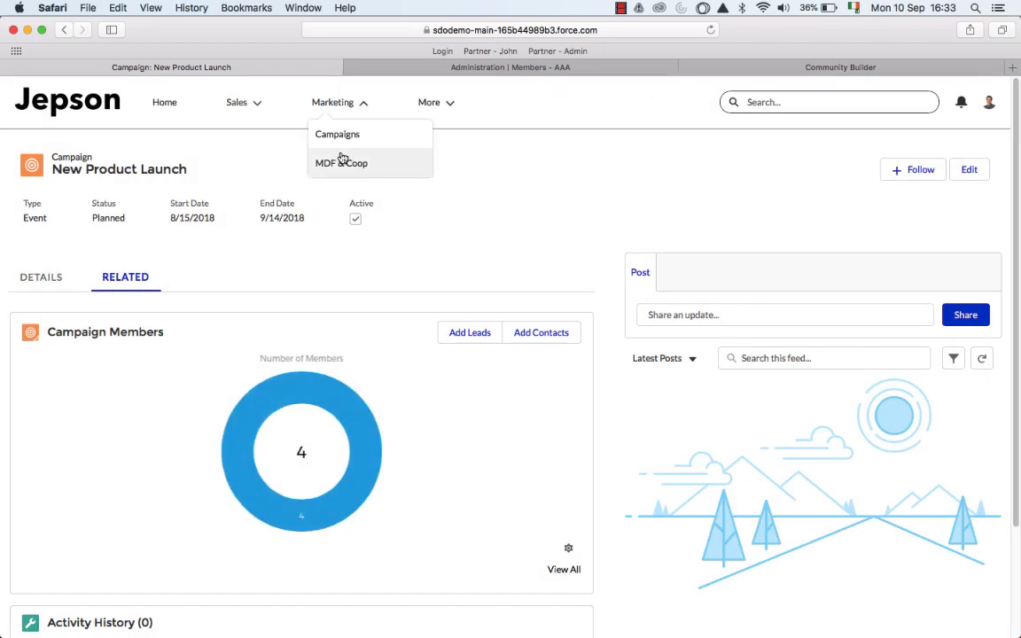
pyautogui.click(340, 163)
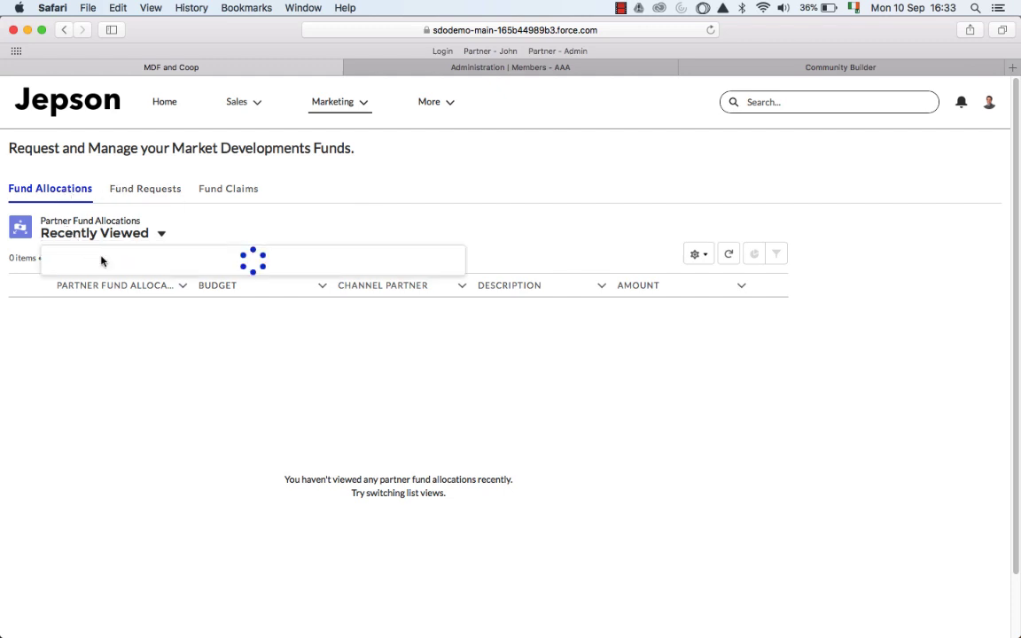
pyautogui.click(160, 234)
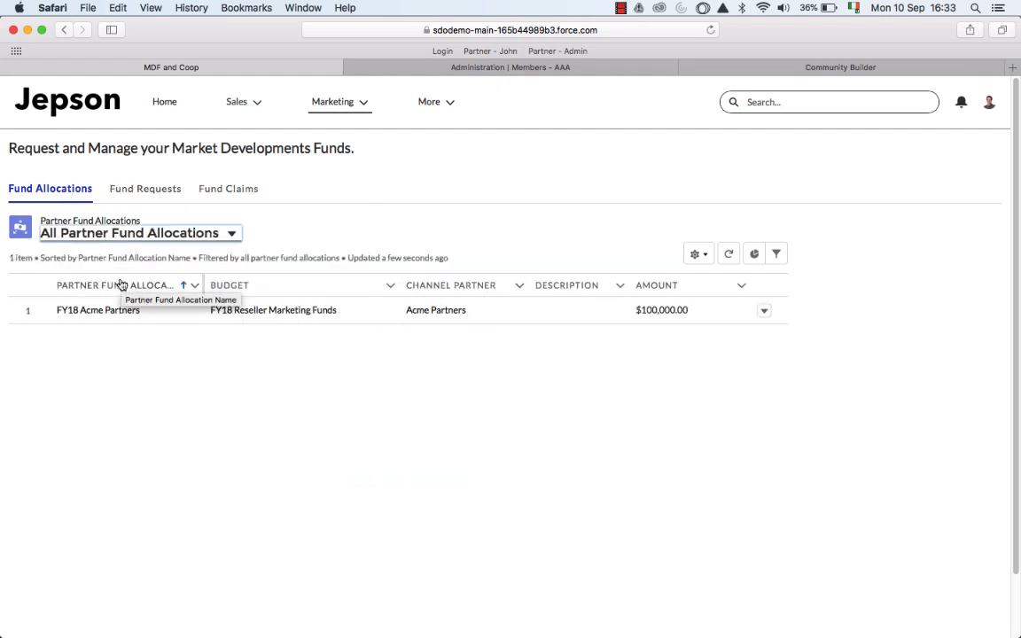
pyautogui.click(98, 308)
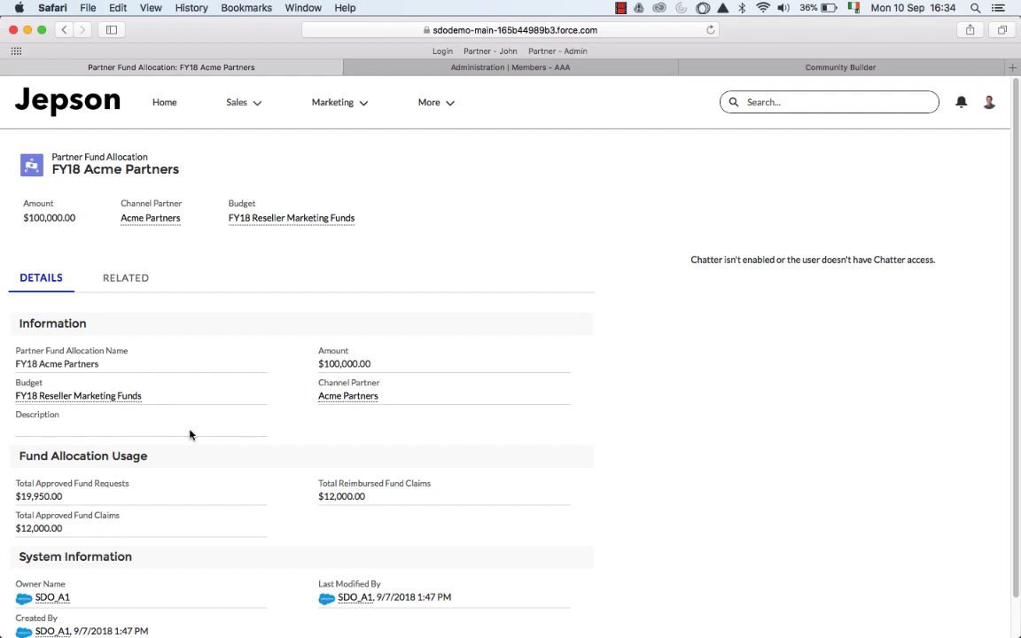
pyautogui.moveTo(289, 298)
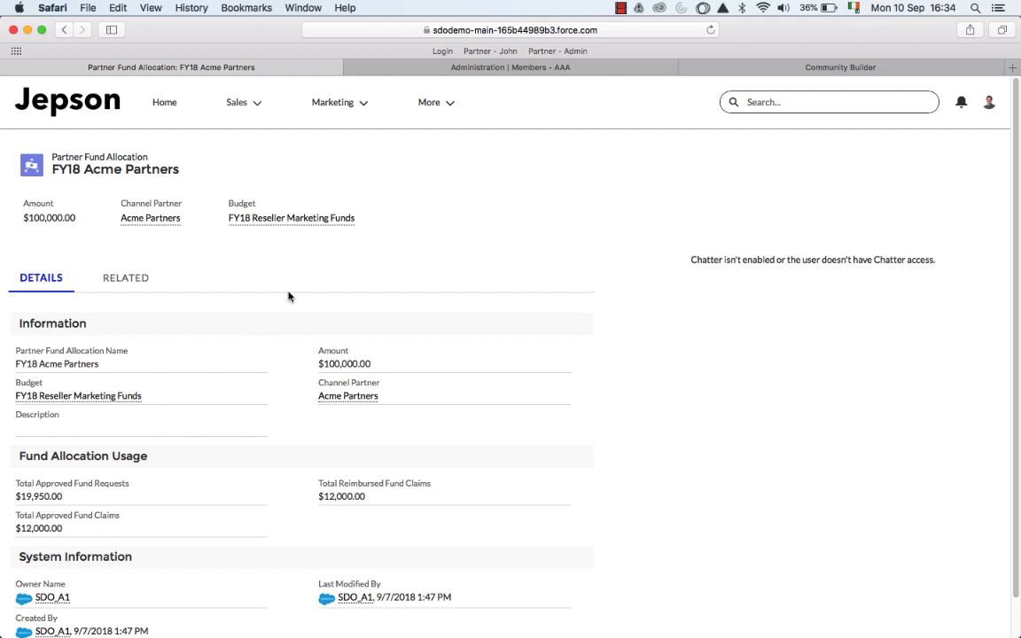
# Step: Show the All Partner Fund Requests view under Marketing > MDF & Coop Fund Requests
pyautogui.click(333, 101)
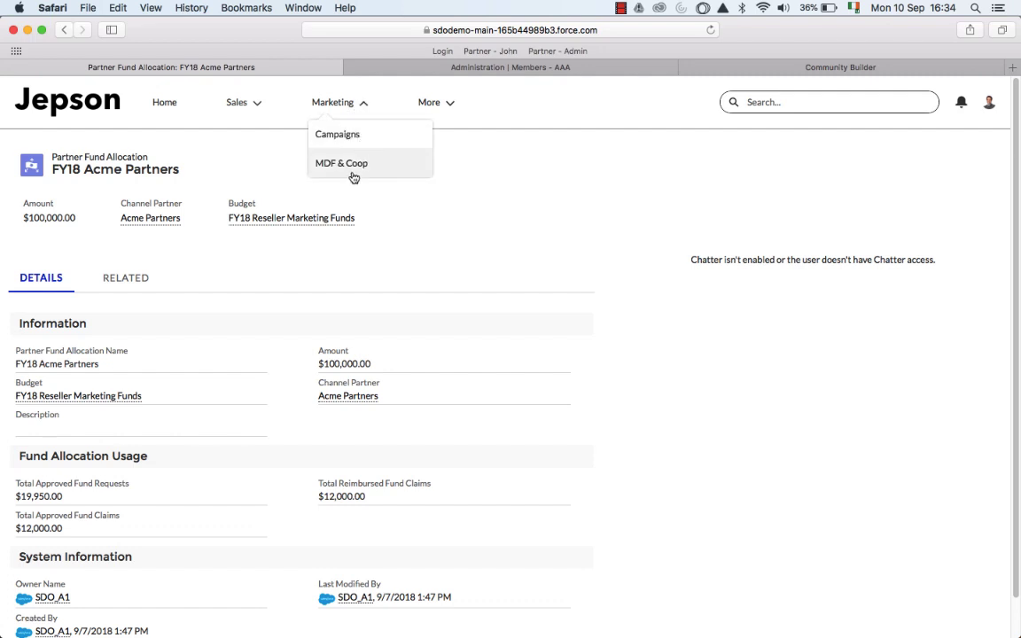
pyautogui.click(340, 163)
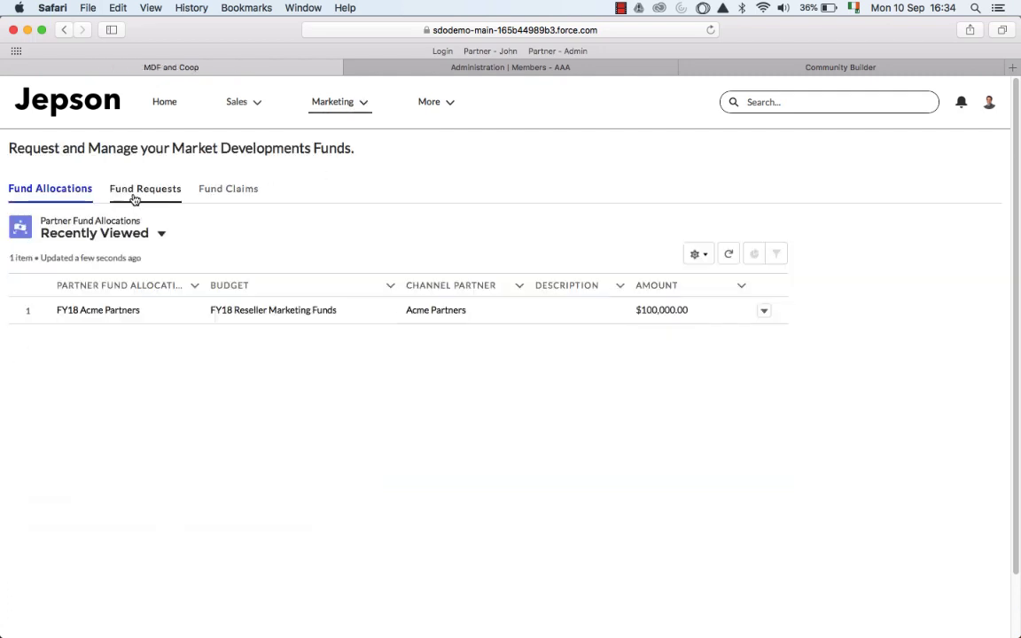
pyautogui.click(143, 188)
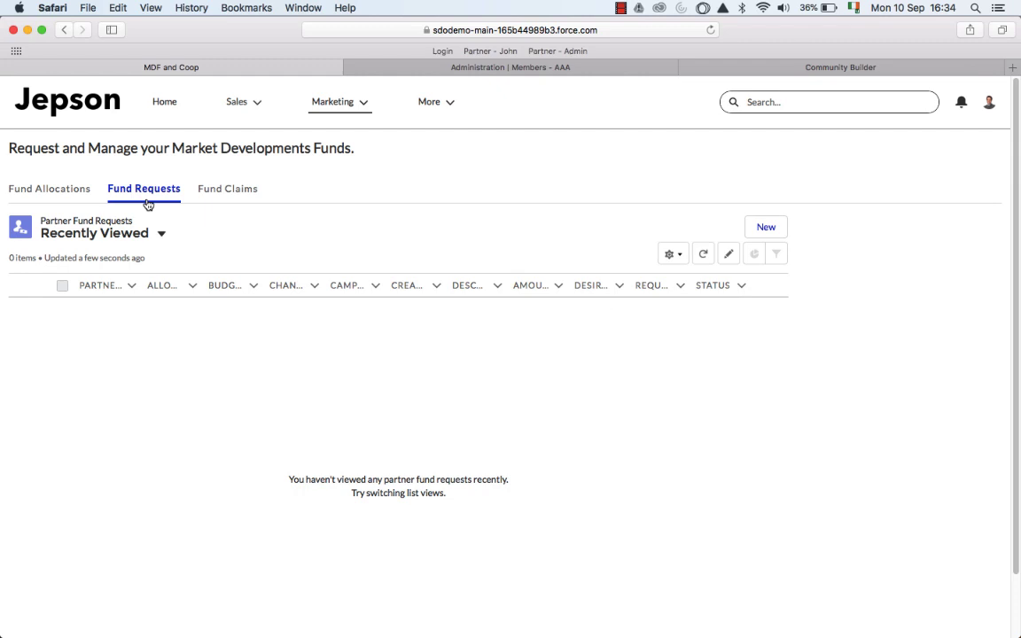
pyautogui.click(160, 234)
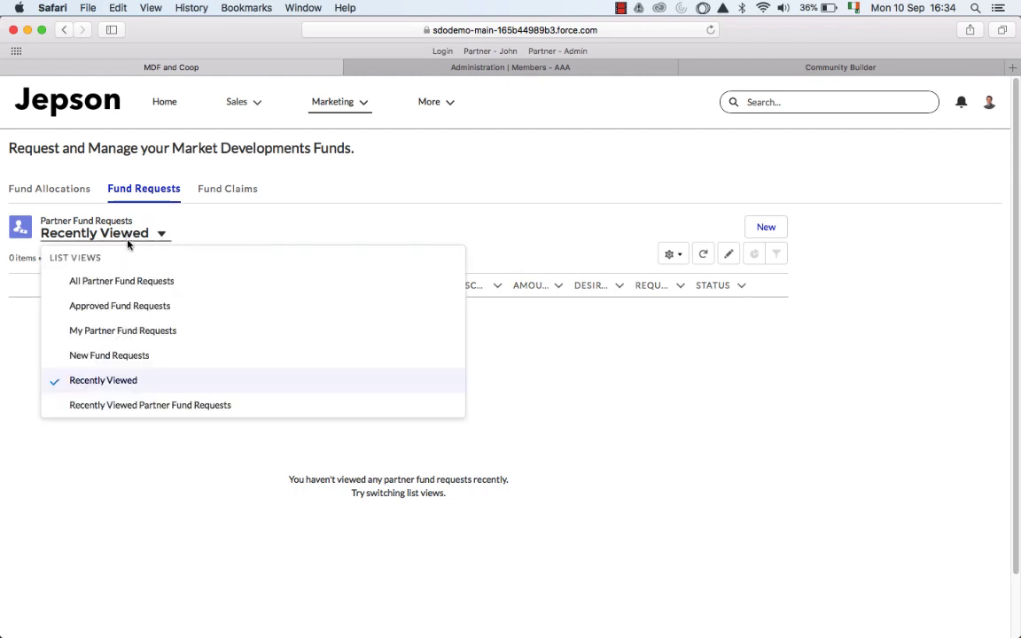
pyautogui.click(120, 280)
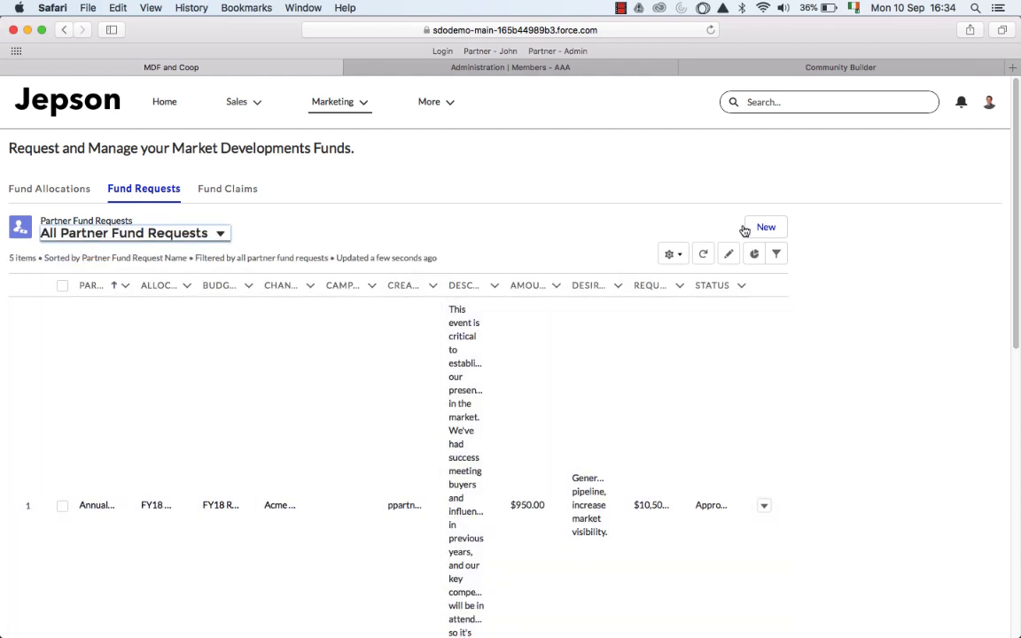
# Step: Create a new partner fund request named 'Dreamforce Event' with amount 1000 and save it
pyautogui.click(766, 227)
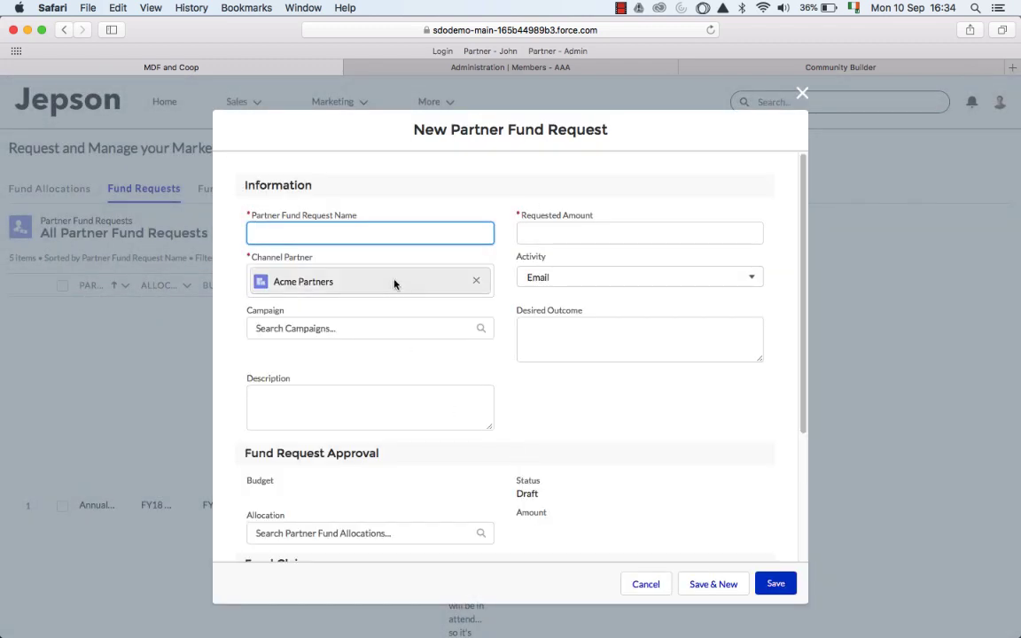
pyautogui.write('Dreamforce Event')
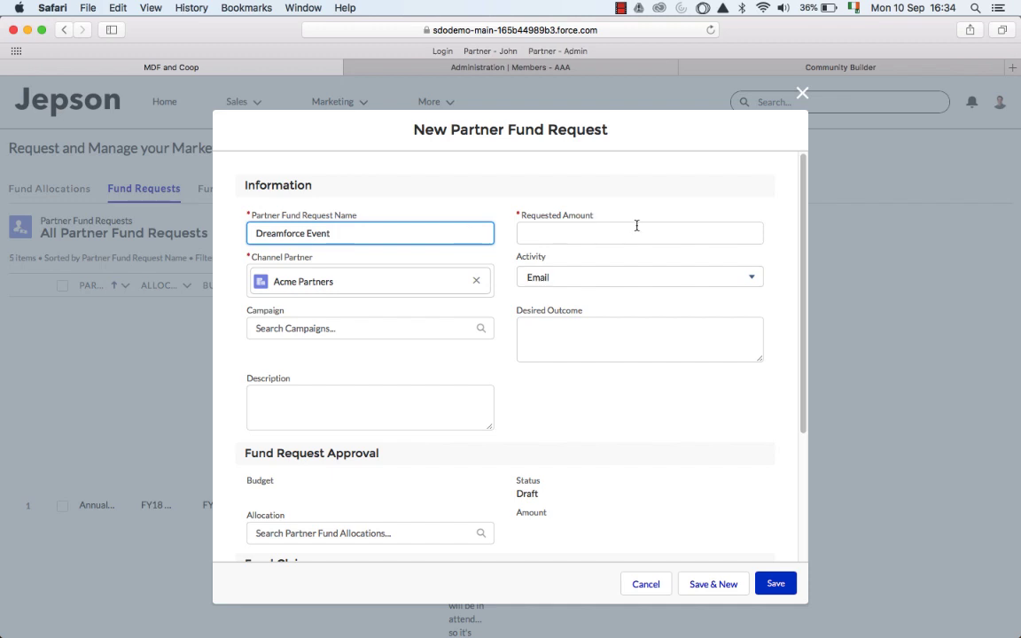
pyautogui.write('1000')
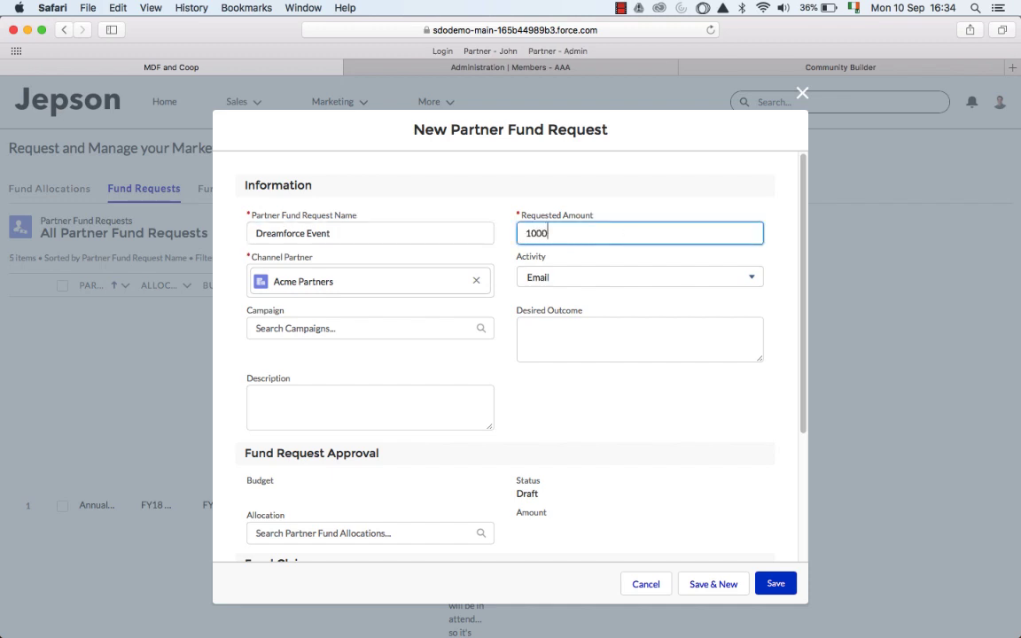
pyautogui.click(775, 583)
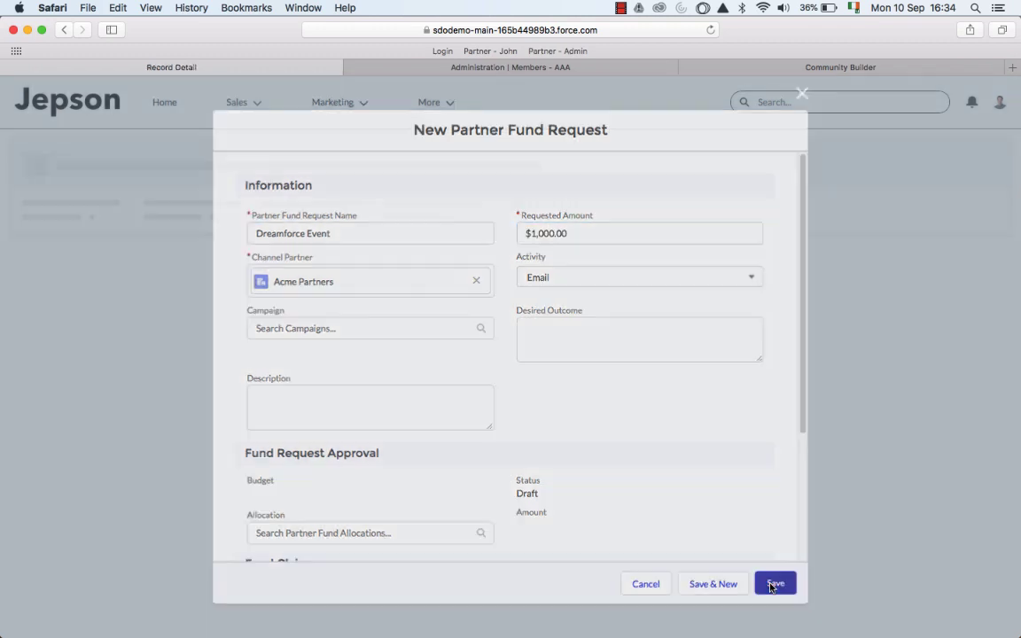
pyautogui.click(773, 583)
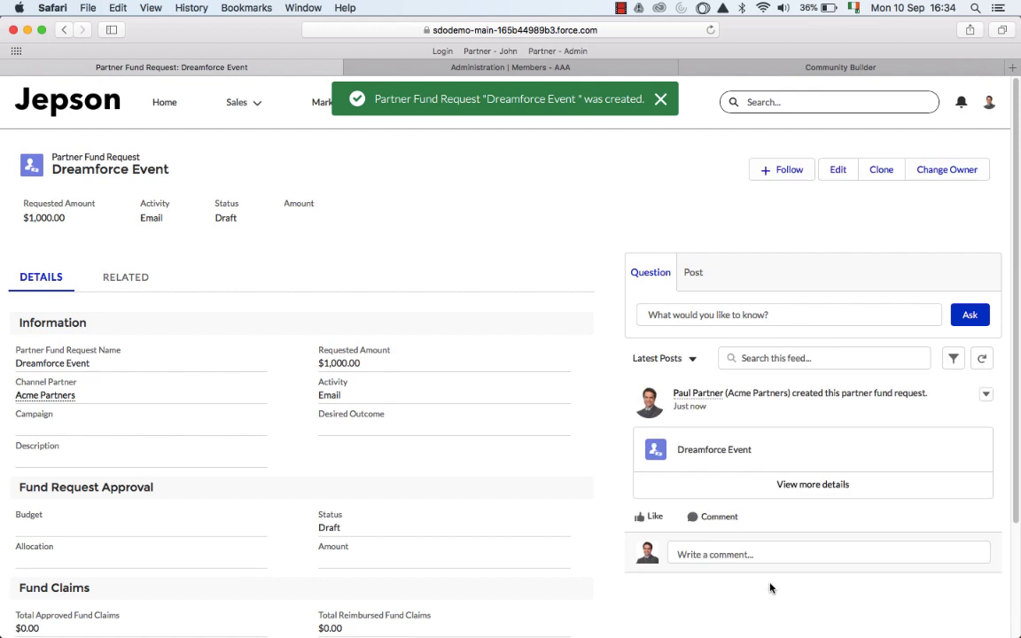
pyautogui.click(659, 99)
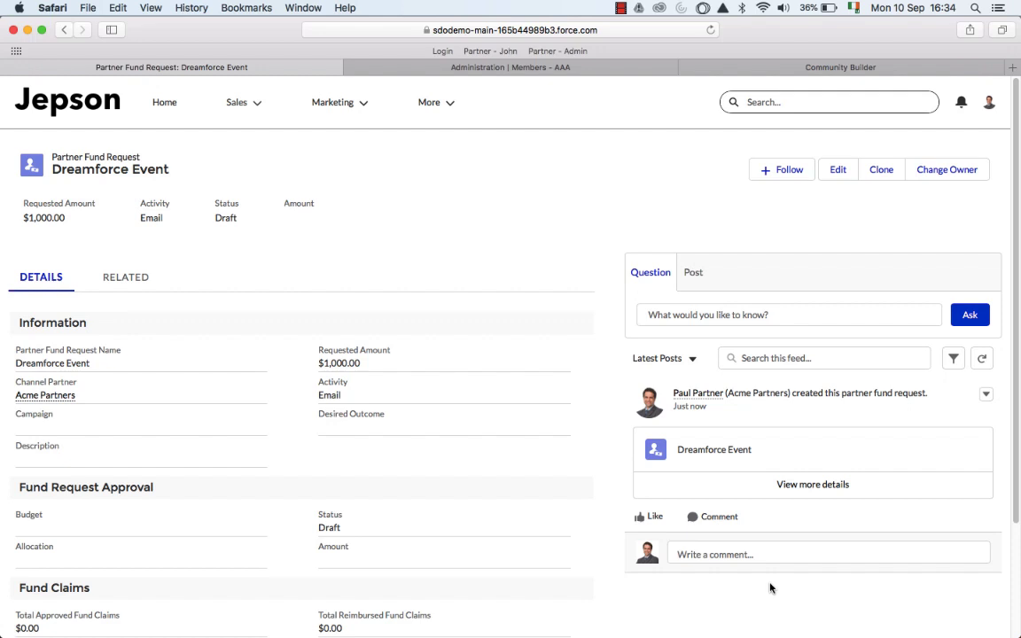
pyautogui.moveTo(397, 178)
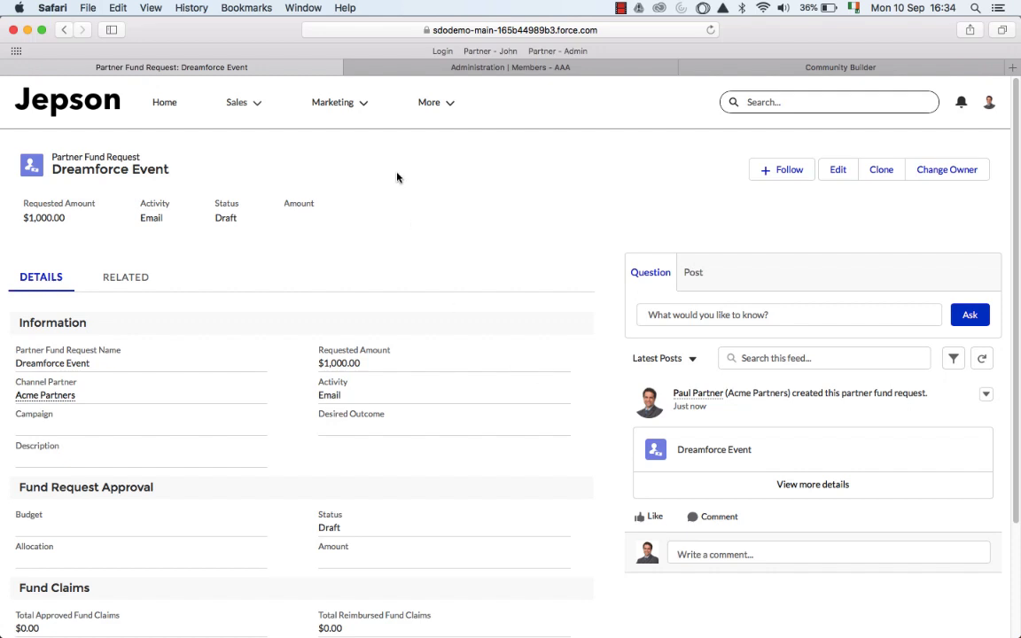
# Step: Check the empty Fund Claims list in MDF & Coop, then go back to Home
pyautogui.click(333, 101)
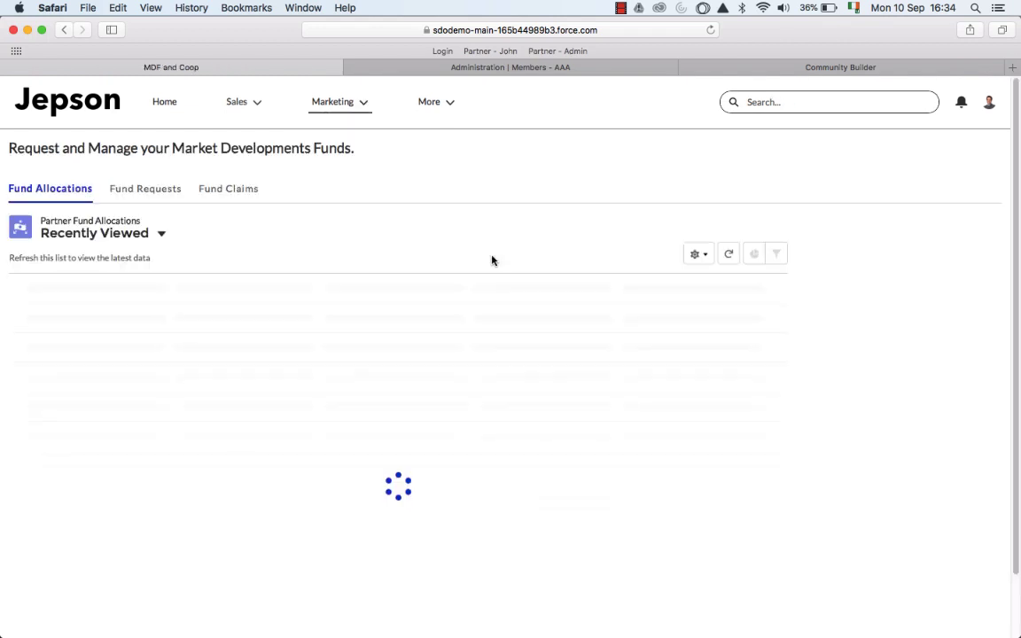
pyautogui.click(227, 188)
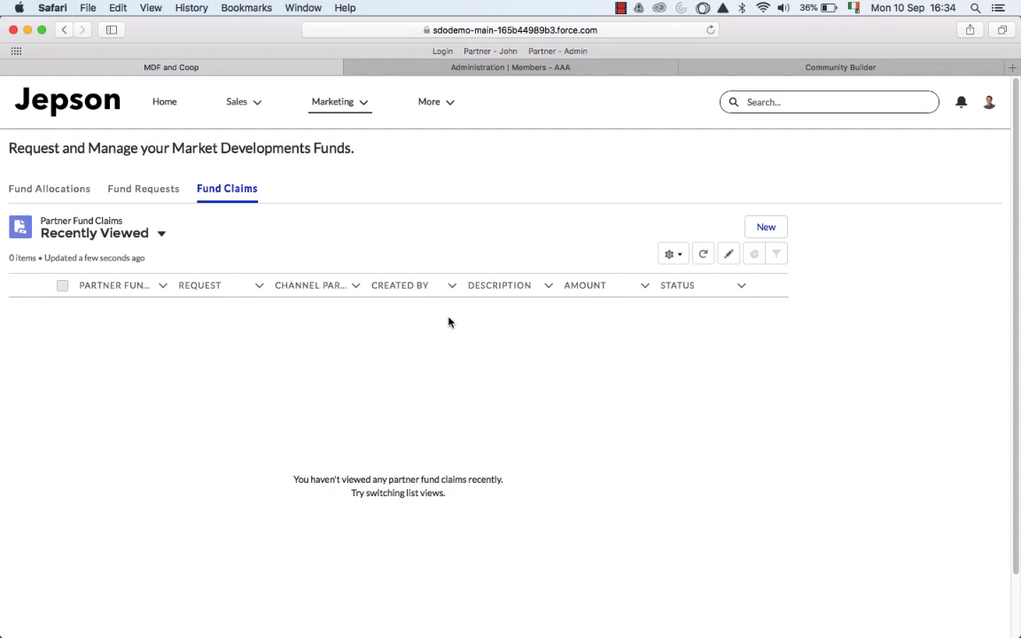
pyautogui.moveTo(447, 238)
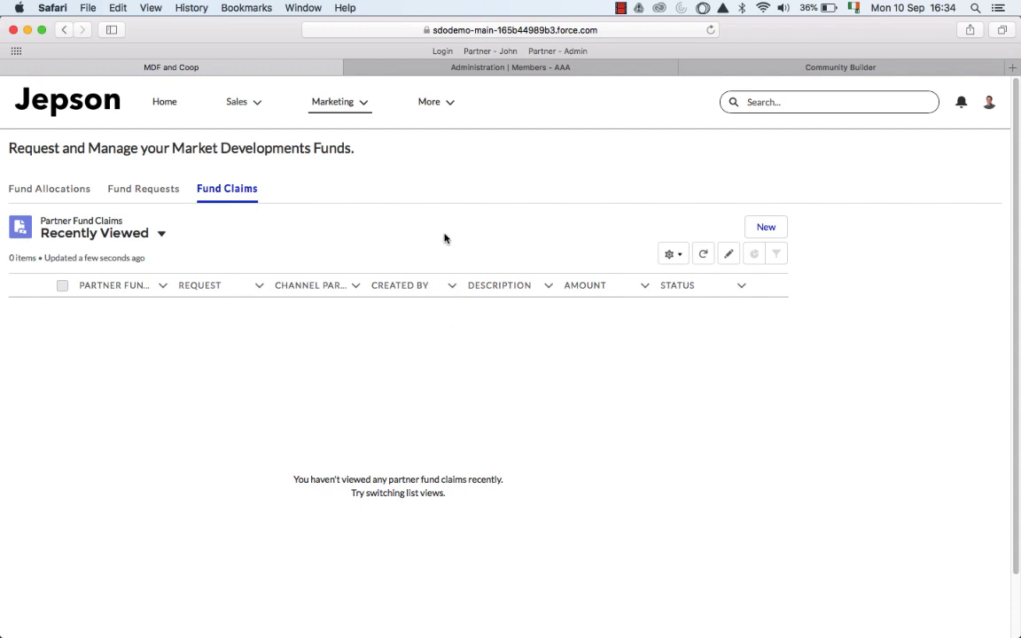
pyautogui.click(164, 101)
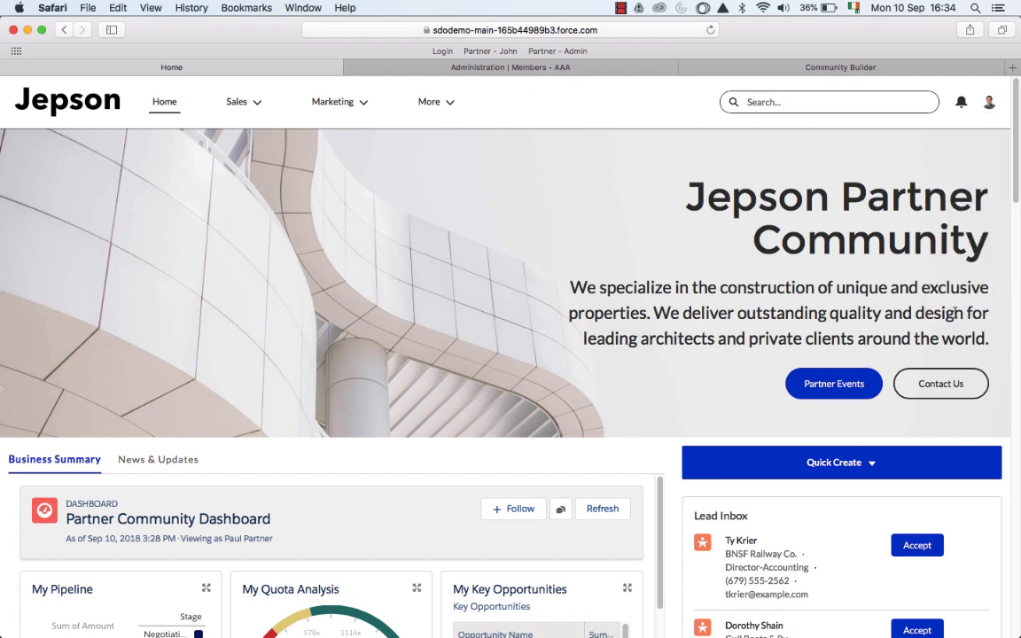
# Step: Review the Channel Sales home dashboard and open the Acme Partners account
pyautogui.click(171, 68)
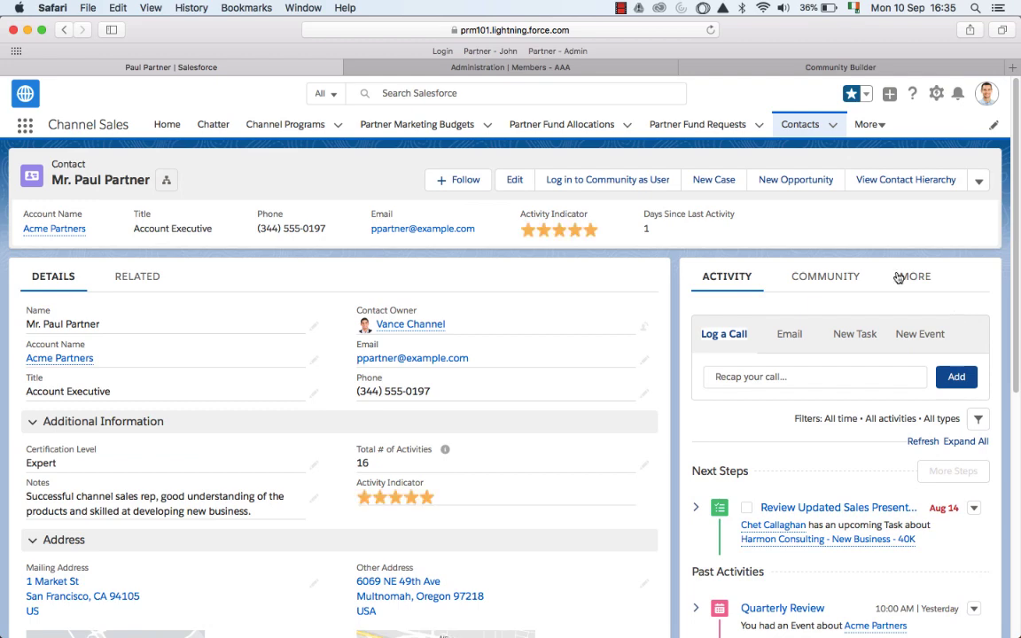
pyautogui.click(167, 124)
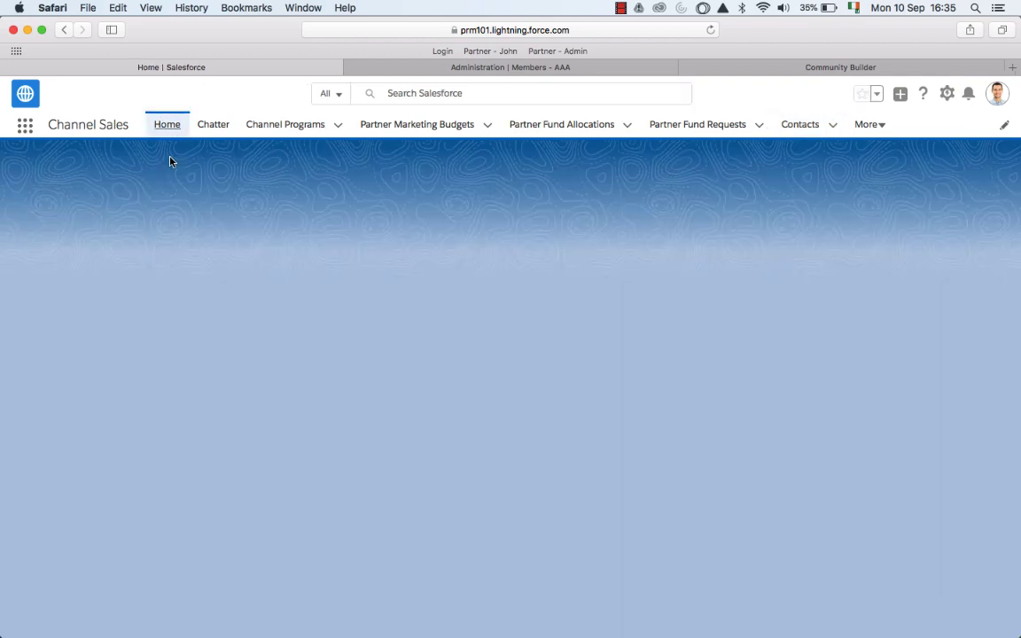
pyautogui.click(167, 124)
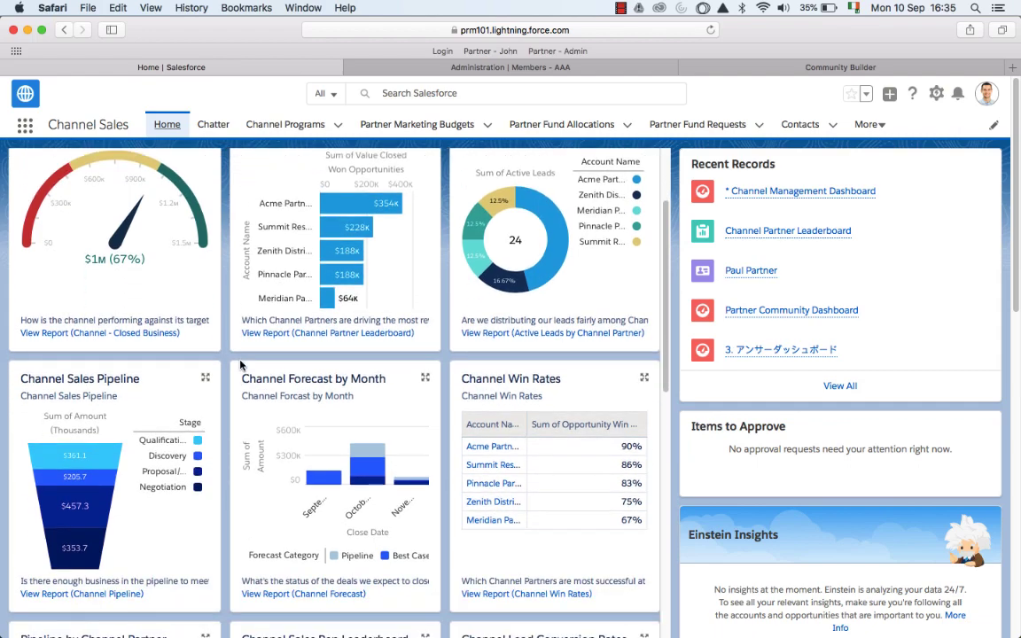
pyautogui.scroll(-3)
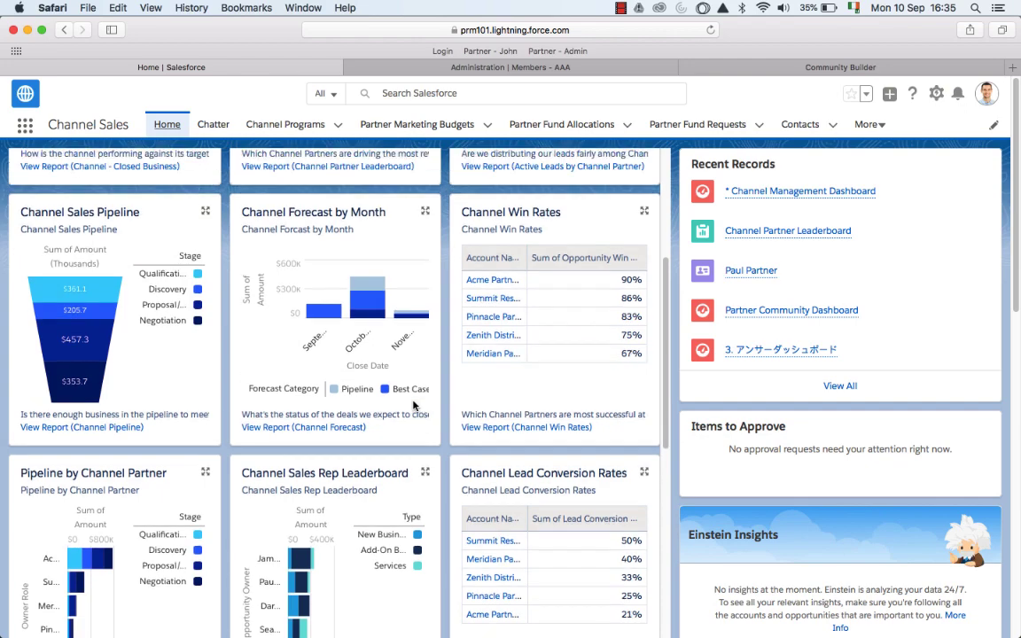
pyautogui.click(787, 231)
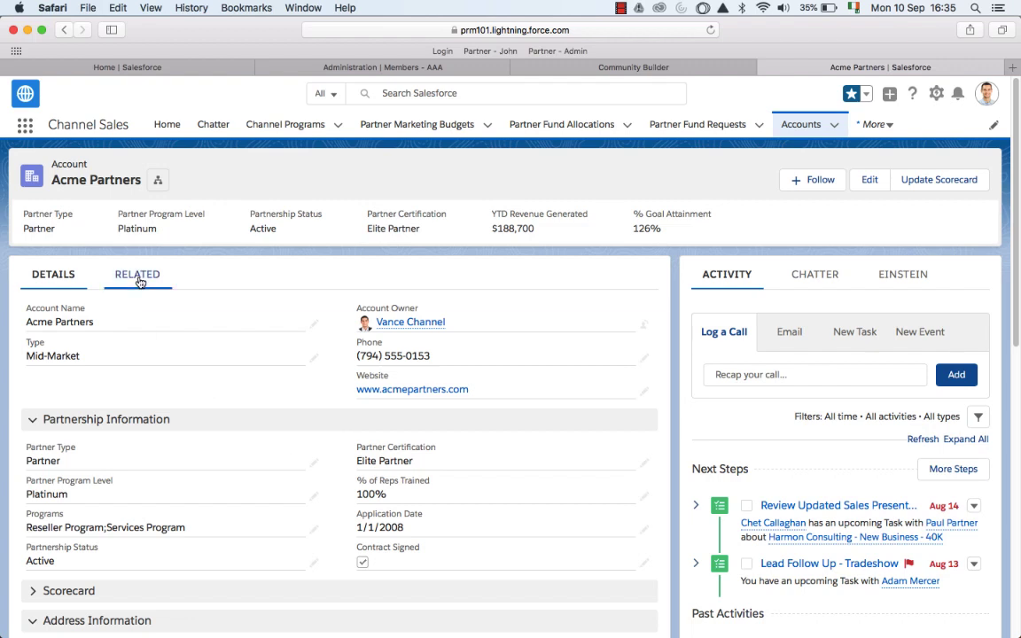
# Step: From Acme Partners' related records, open the 2016 Channel Account Plan and show its related objectives
pyautogui.click(136, 273)
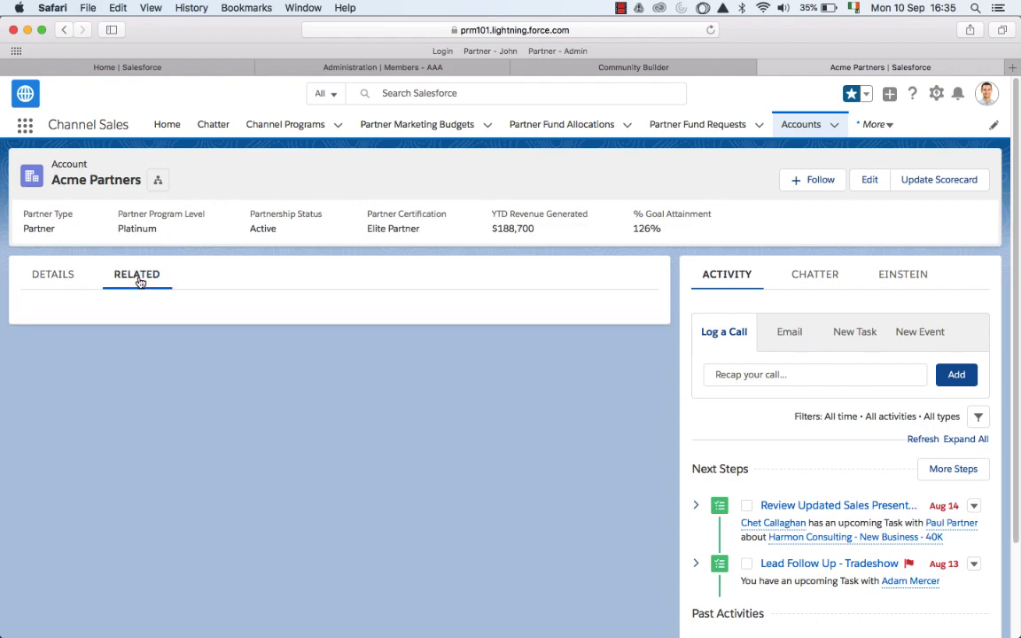
pyautogui.click(136, 273)
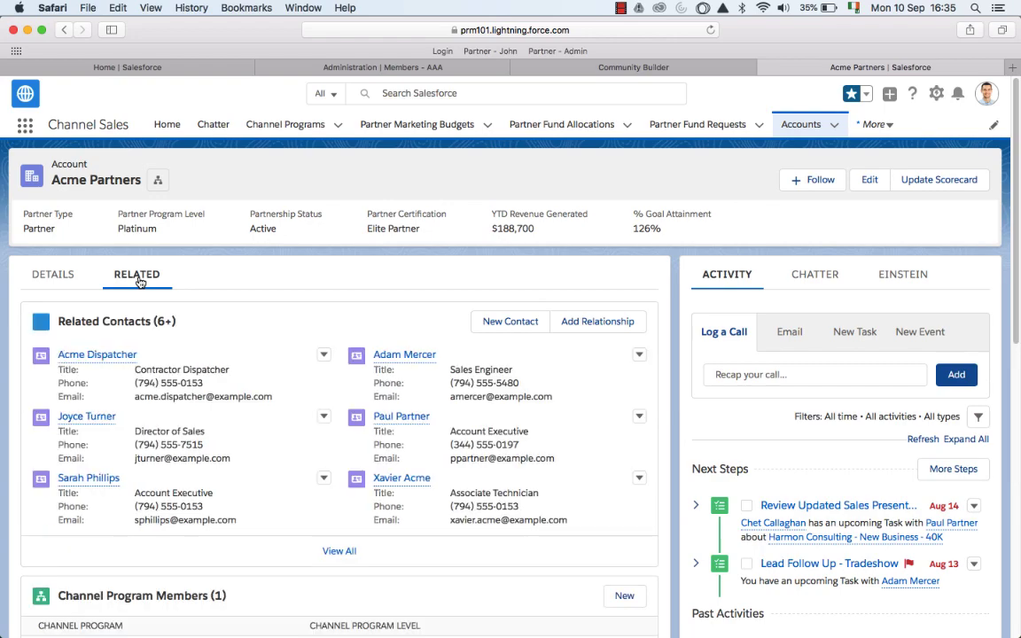
pyautogui.scroll(-3)
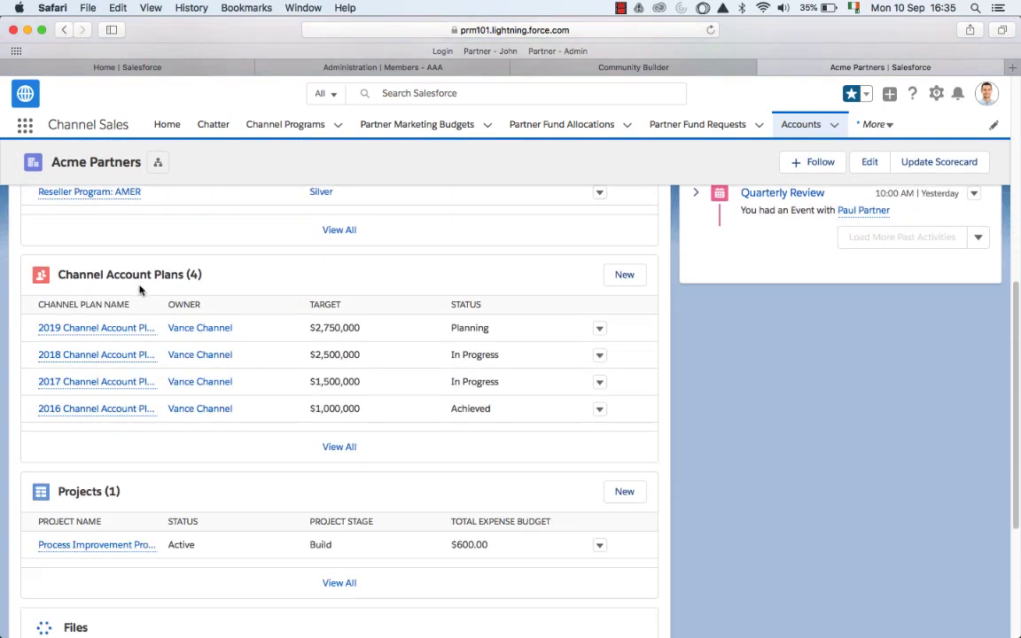
pyautogui.scroll(-3)
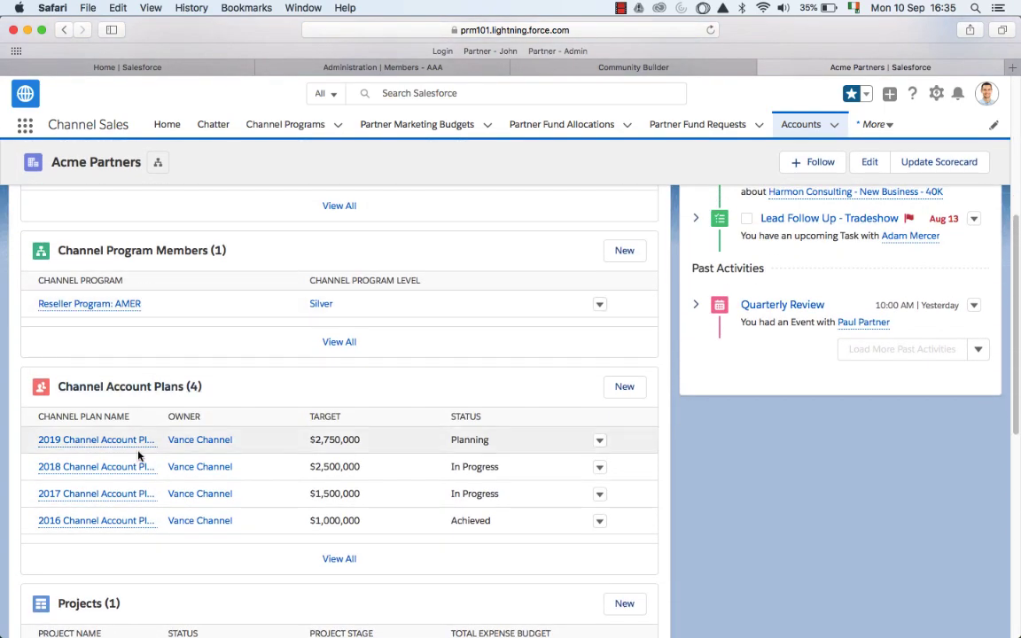
pyautogui.moveTo(96, 522)
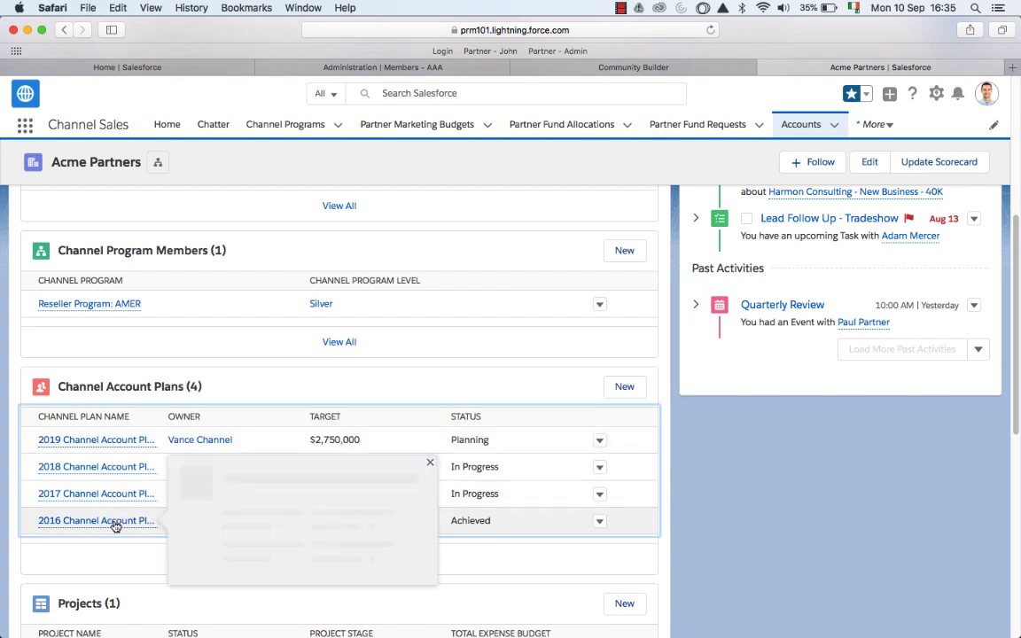
pyautogui.click(96, 522)
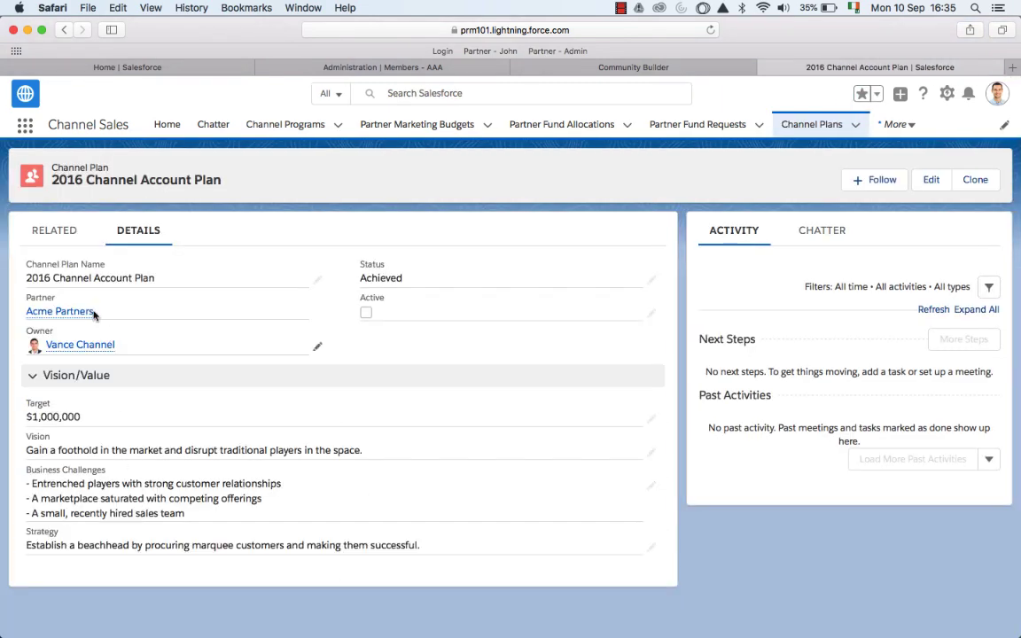
pyautogui.click(53, 231)
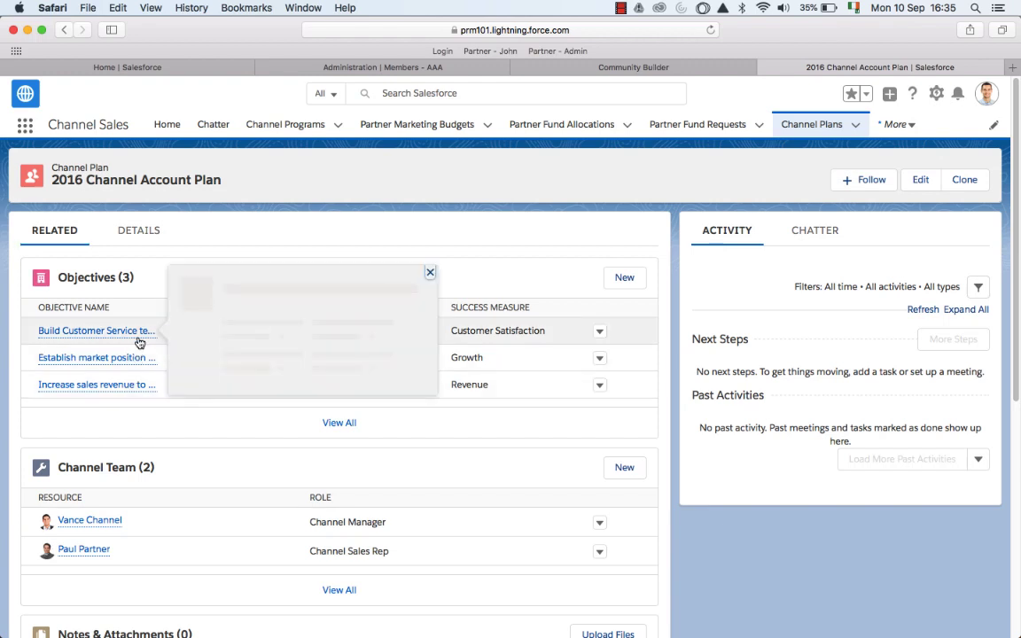
pyautogui.moveTo(96, 332)
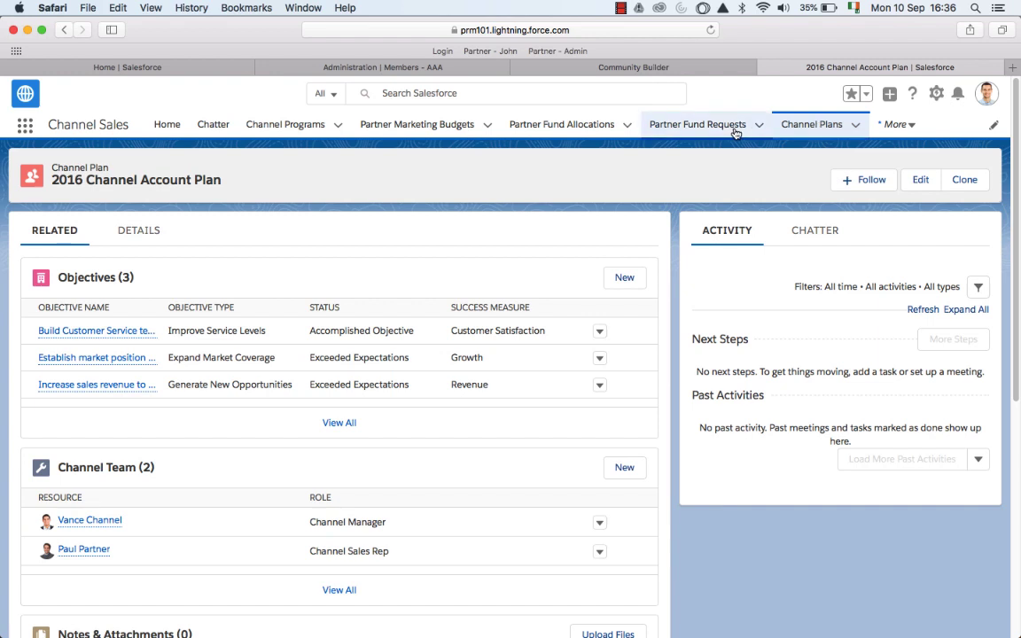
# Step: Open the Dreamforce Marketing partner fund request, then return to Home
pyautogui.click(698, 124)
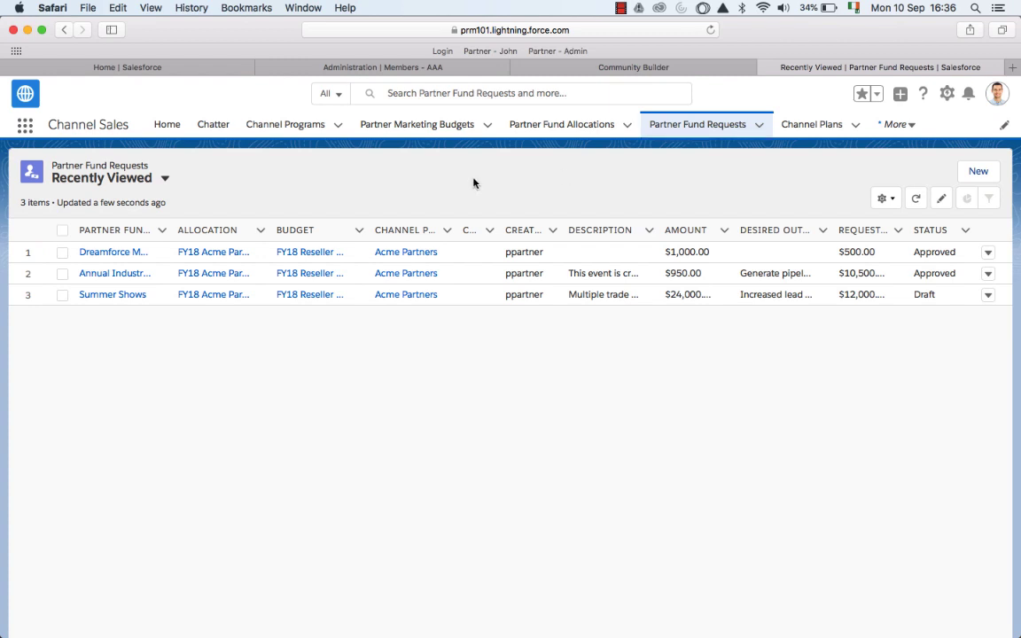
pyautogui.moveTo(292, 215)
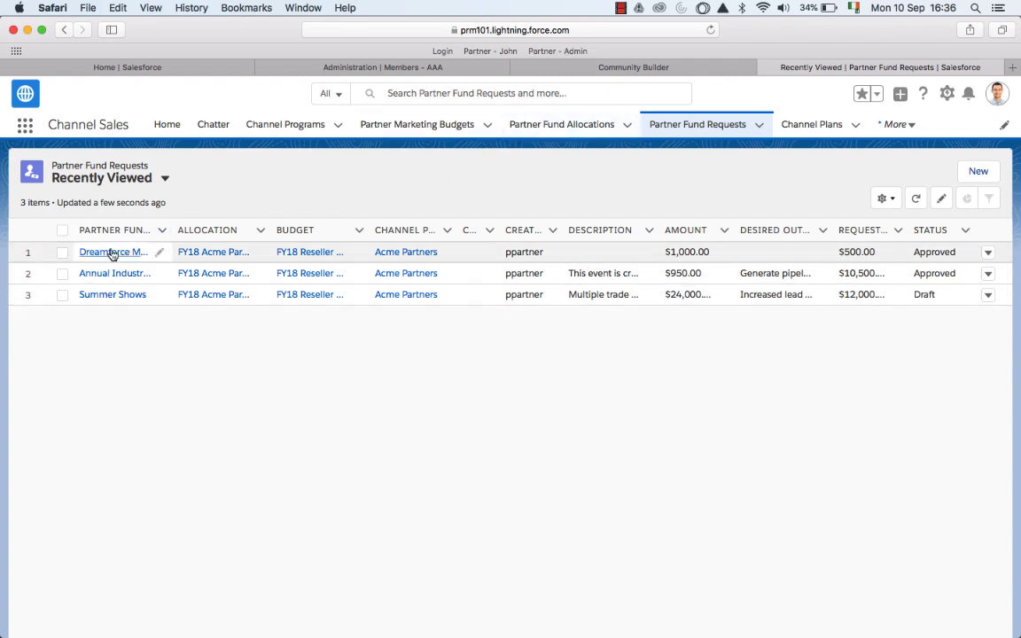
pyautogui.click(113, 251)
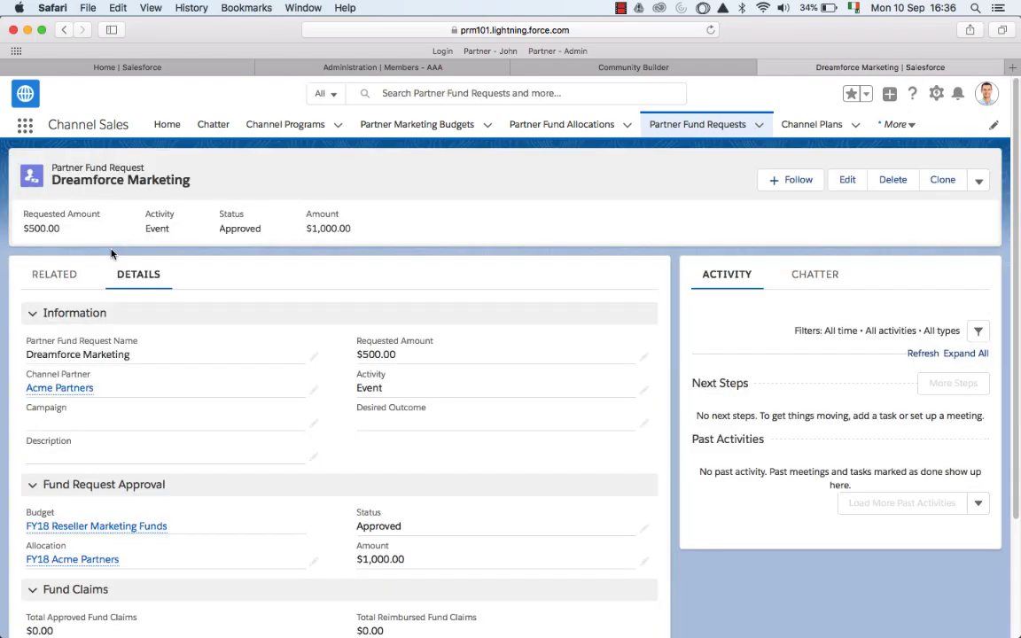
pyautogui.moveTo(641, 151)
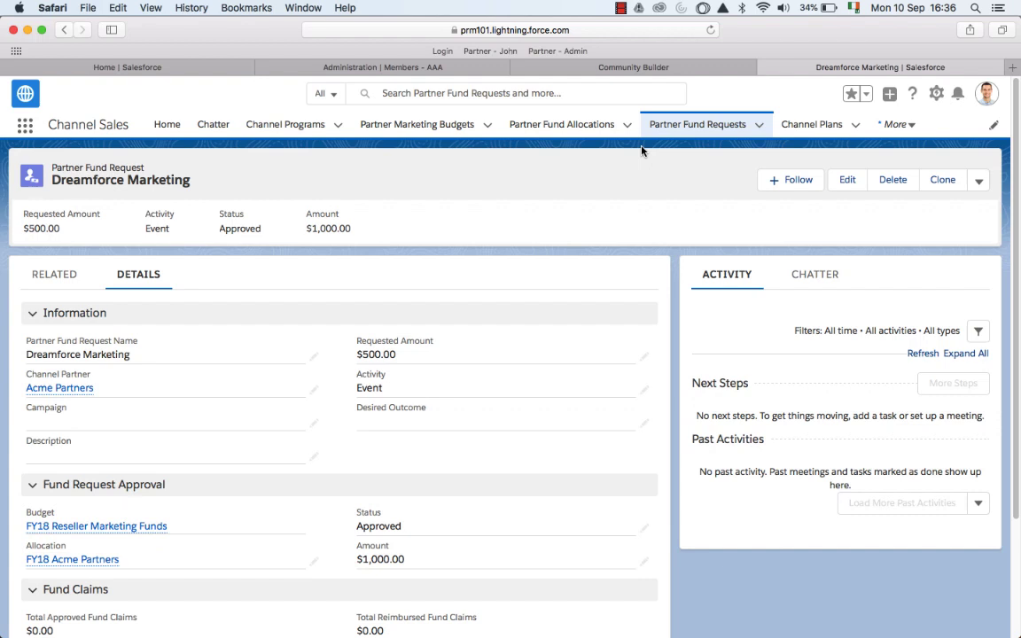
pyautogui.moveTo(393, 42)
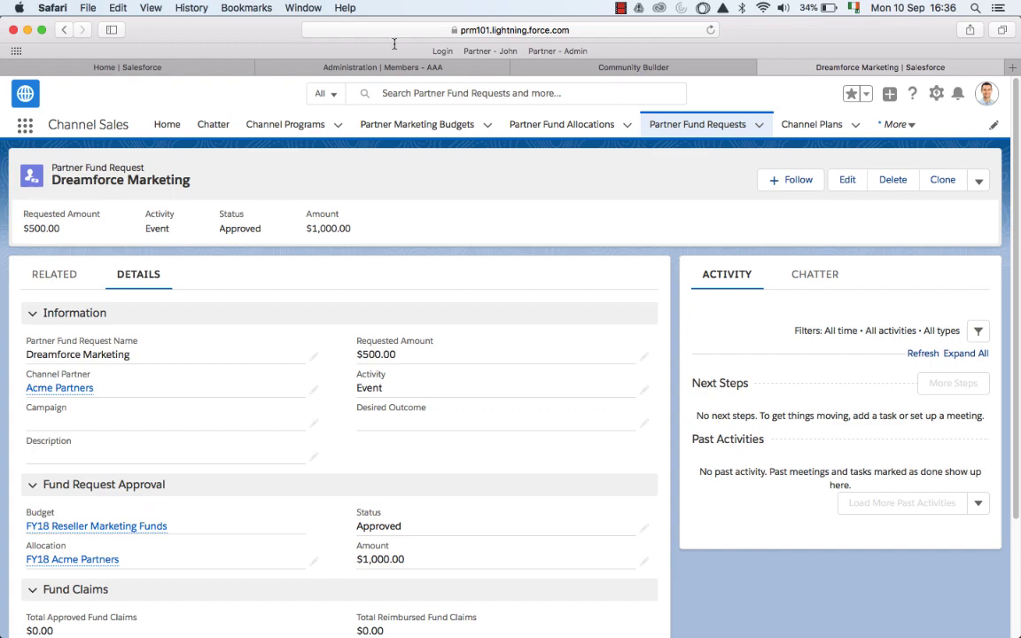
pyautogui.click(167, 124)
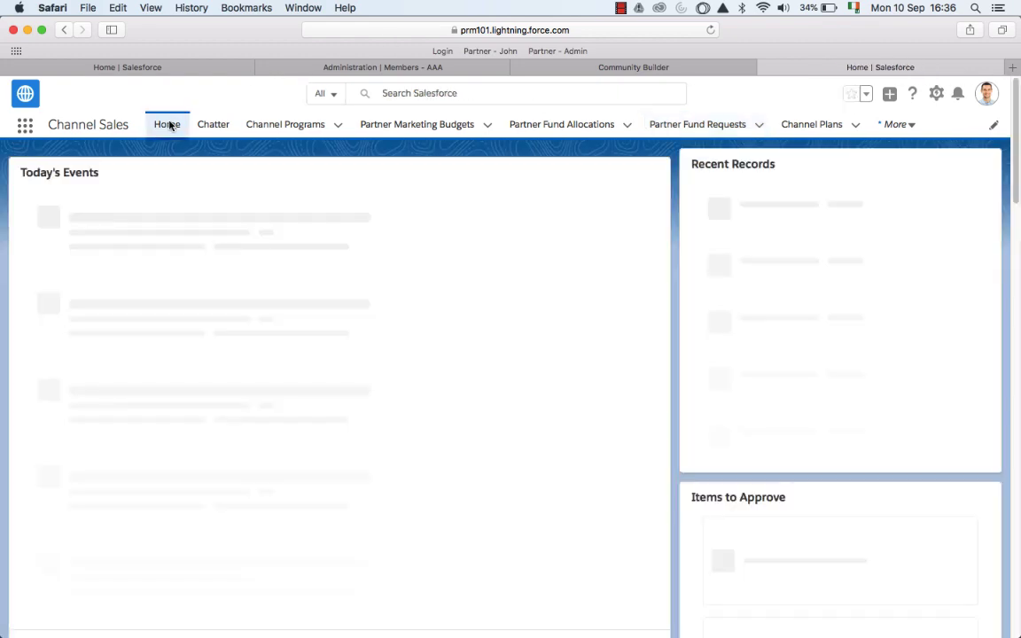